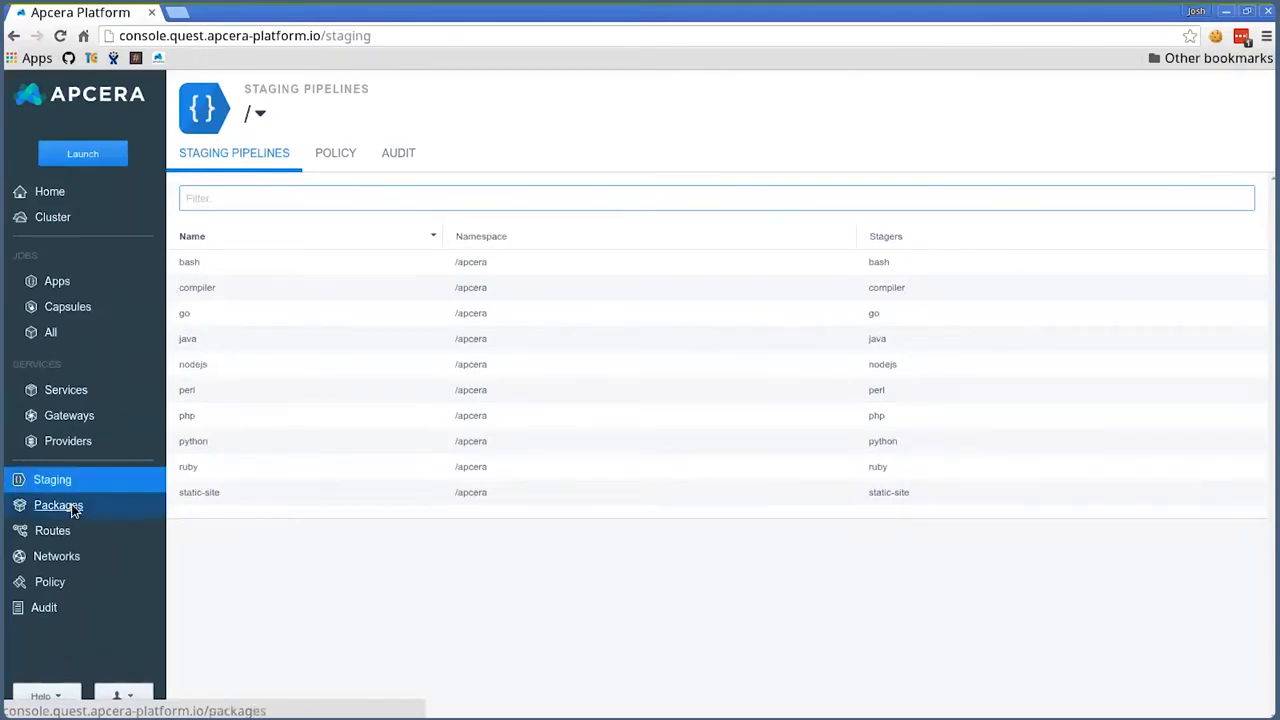
# Open Packages from the console sidebar to list package names, namespaces, states and sizes
pyautogui.click(58, 505)
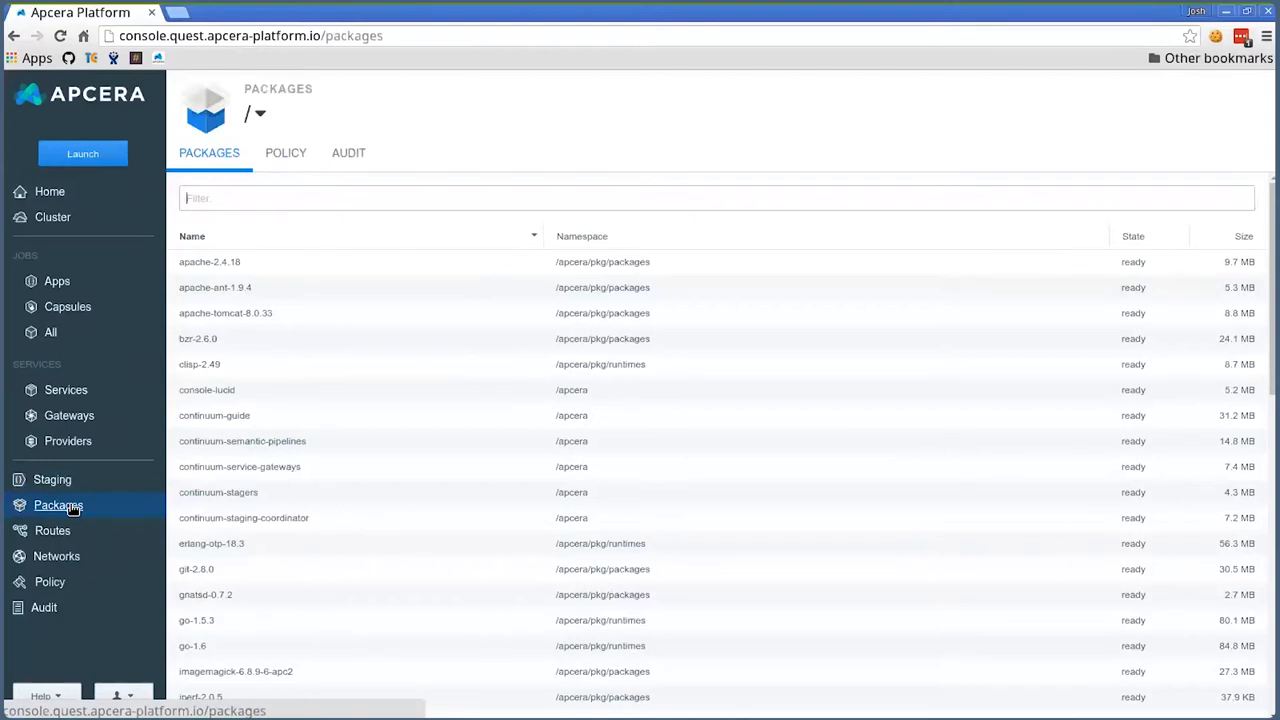
pyautogui.click(715, 197)
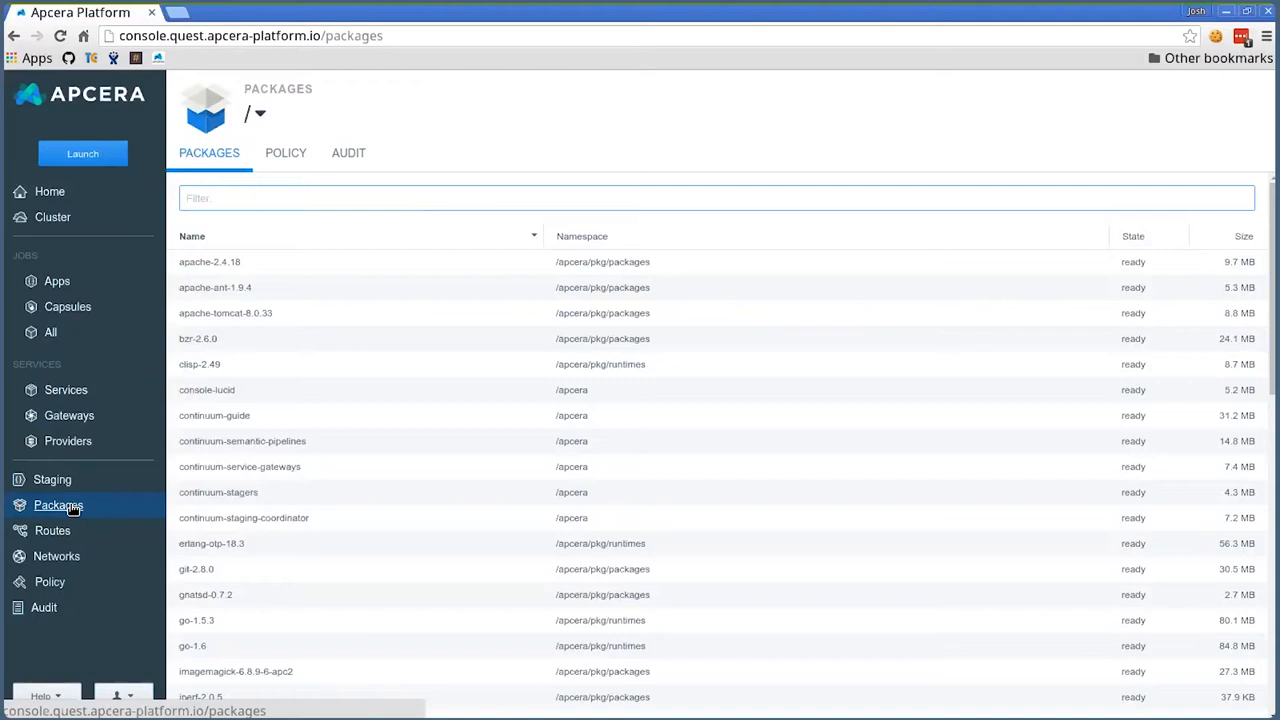
# Scroll the package list down to the python and ruby runtimes
pyautogui.click(715, 198)
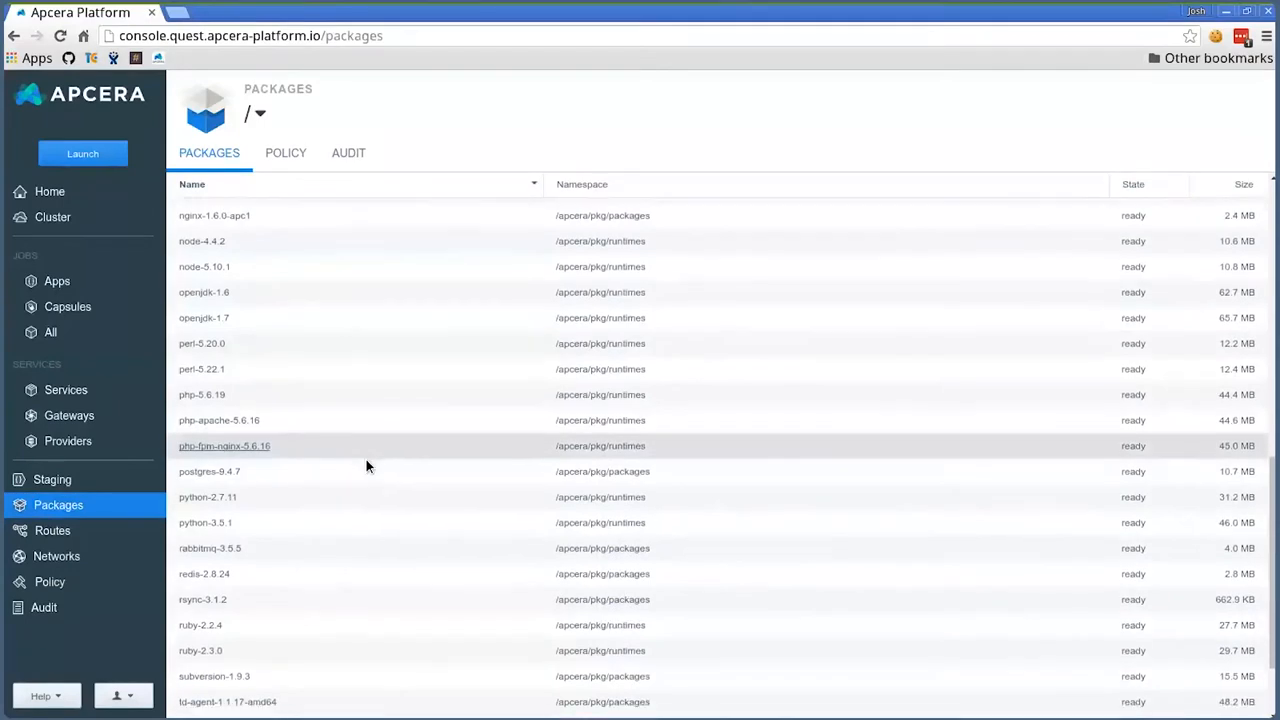
pyautogui.scroll(-3)
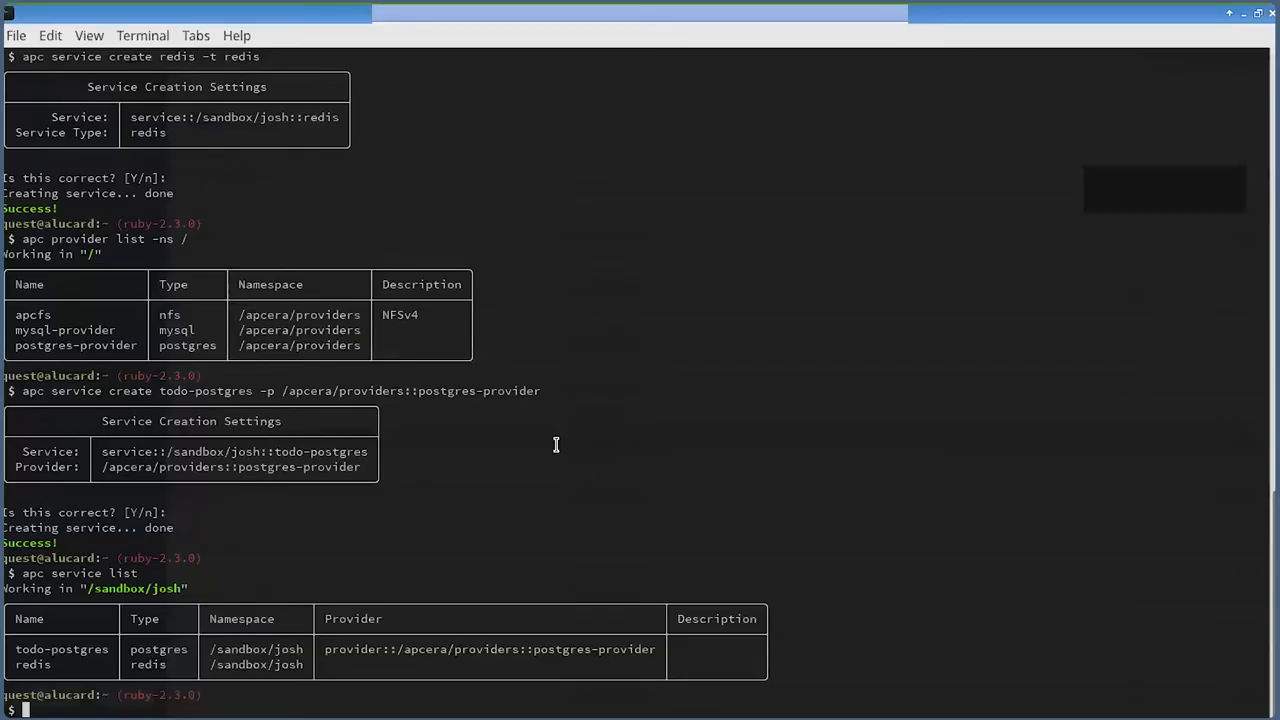
# Change into the sample-apps/demo-node-todo directory and list its files
pyautogui.write('cd ~/g')
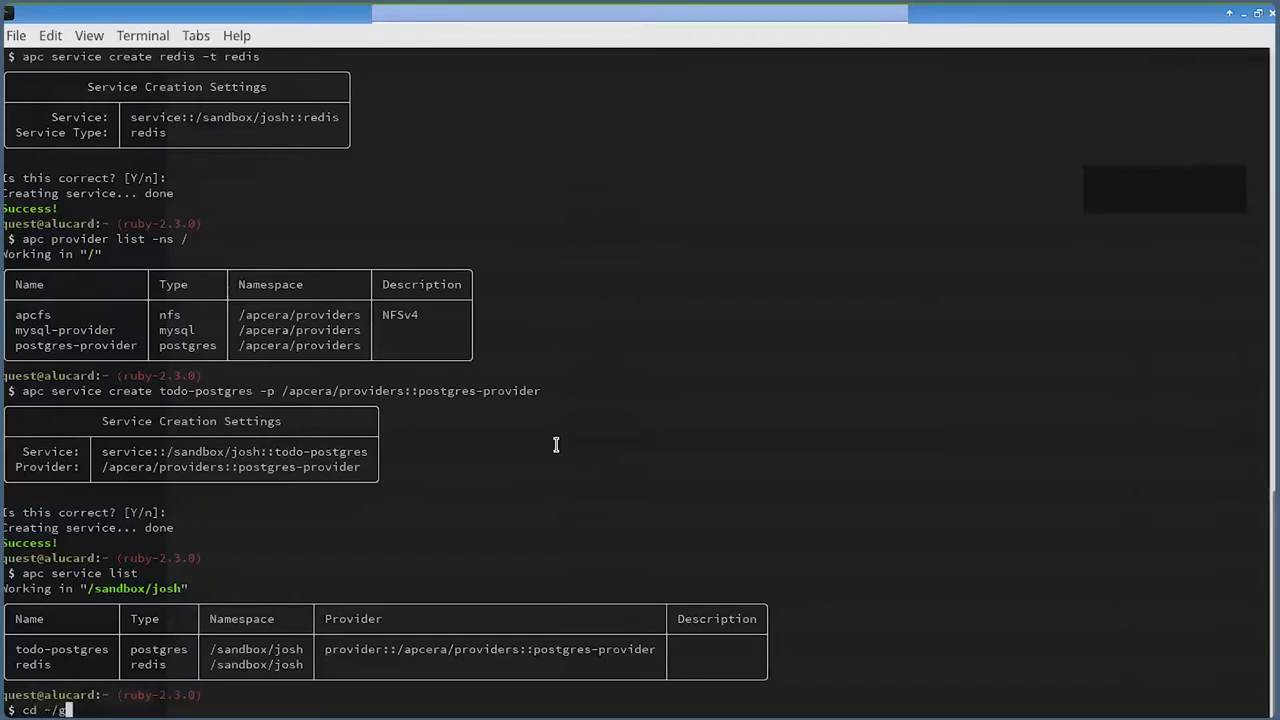
pyautogui.write('o/src/github.com/apcera/sample-apps')
pyautogui.write('ls')
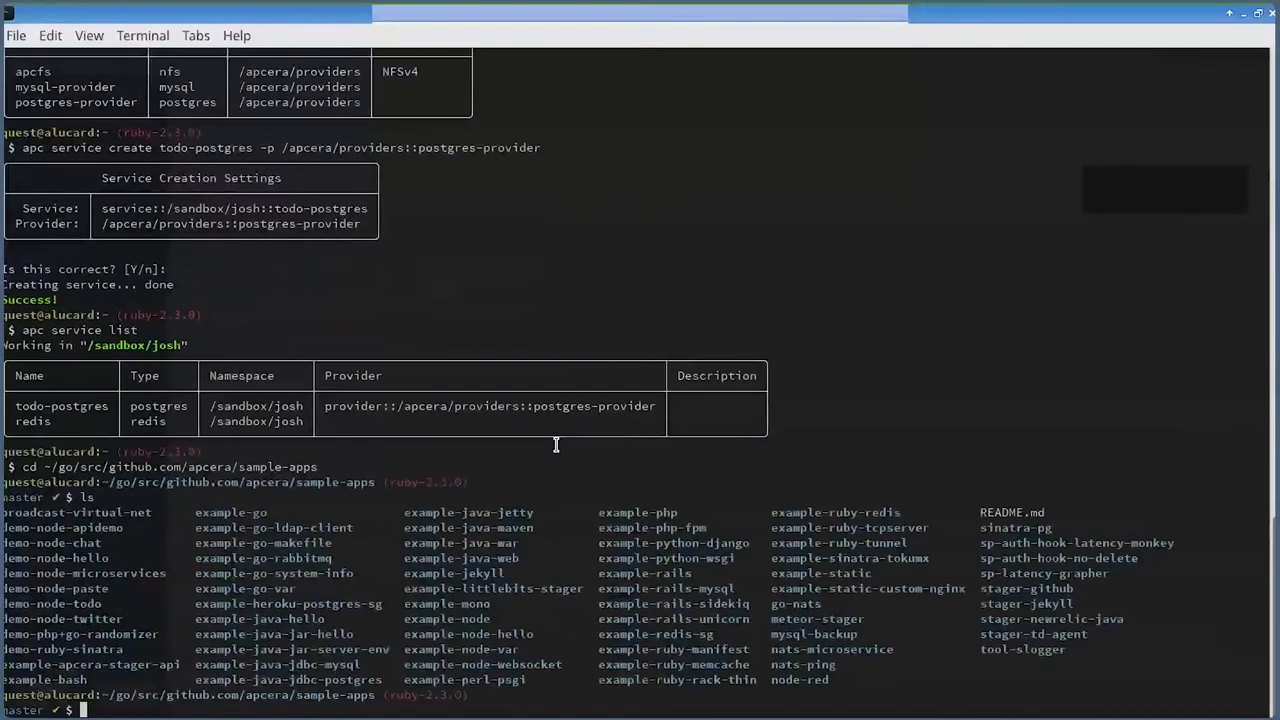
pyautogui.write('cd demo-node-todo')
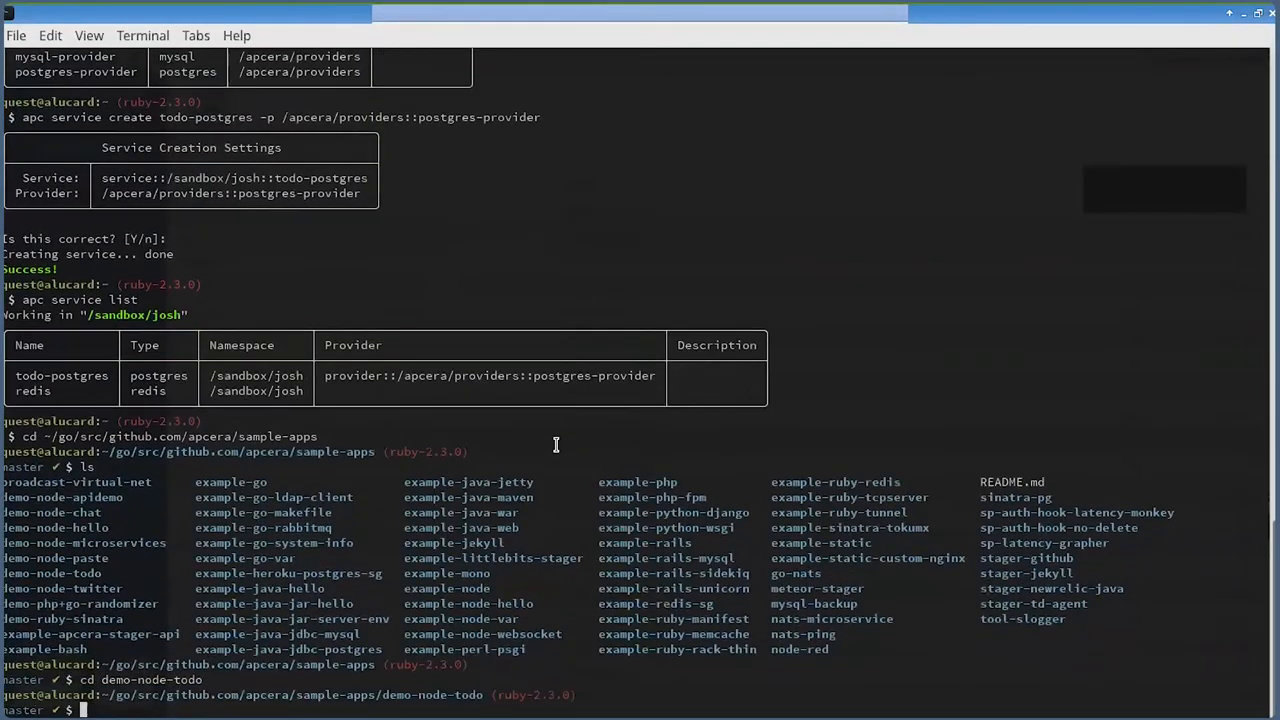
pyautogui.write('ls')
pyautogui.write('apc app c')
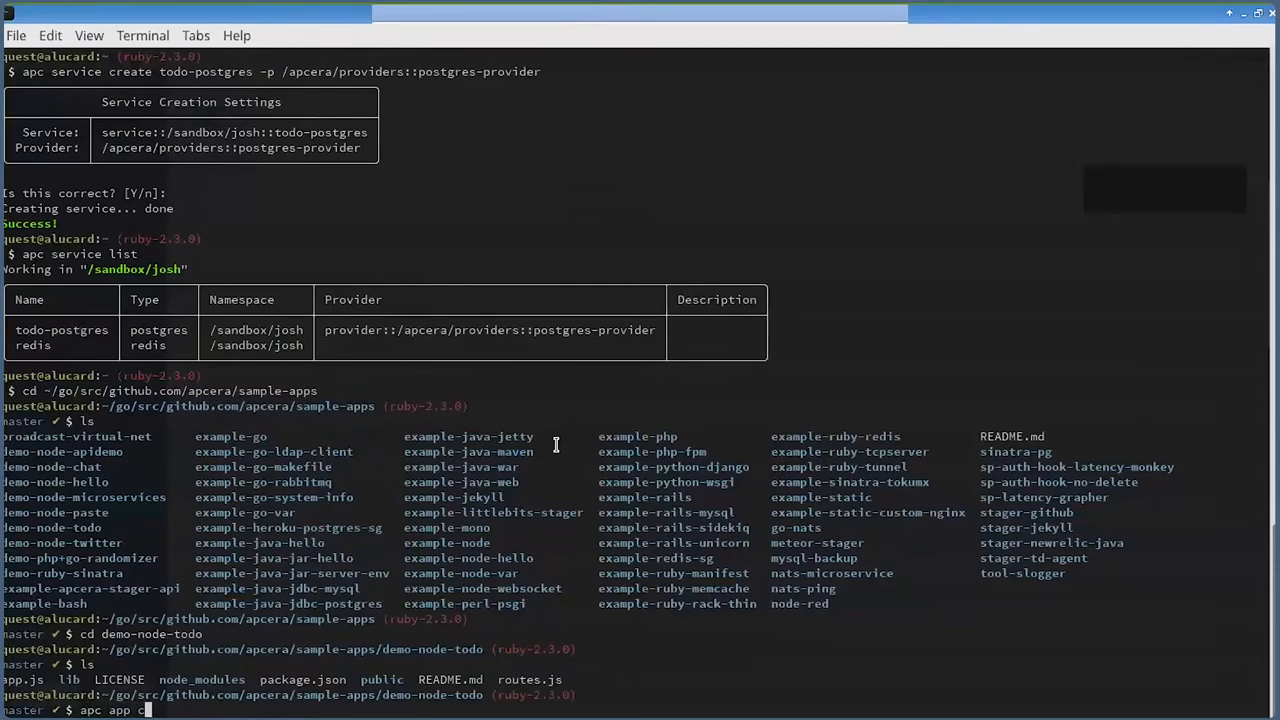
# Create and start the todo app with 2 instances, accepting the default deploy path
pyautogui.write('reate todo --start')
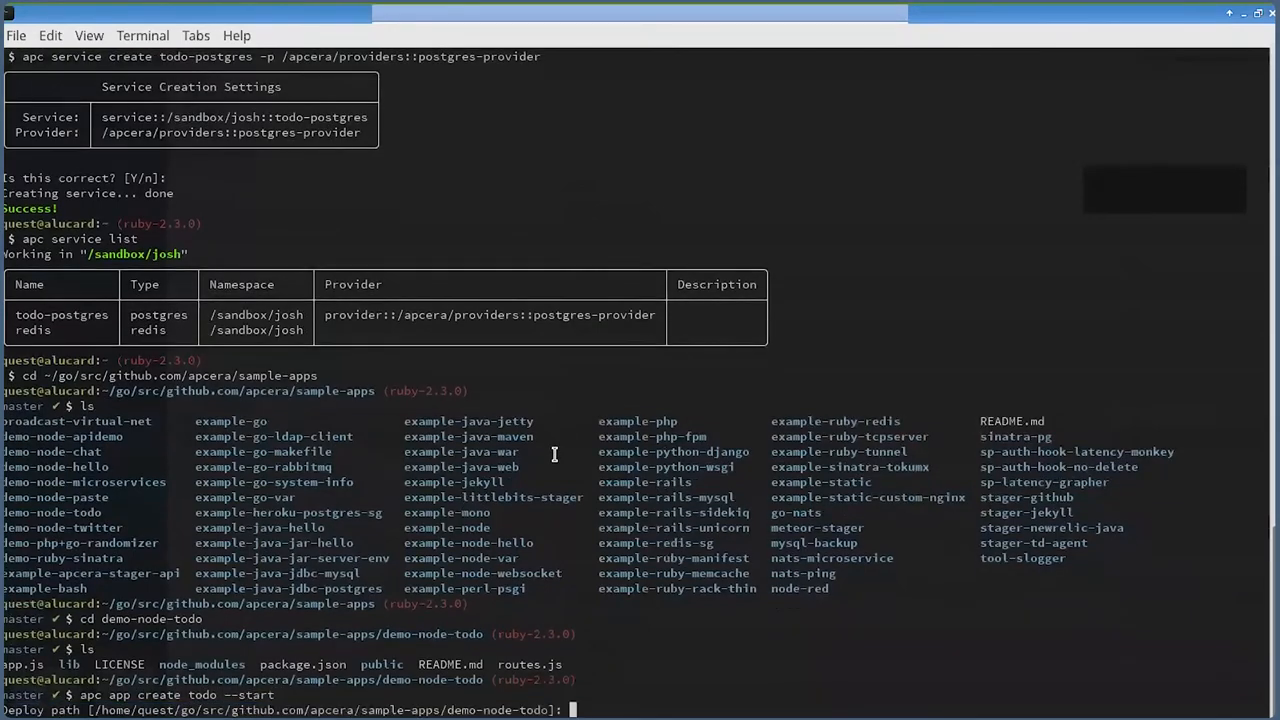
pyautogui.press('Return')
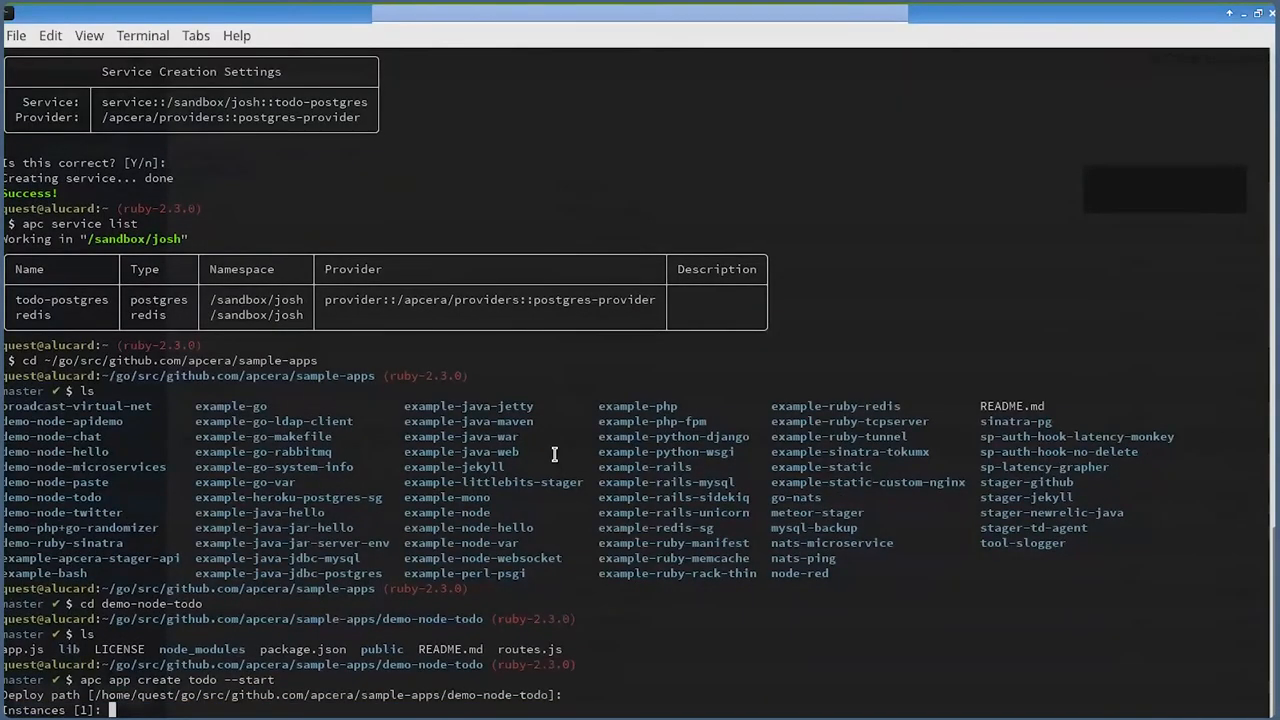
pyautogui.write('2')
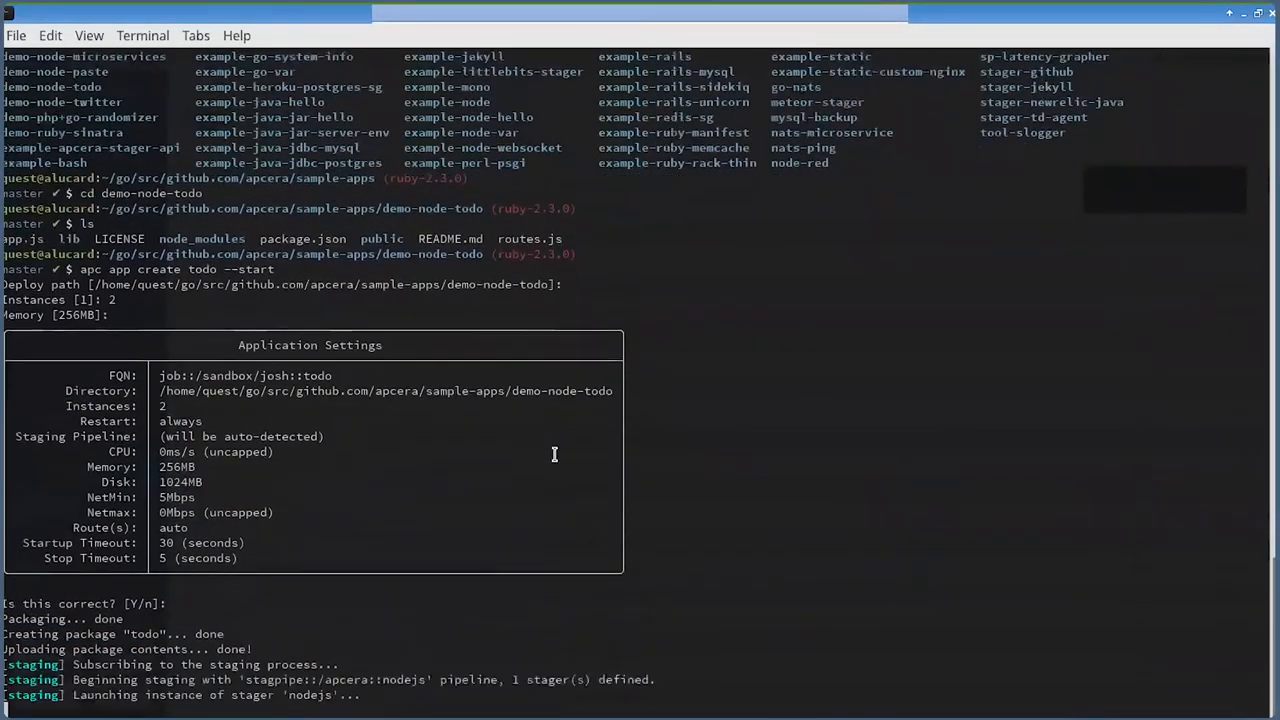
pyautogui.scroll(-3)
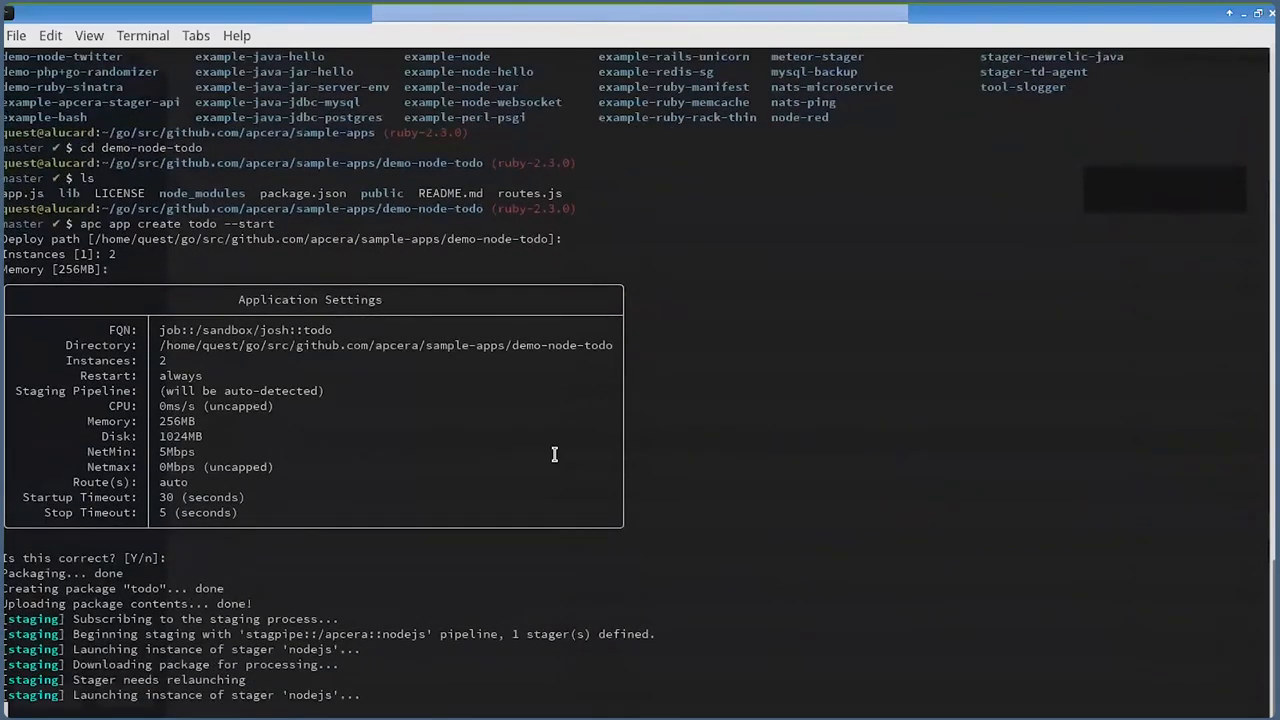
pyautogui.scroll(-3)
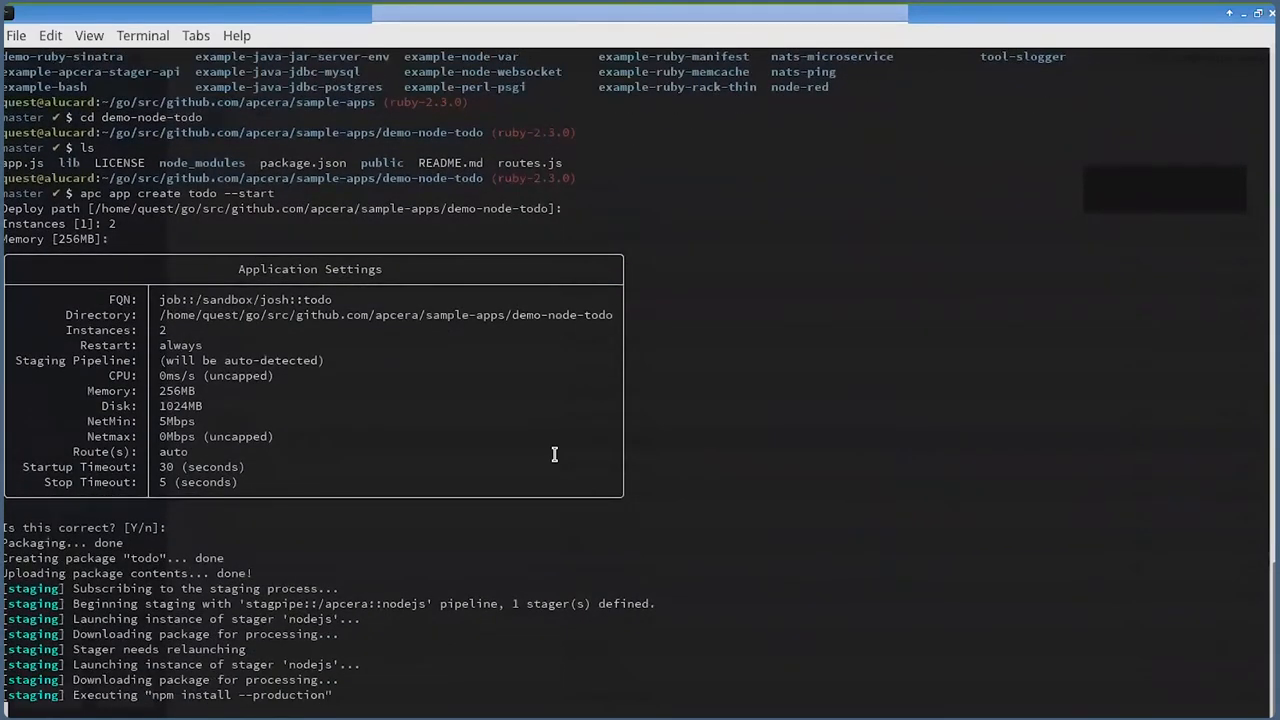
pyautogui.scroll(-3)
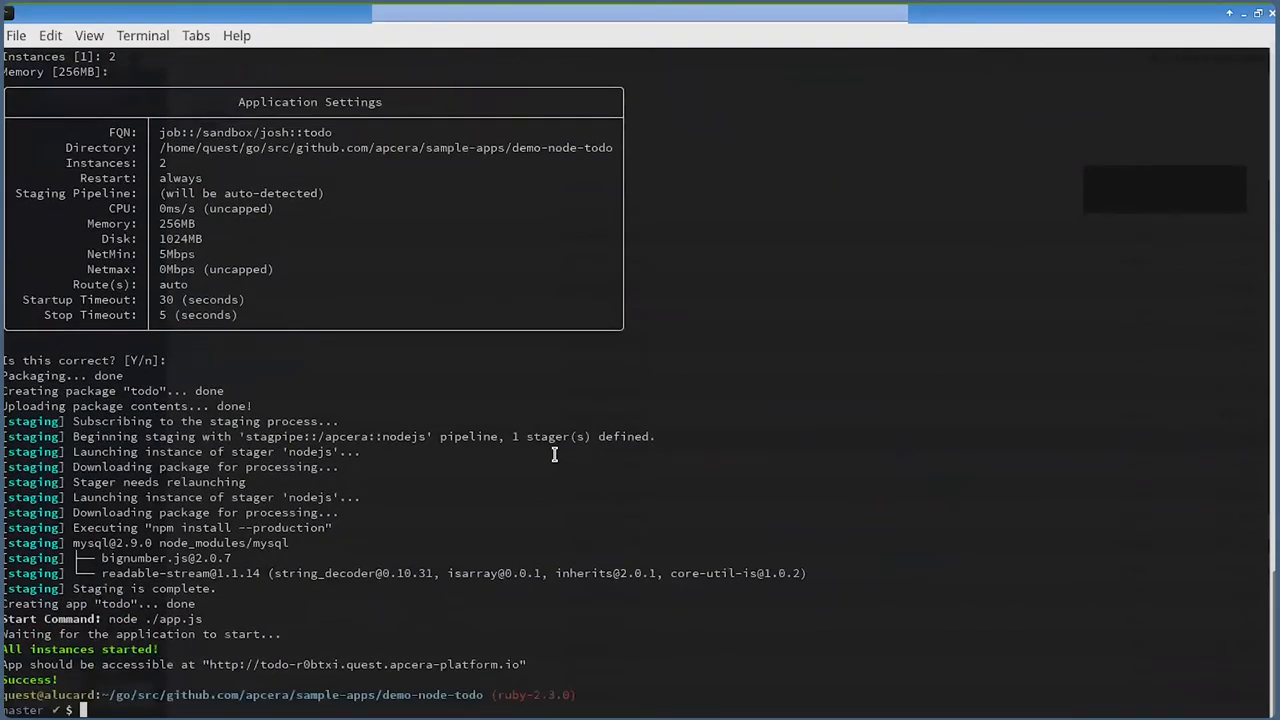
pyautogui.moveTo(358, 671)
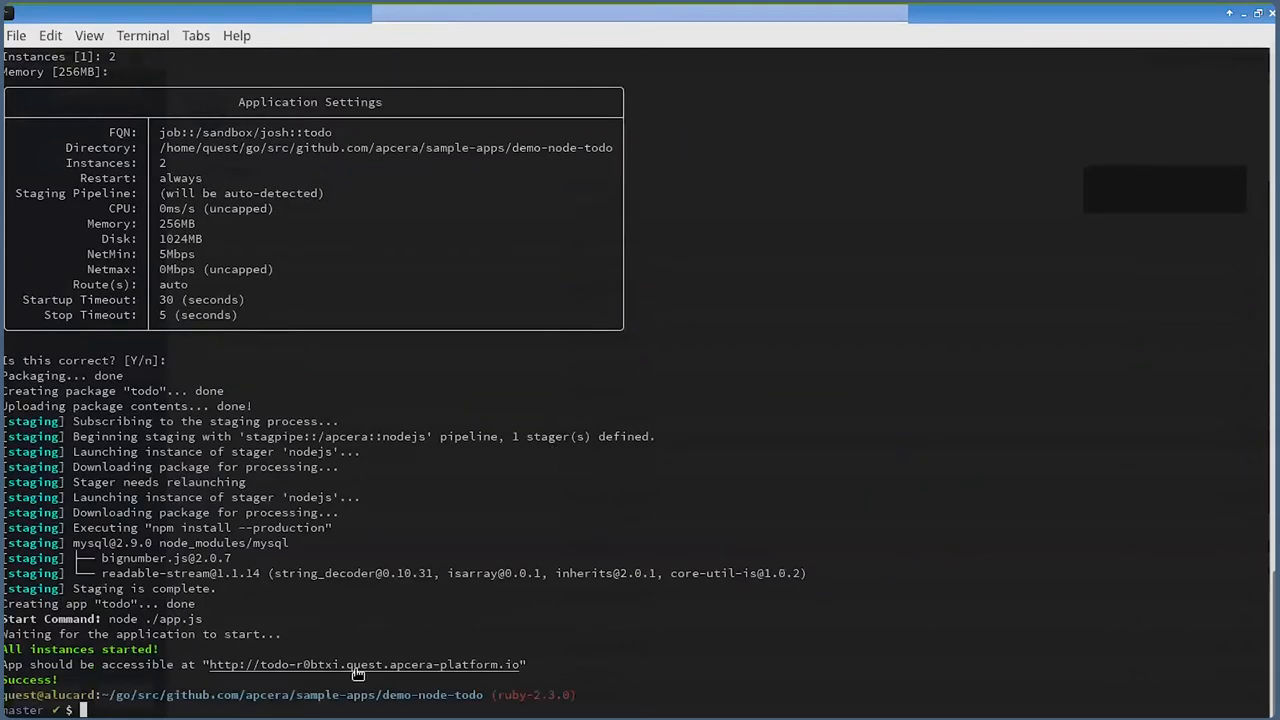
# Open the todo app's URL in the browser and run apc job show todo
pyautogui.rightClick(365, 664)
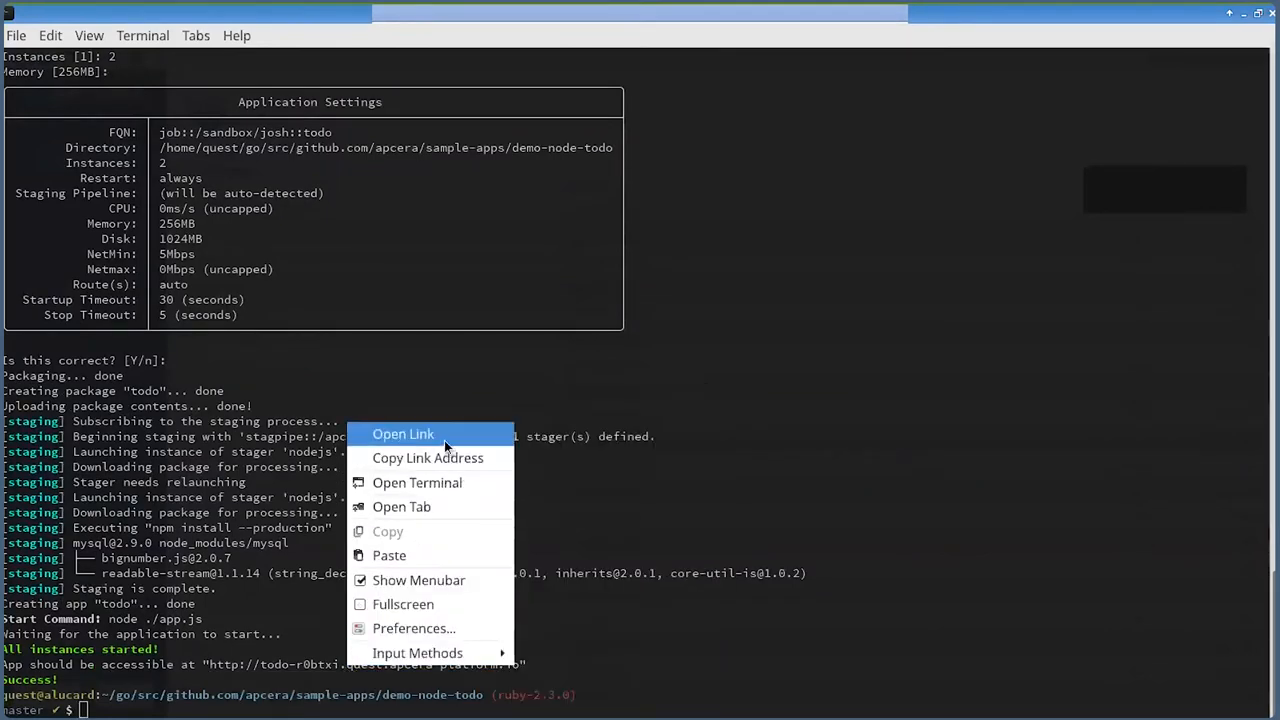
pyautogui.click(403, 434)
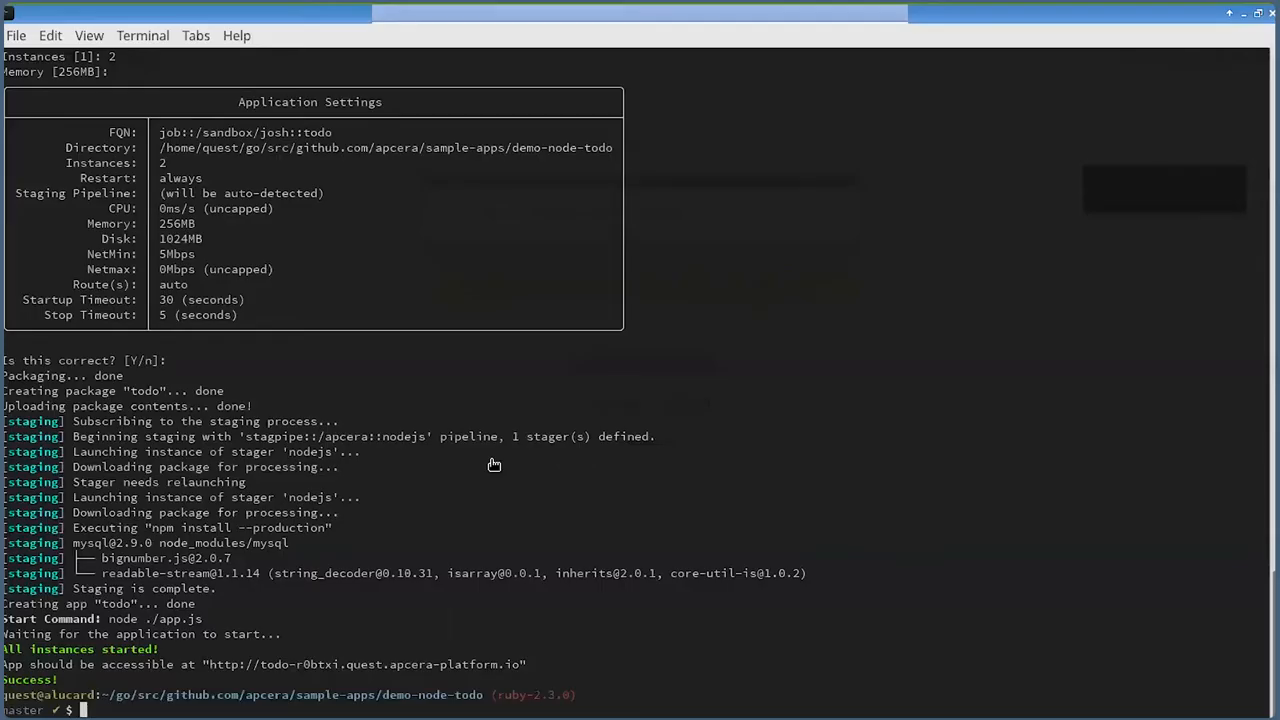
pyautogui.write('apc job')
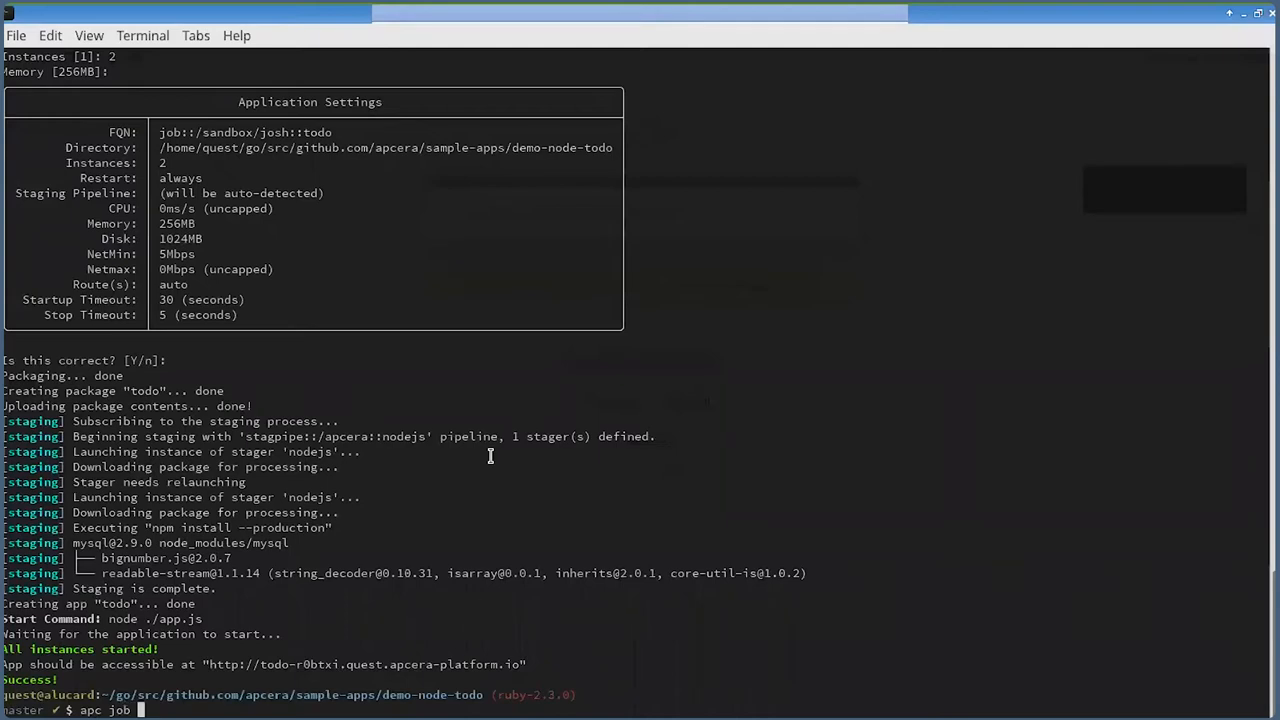
pyautogui.write('show todo')
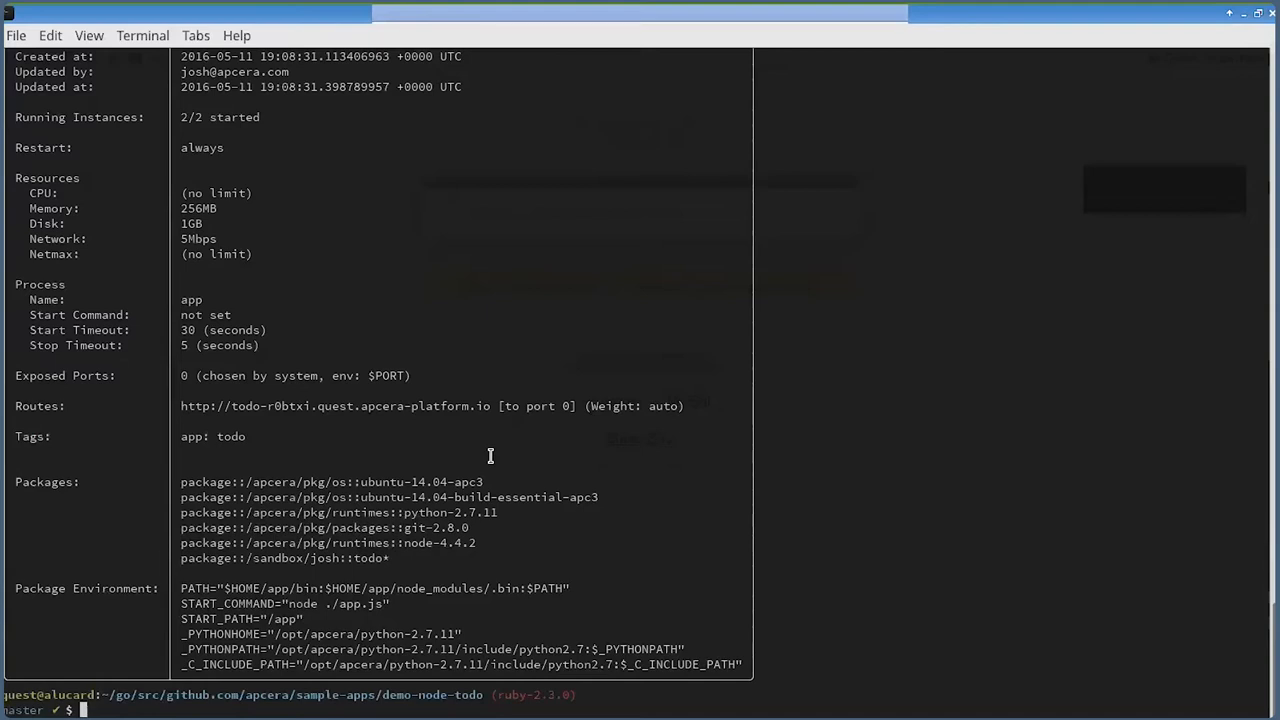
# Run apc service bind todo-postgres -j todo and confirm the restart
pyautogui.write('apc service')
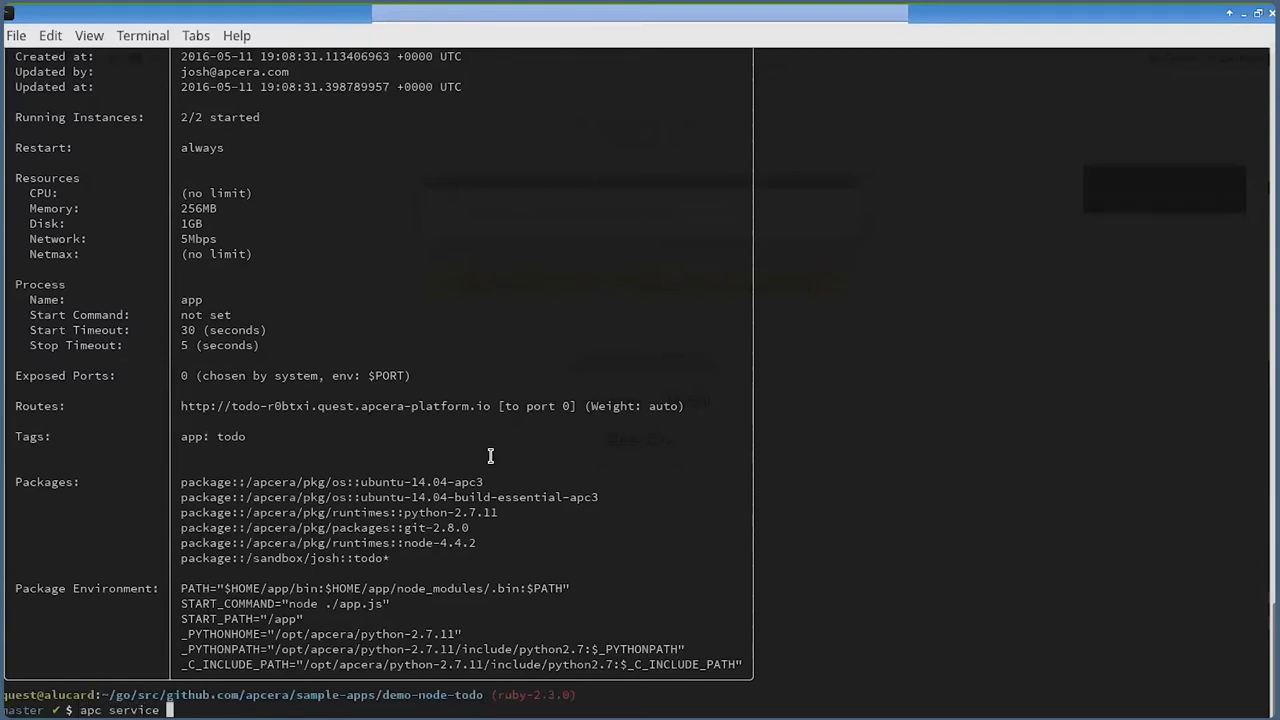
pyautogui.write('bind')
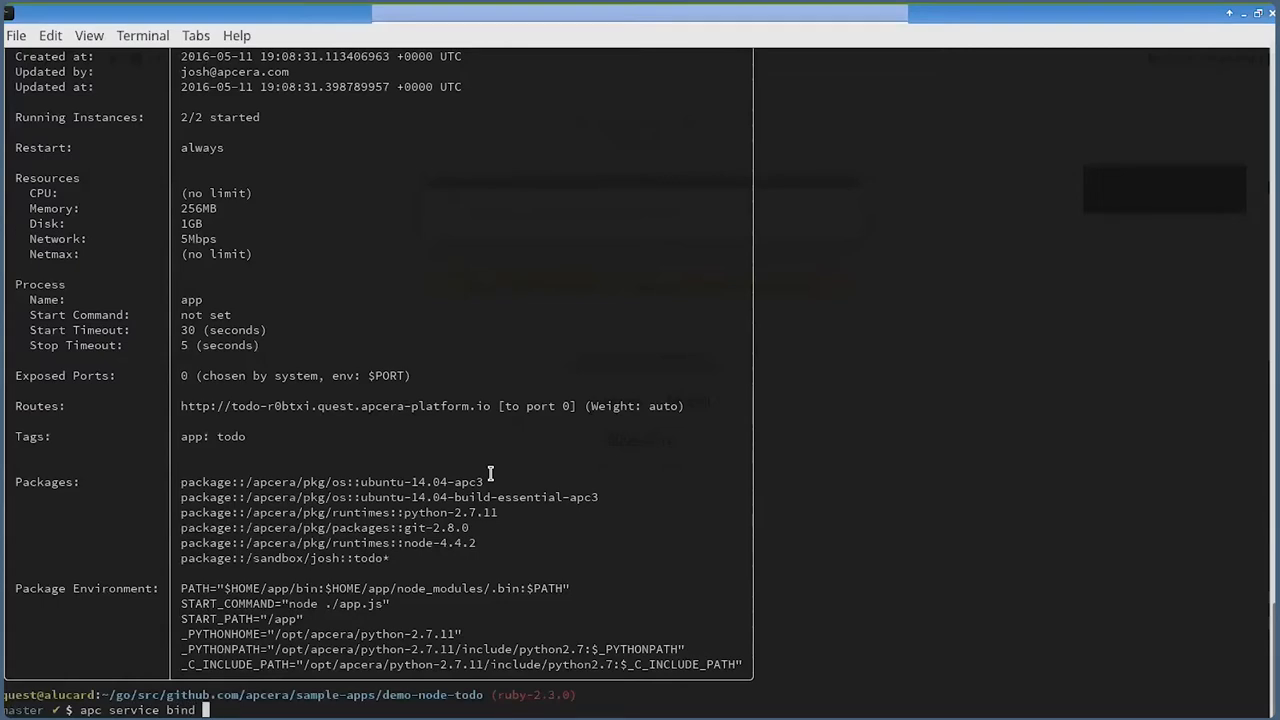
pyautogui.write('todo-postgres')
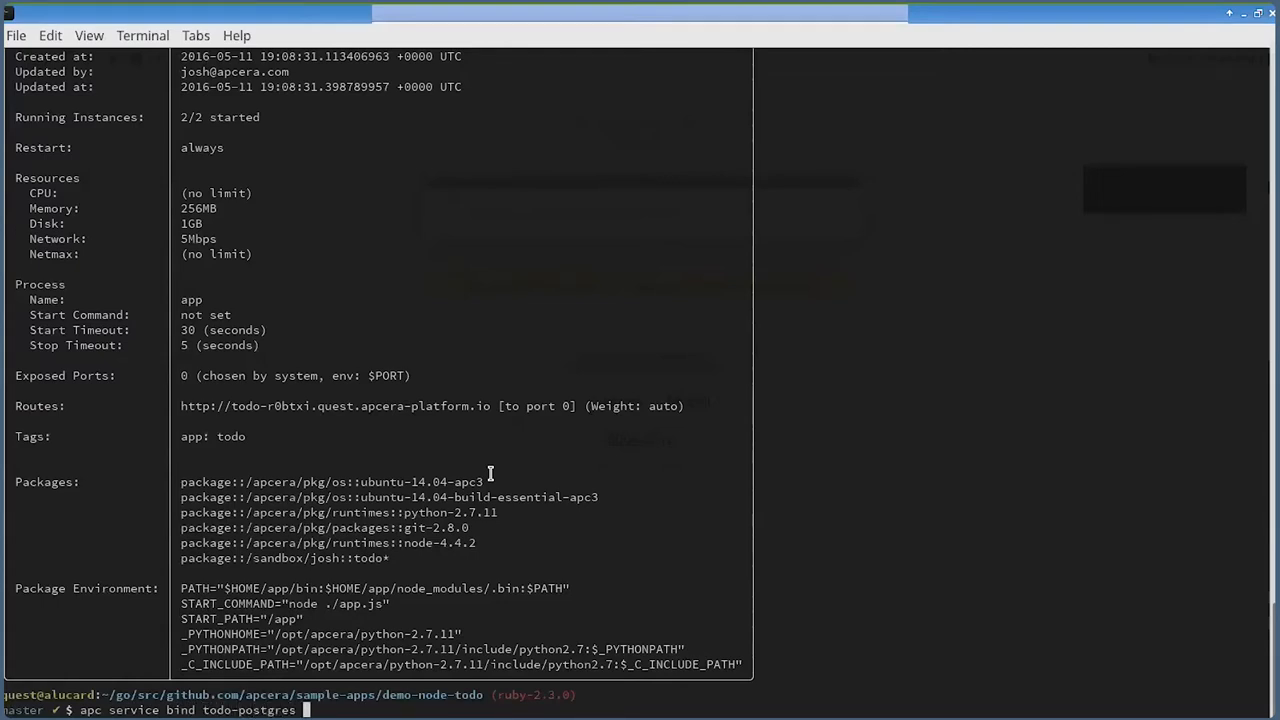
pyautogui.write('-j todo')
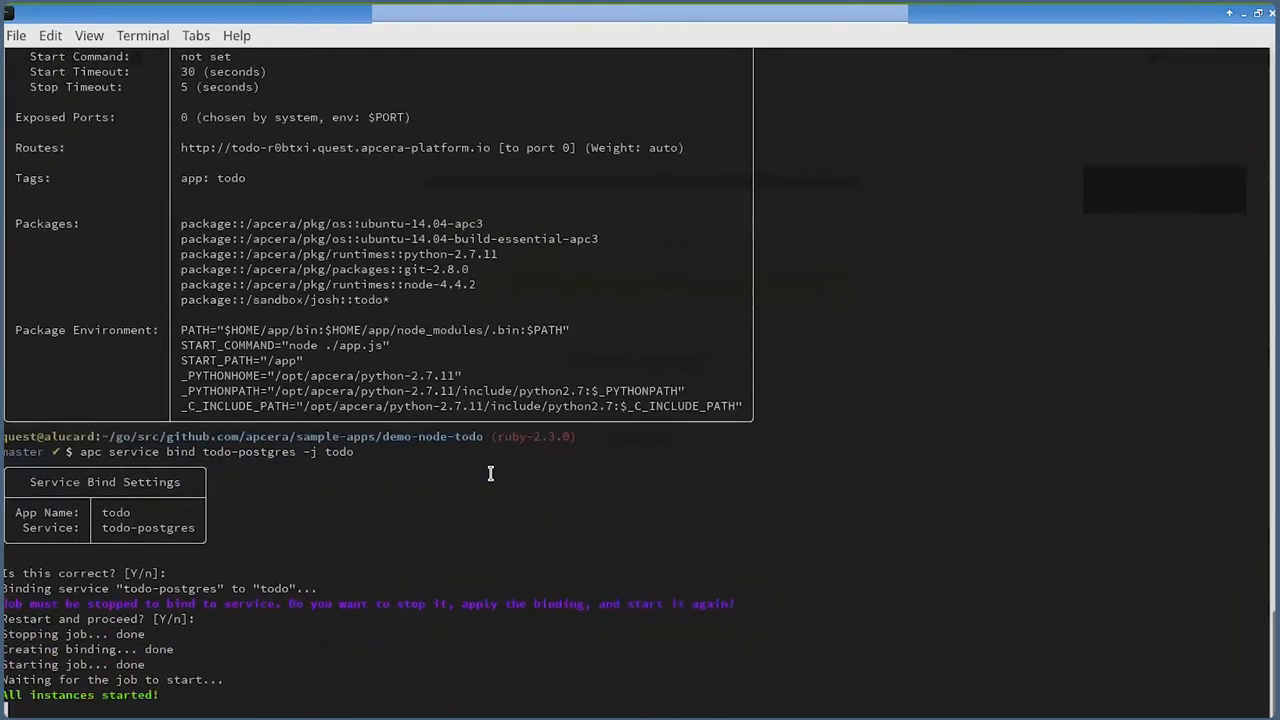
pyautogui.scroll(-3)
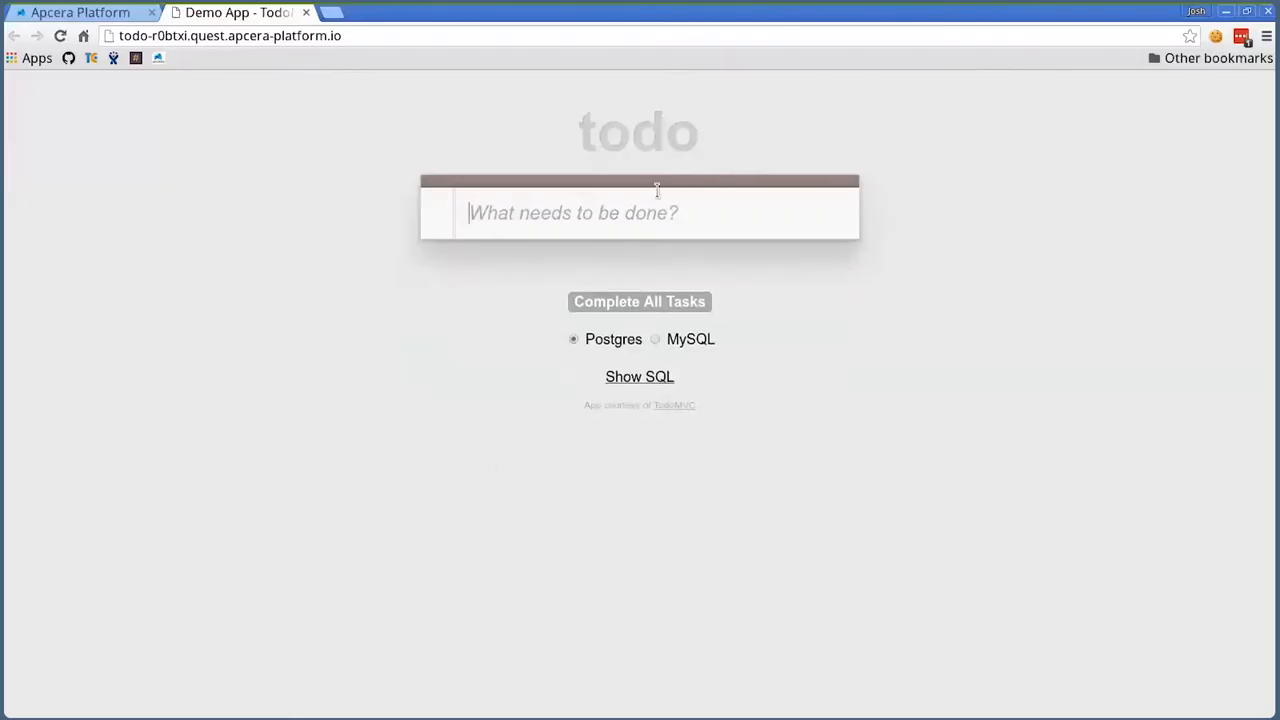
# Enter 'testing' as a new task in the What needs to be done? field
pyautogui.write('testing')
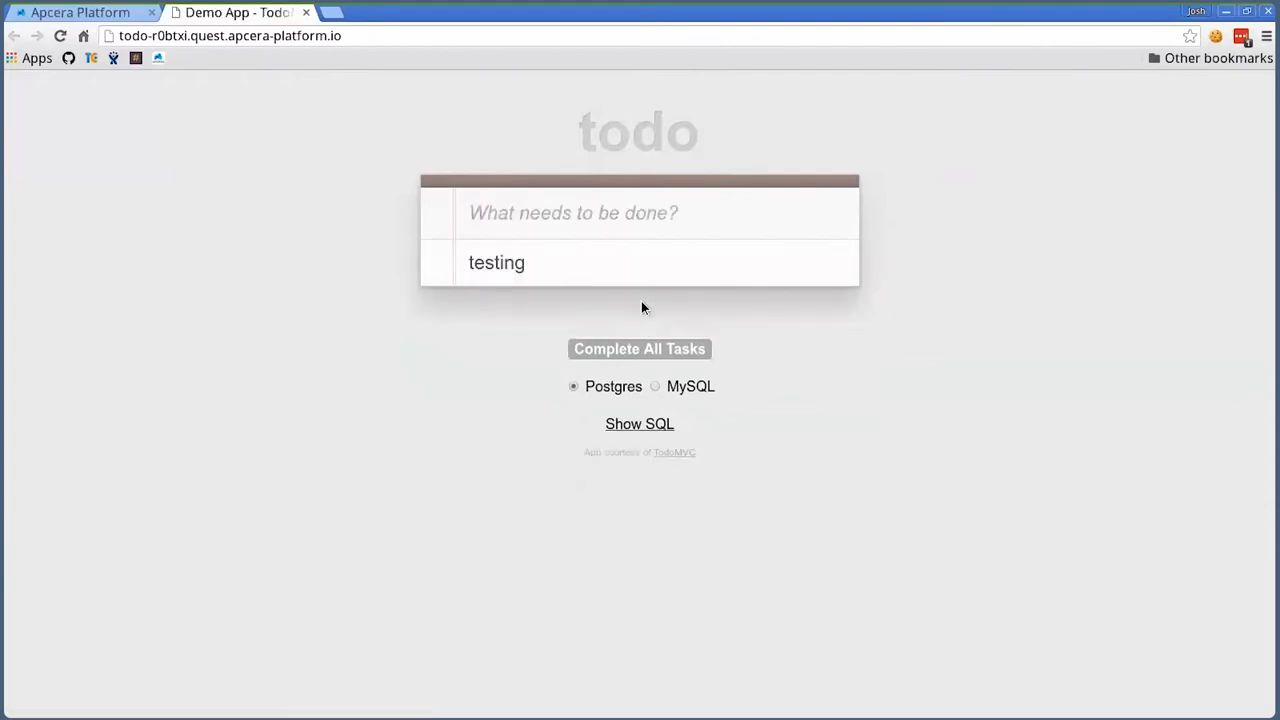
pyautogui.click(654, 386)
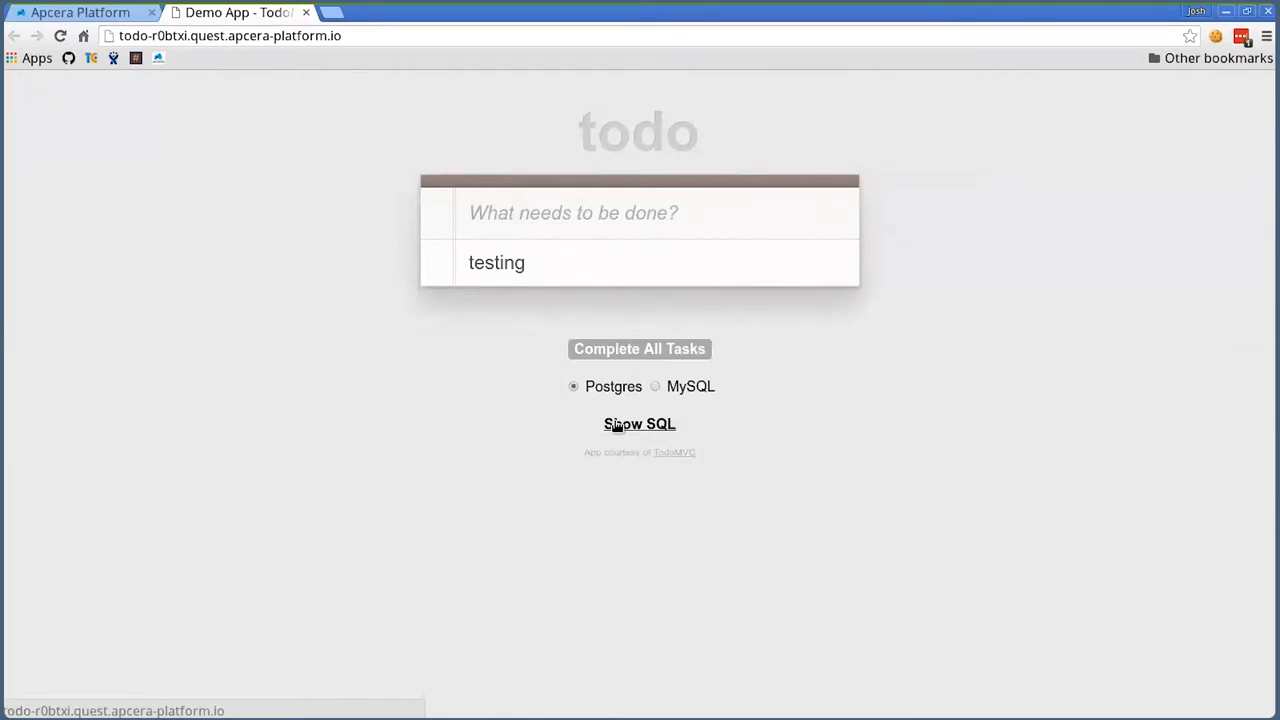
pyautogui.moveTo(138, 11)
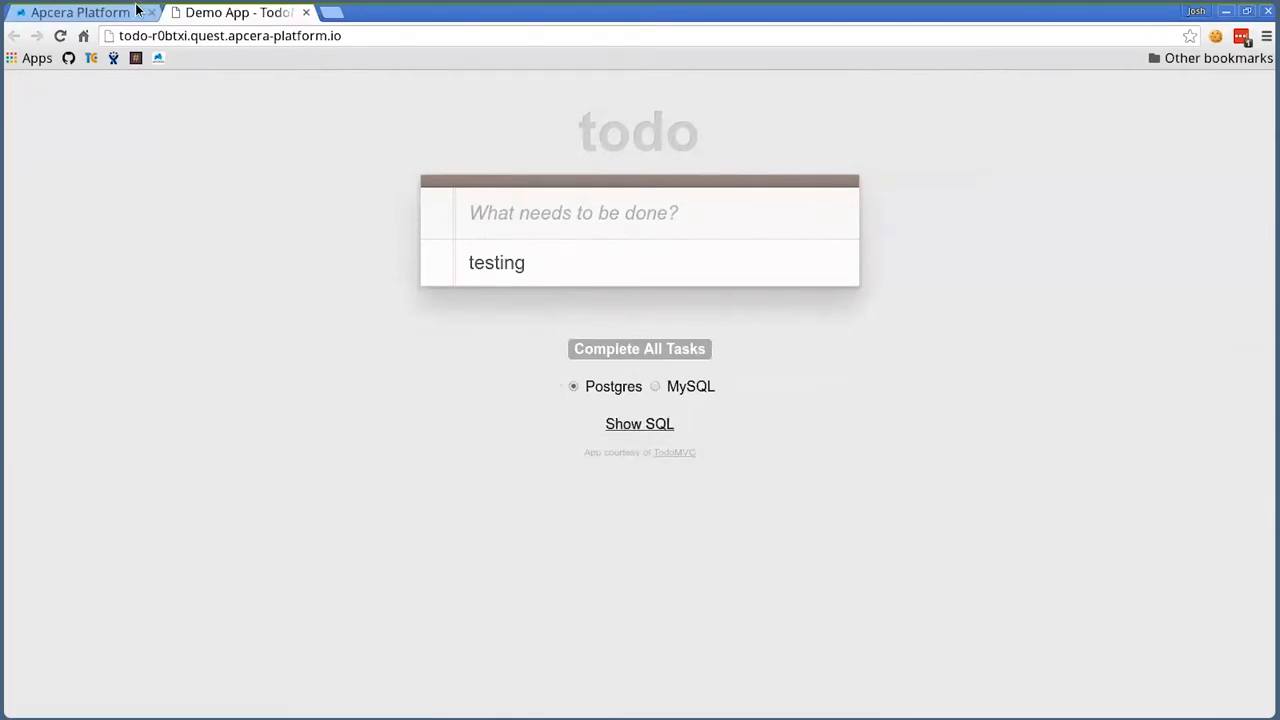
# Return to the Apcera console and open the todo app from the apps list
pyautogui.click(75, 11)
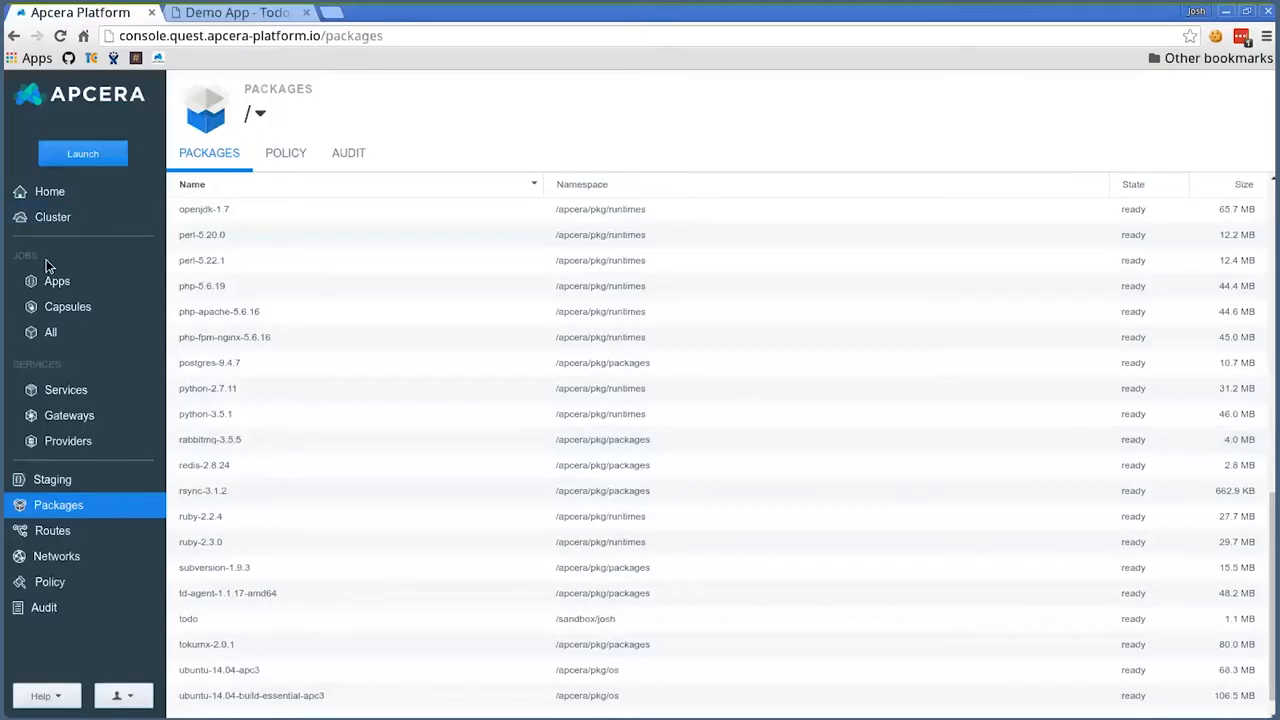
pyautogui.click(56, 281)
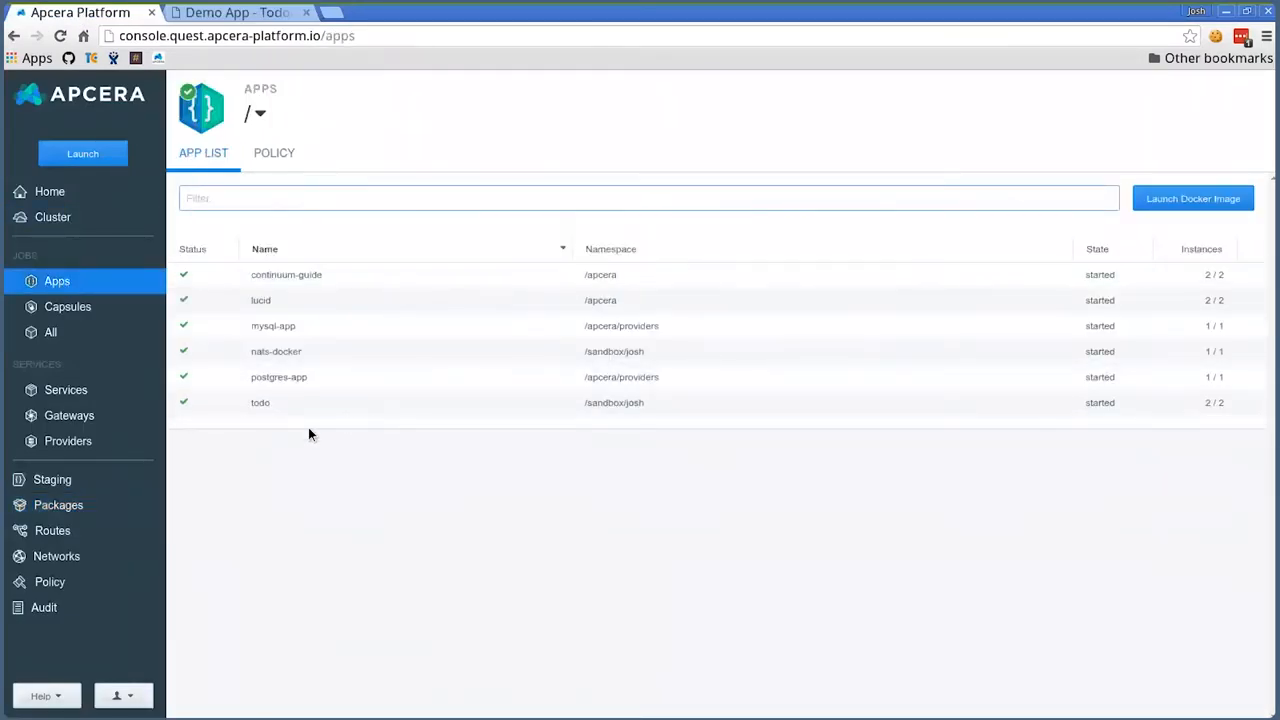
pyautogui.click(260, 402)
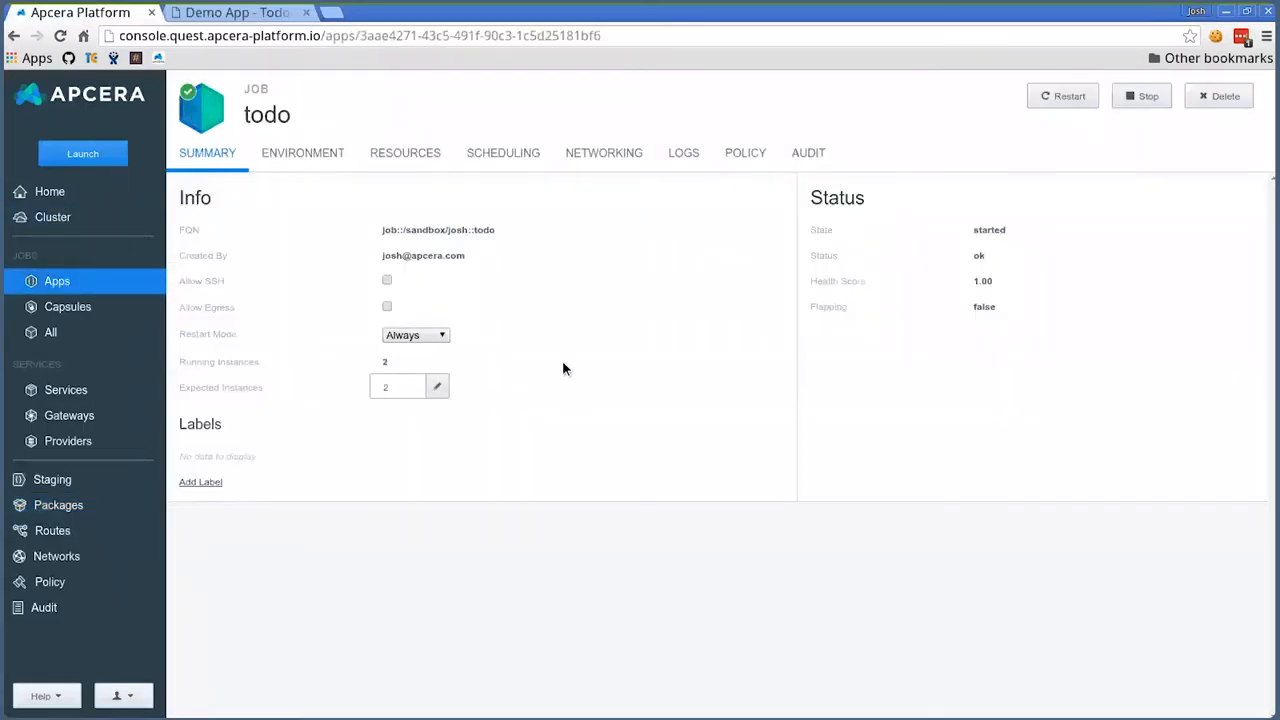
# Review the todo job's Networking, Scheduling and Resources tabs, then go back to Summary
pyautogui.click(604, 152)
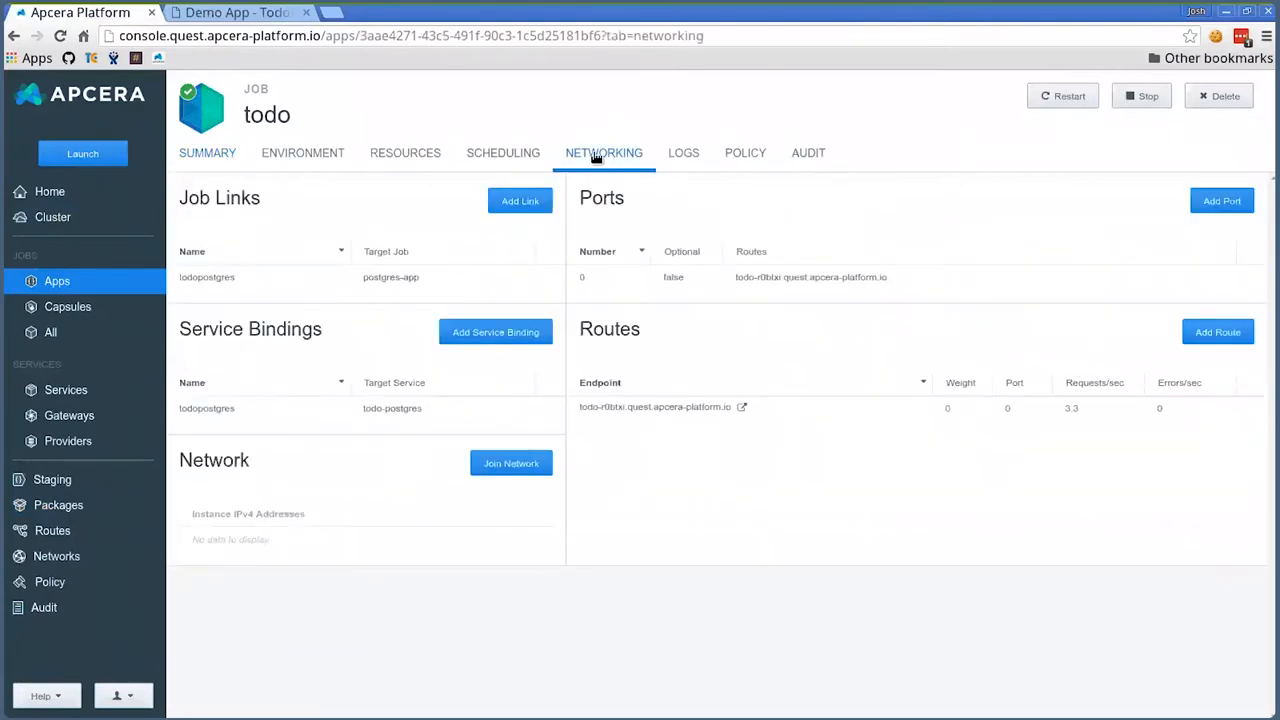
pyautogui.moveTo(256, 383)
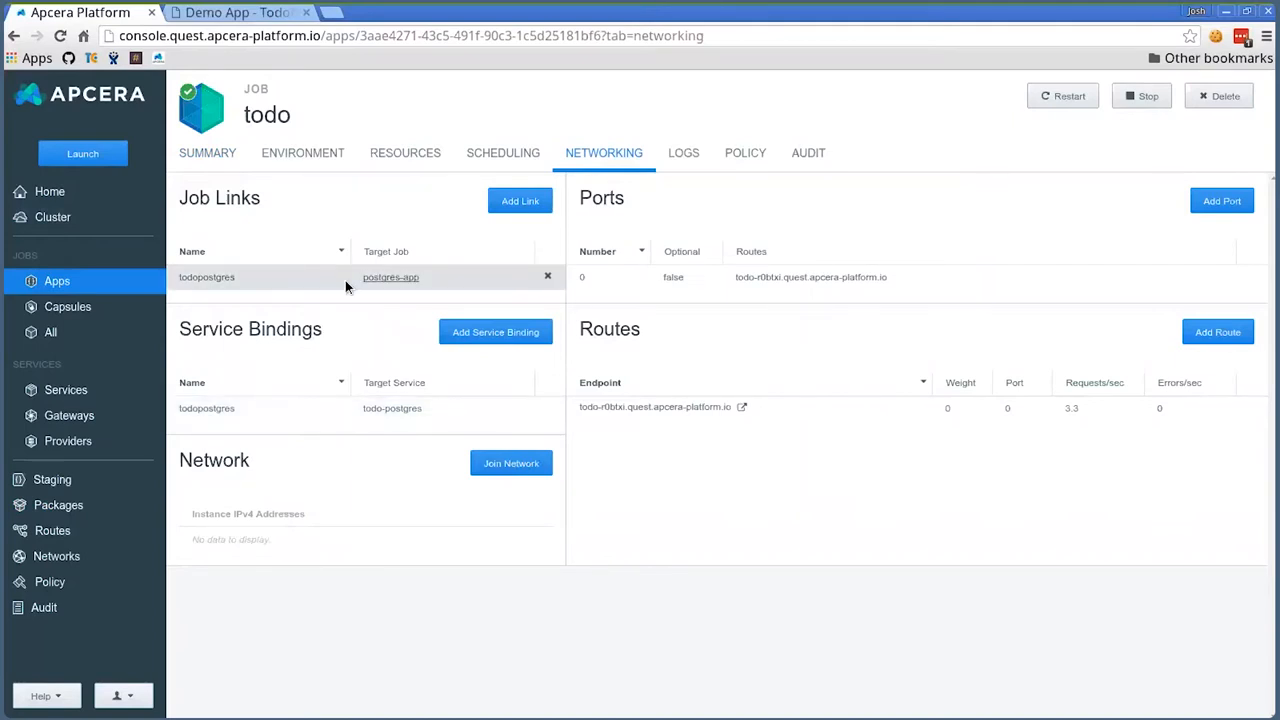
pyautogui.moveTo(390, 285)
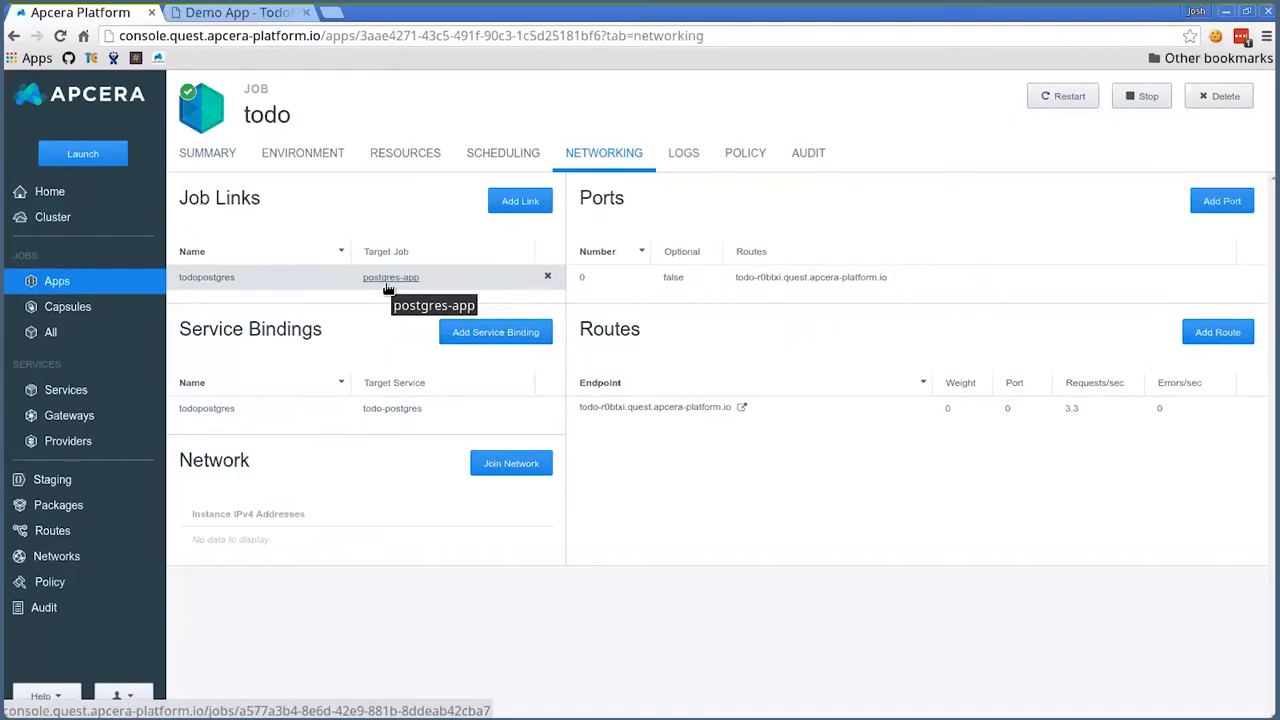
pyautogui.moveTo(843, 410)
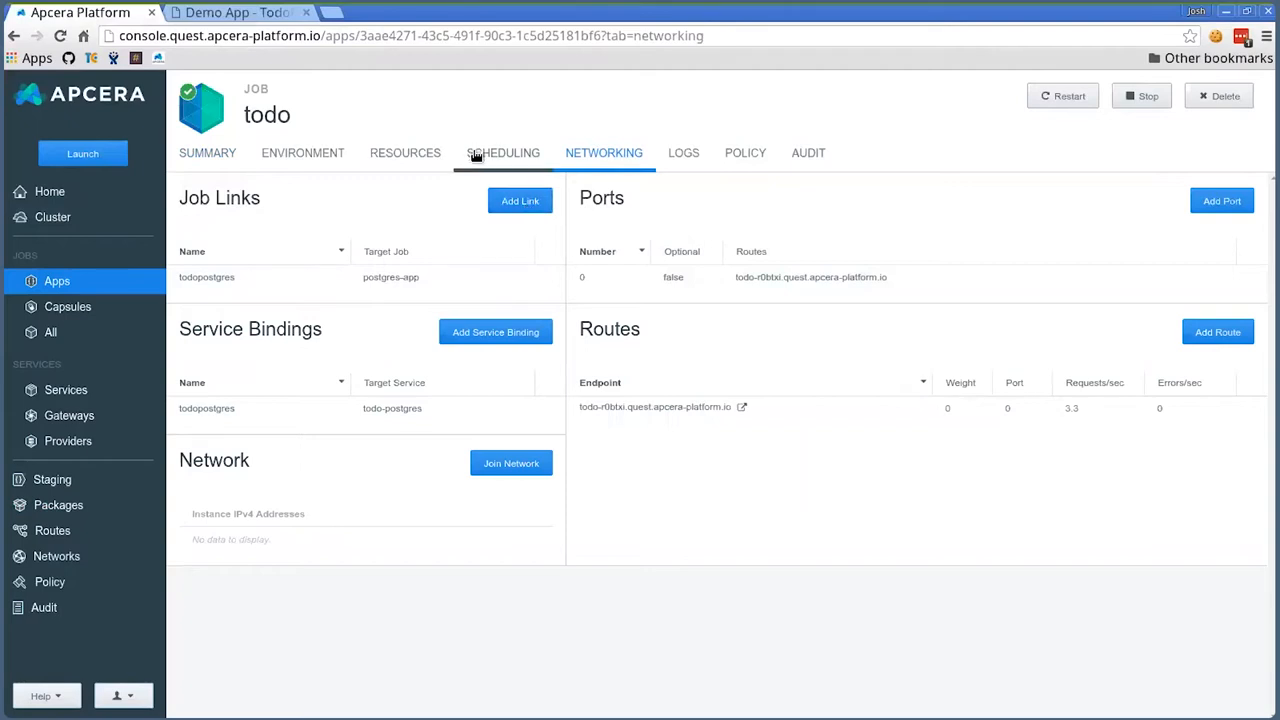
pyautogui.click(503, 152)
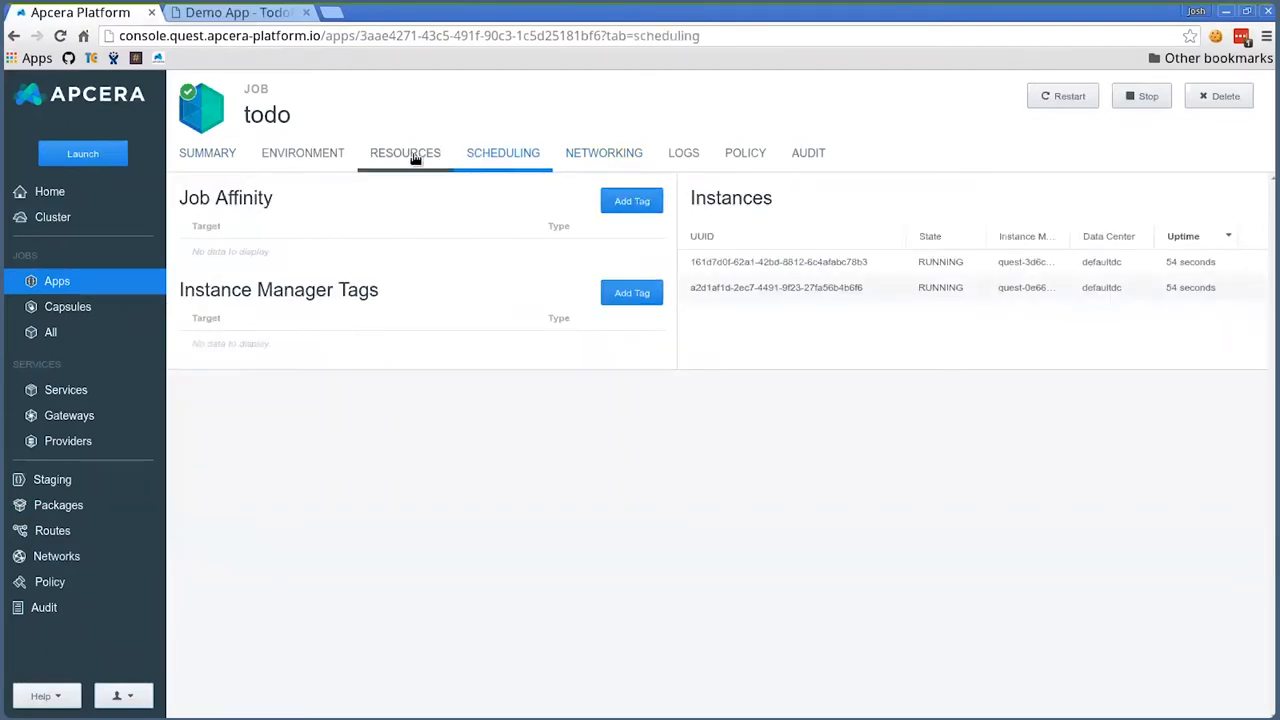
pyautogui.click(405, 153)
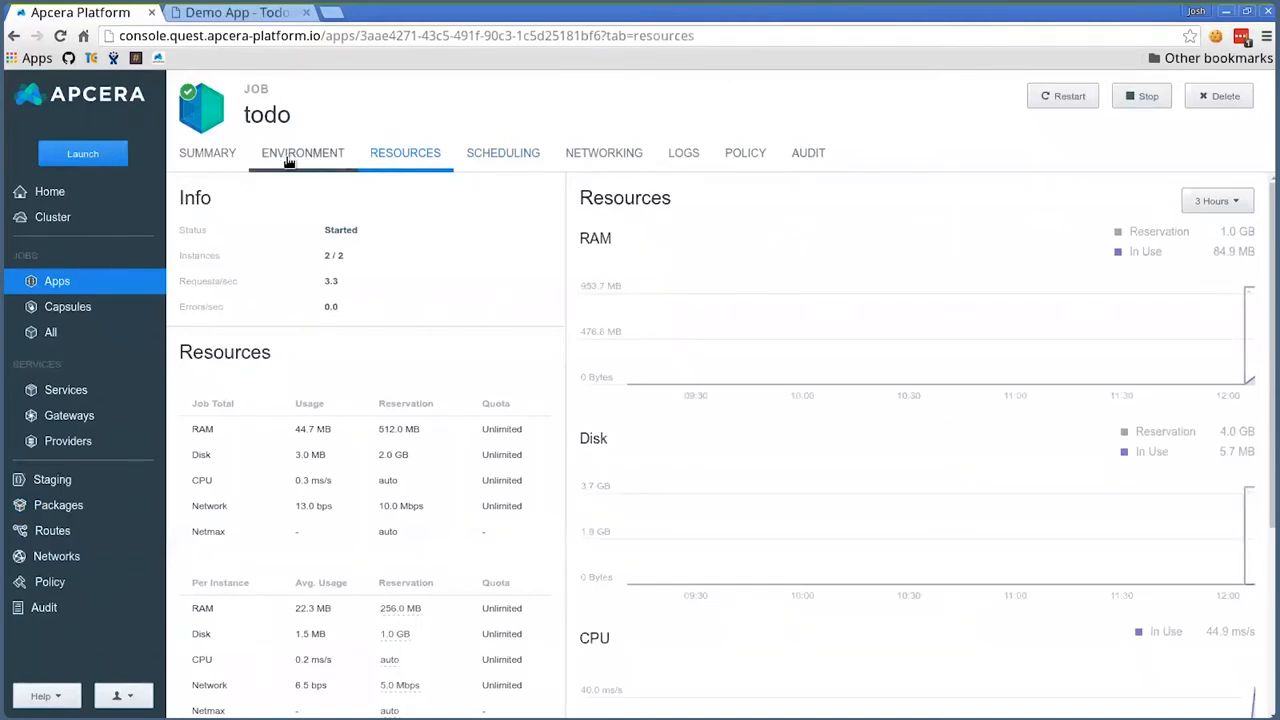
pyautogui.click(207, 153)
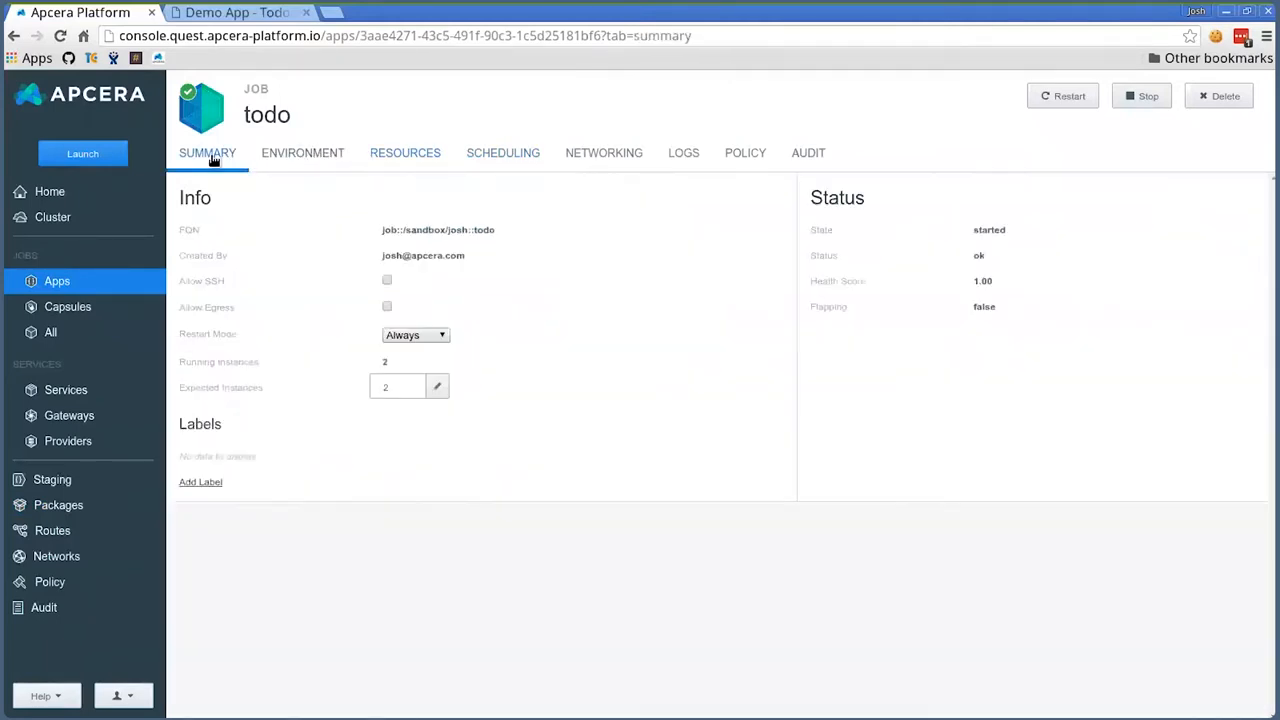
pyautogui.moveTo(302, 160)
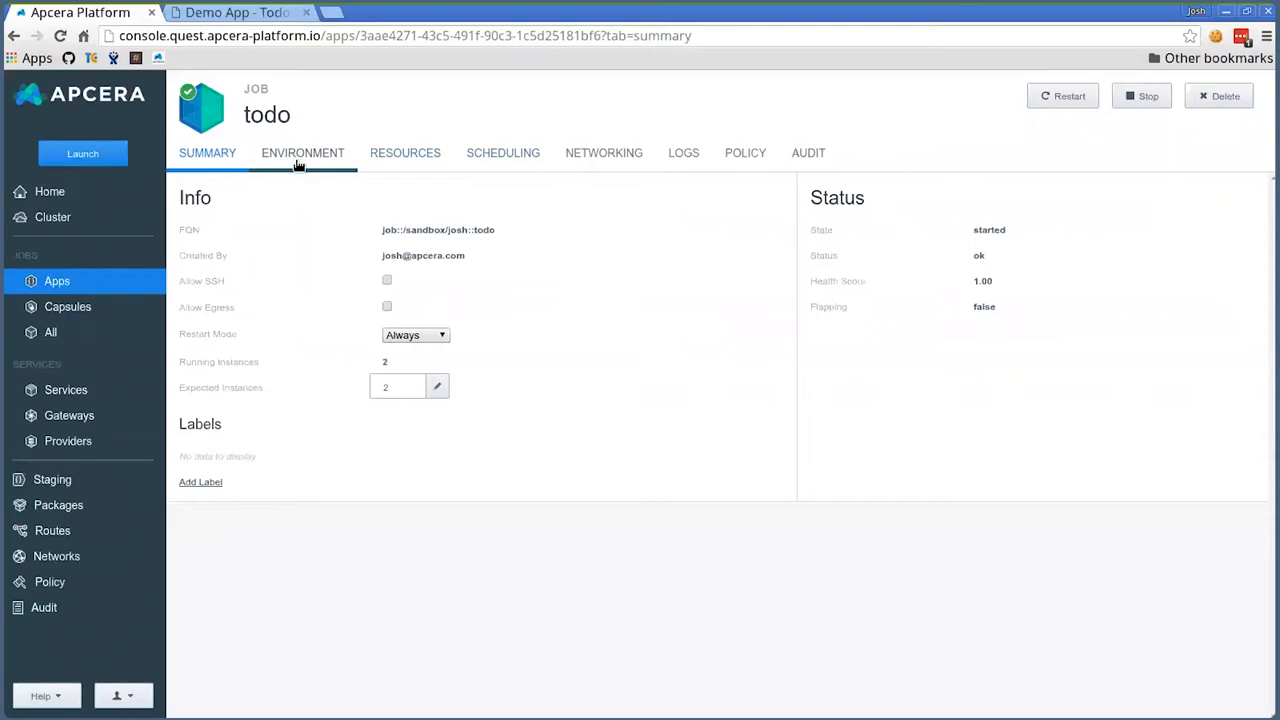
pyautogui.moveTo(714, 158)
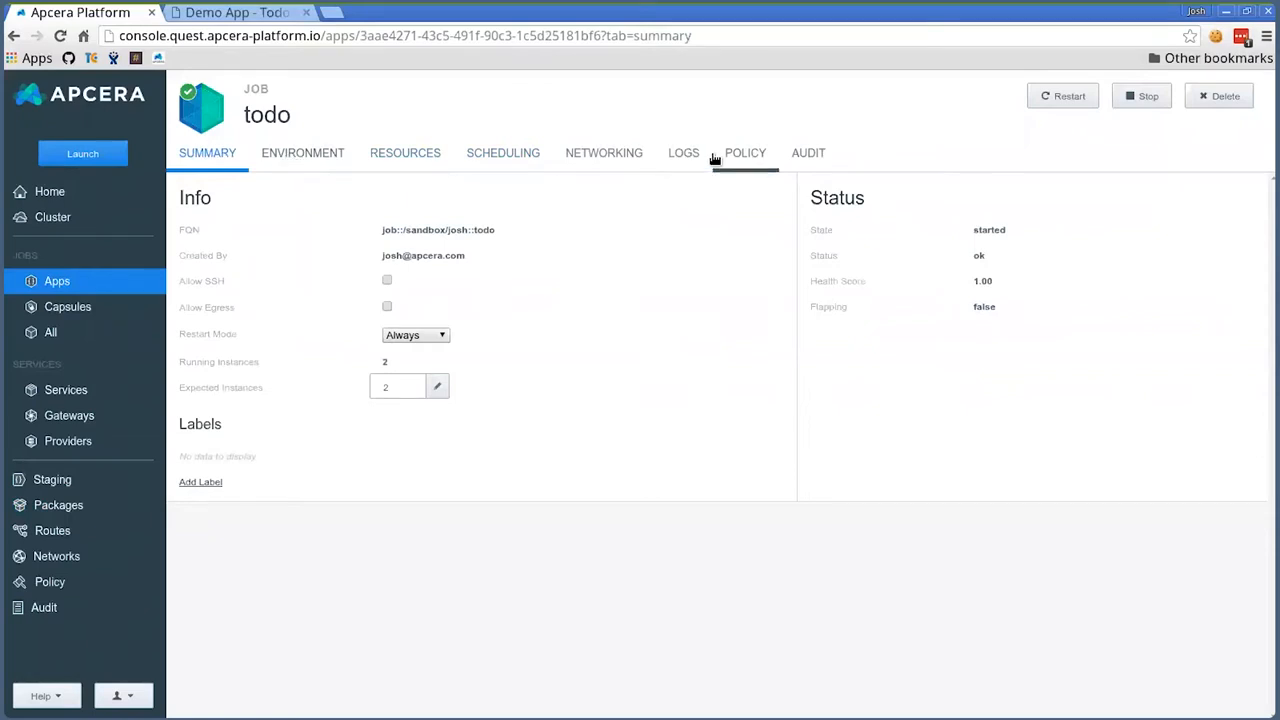
pyautogui.moveTo(608, 365)
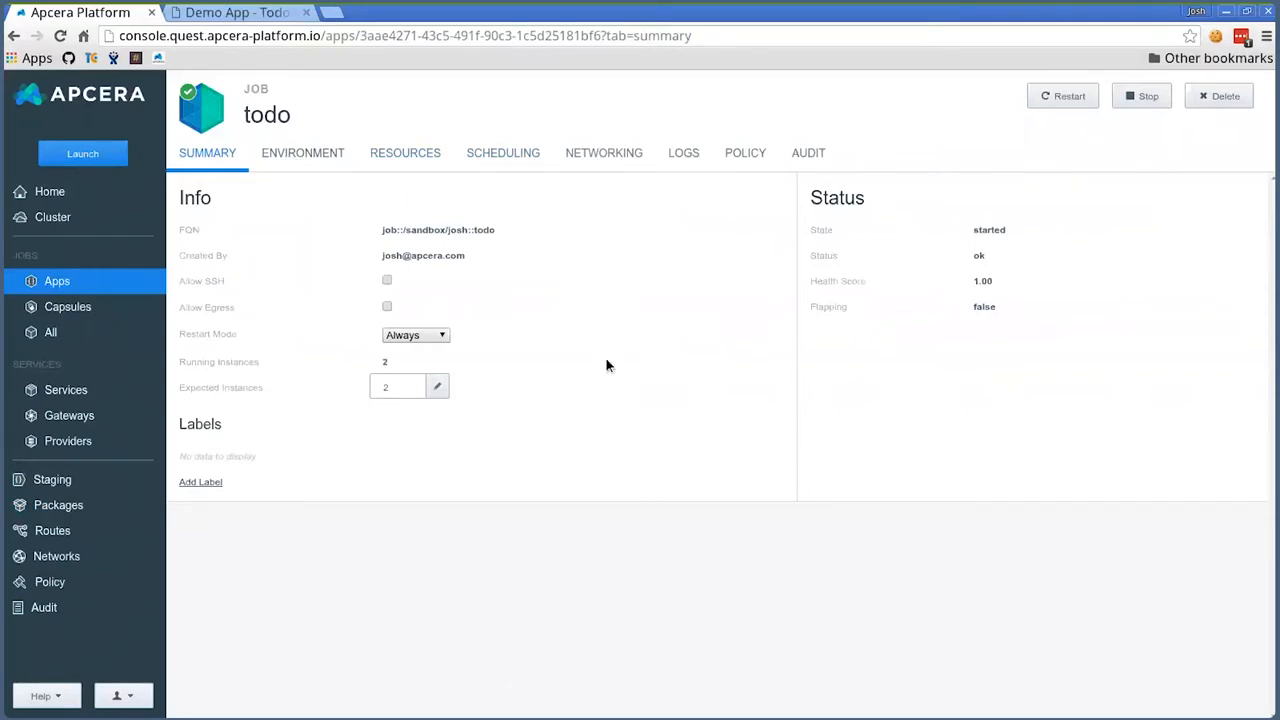
pyautogui.moveTo(118, 494)
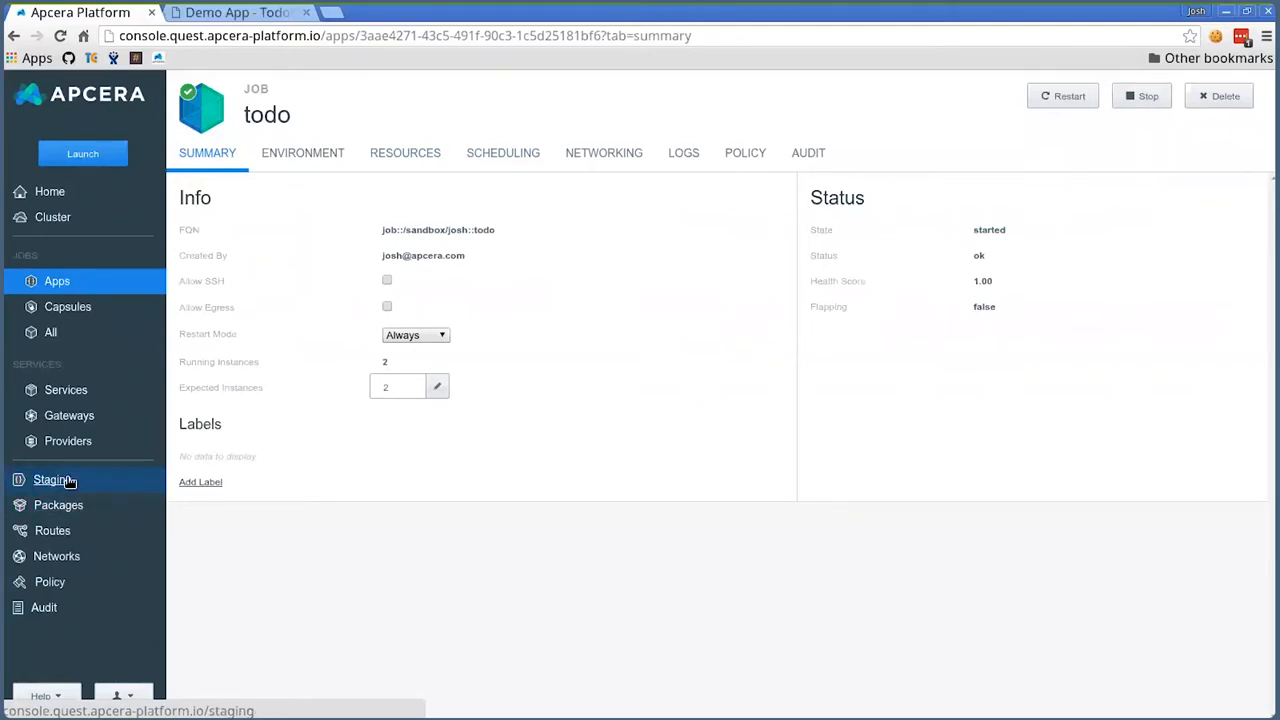
# Filter the packages list by 'node' and open the node-4.4.2 package
pyautogui.click(51, 479)
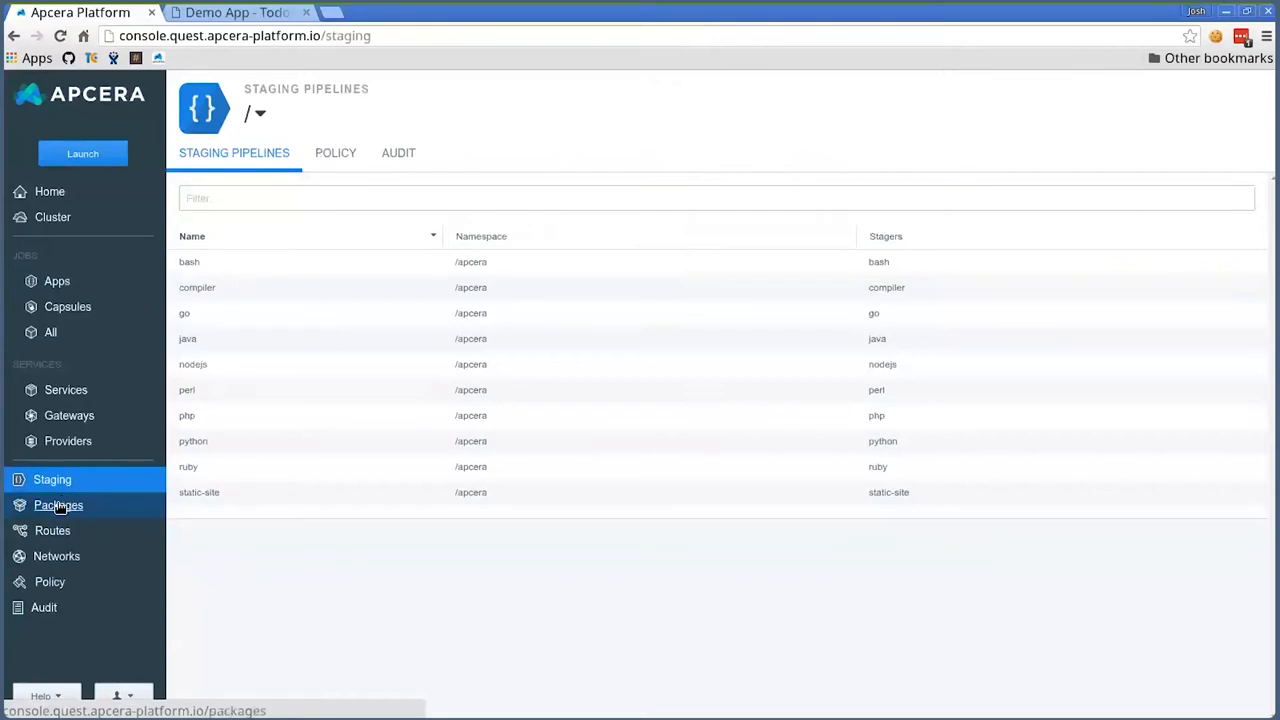
pyautogui.click(58, 505)
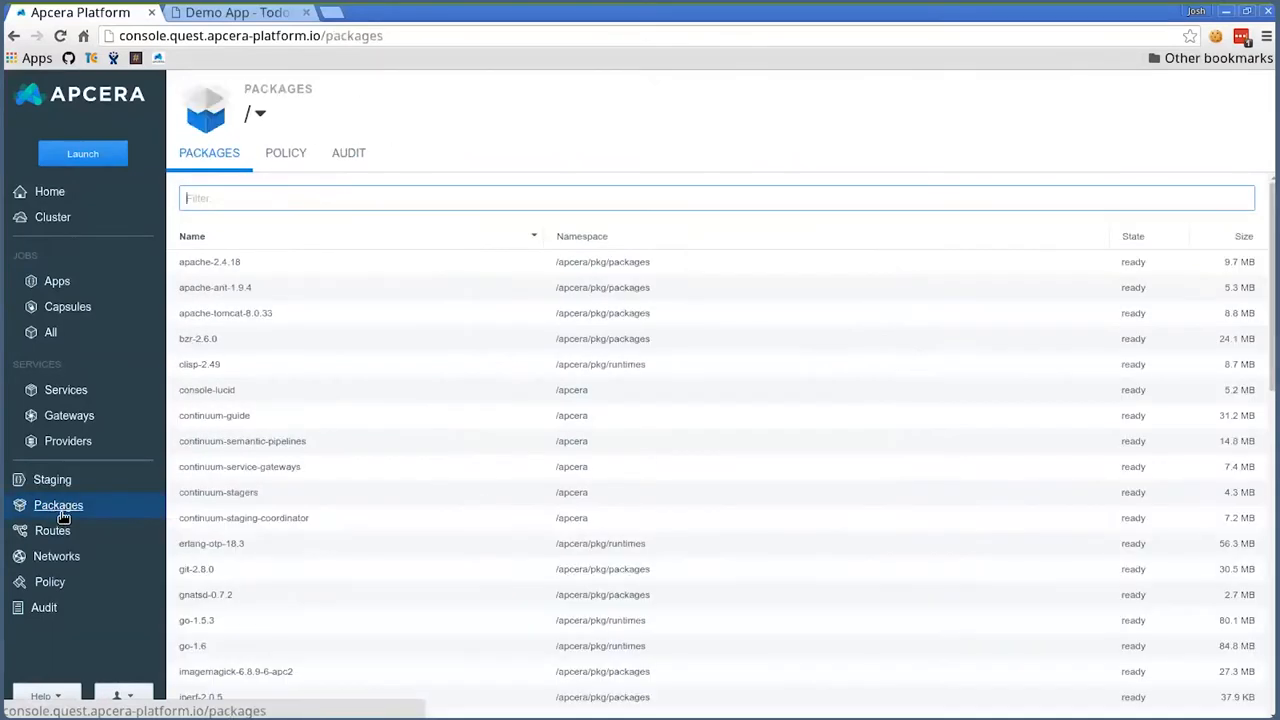
pyautogui.scroll(-3)
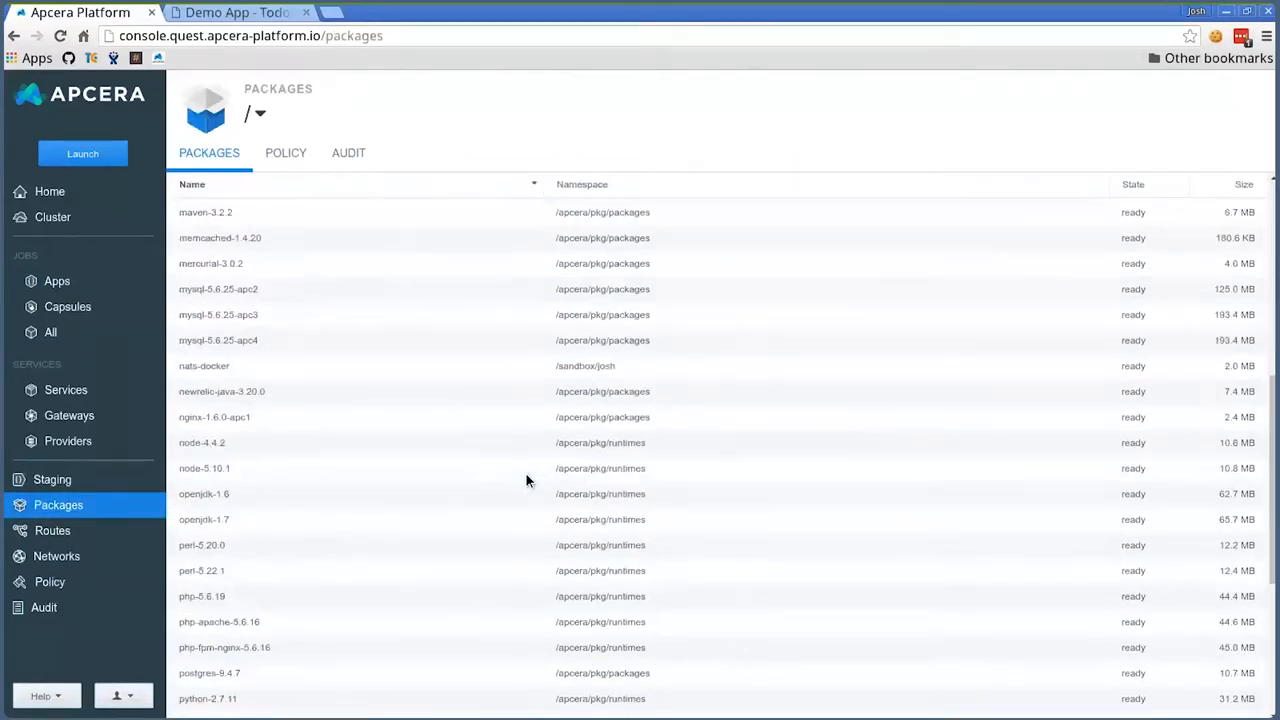
pyautogui.scroll(-3)
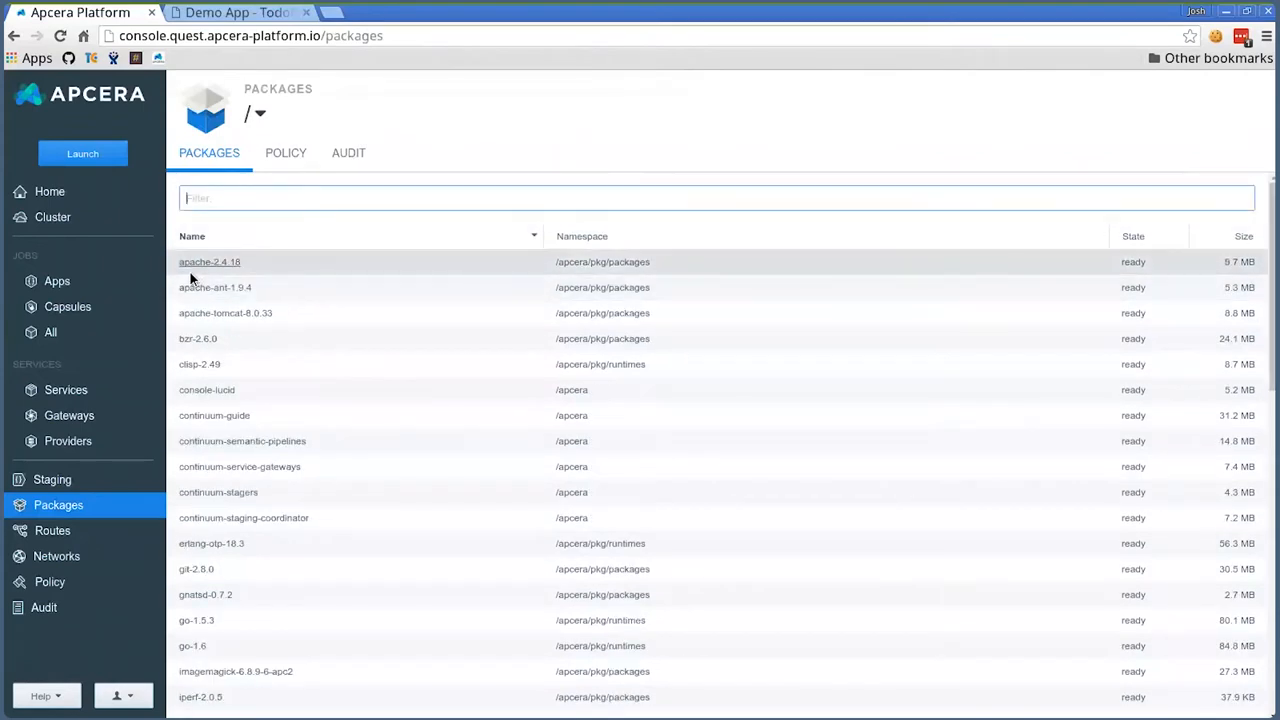
pyautogui.write('node in Name')
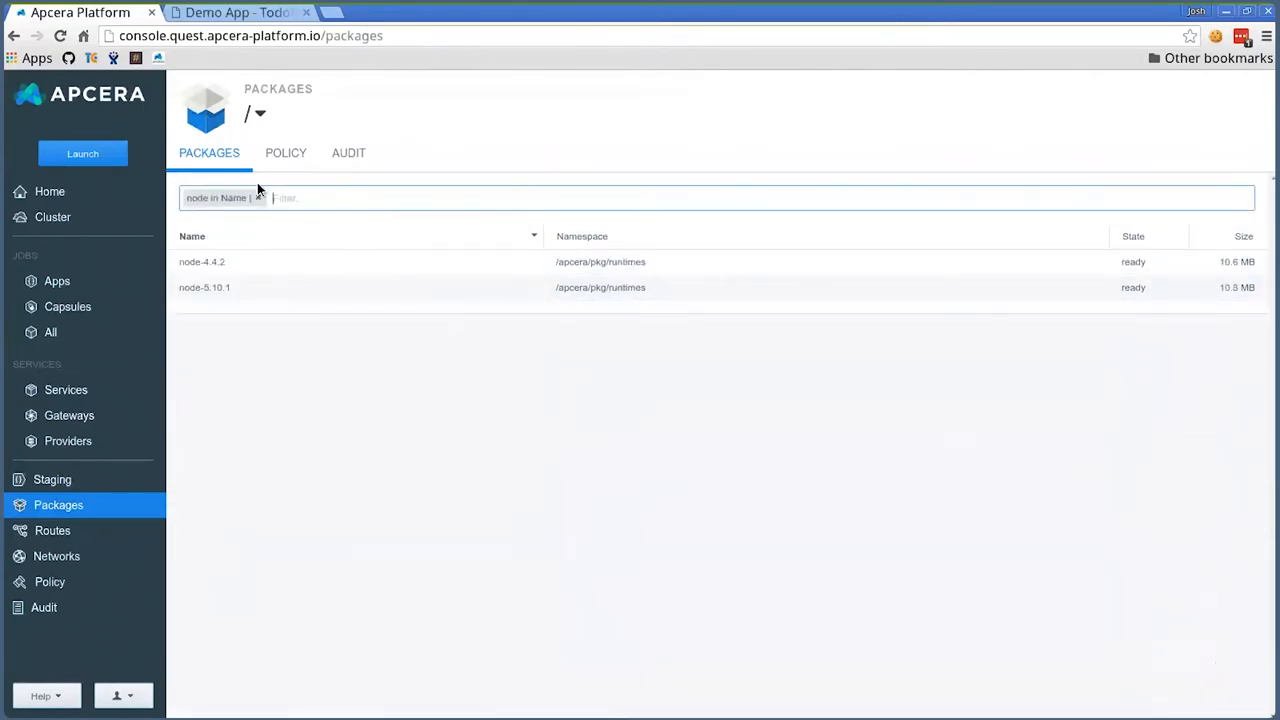
pyautogui.moveTo(210, 272)
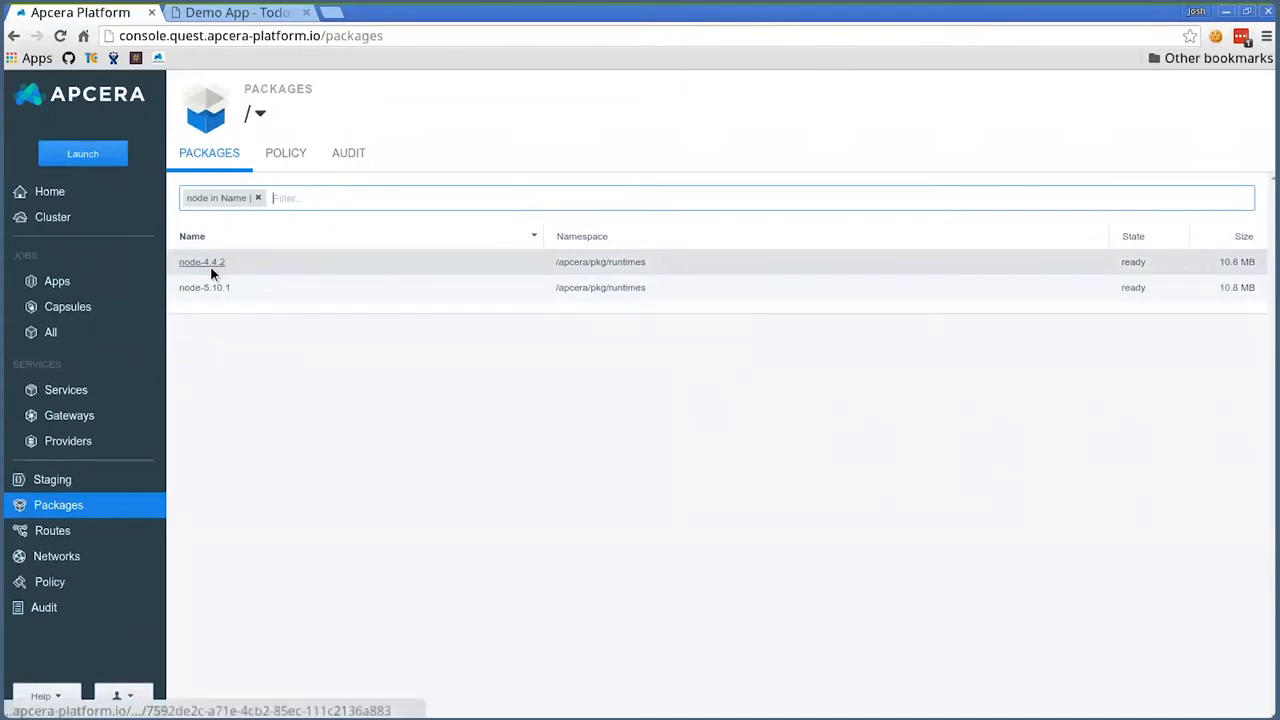
pyautogui.click(201, 261)
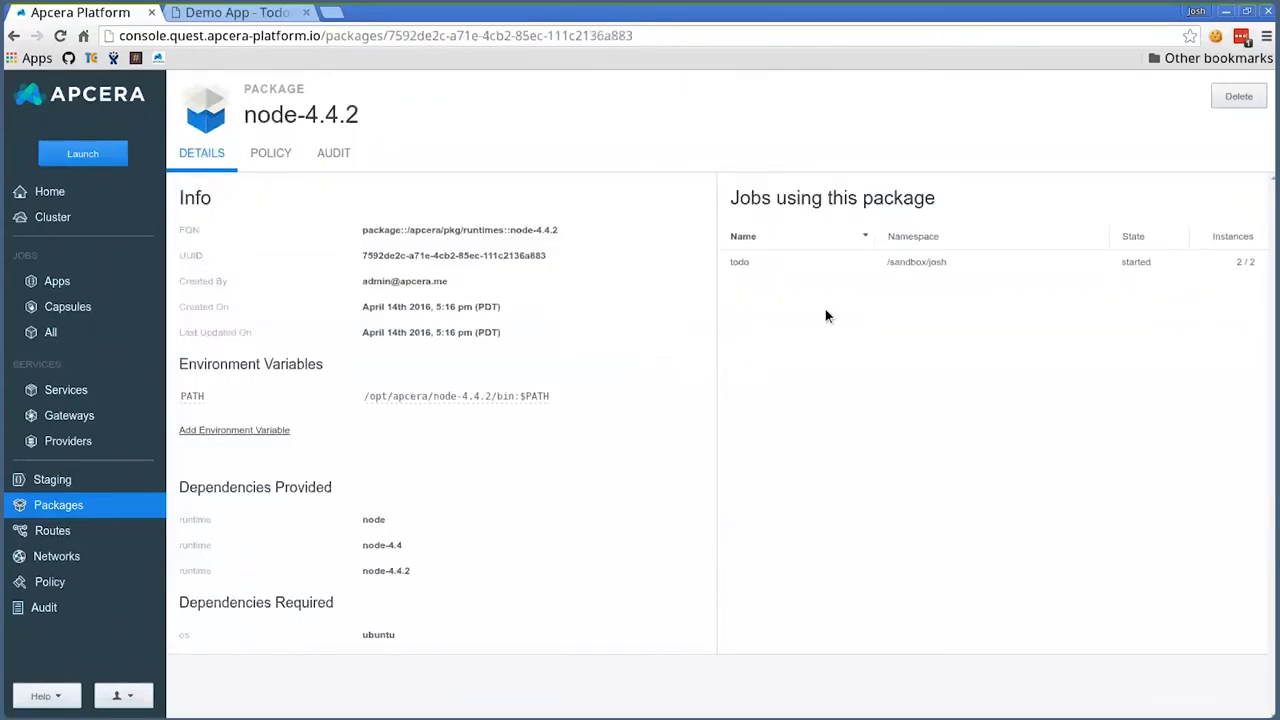
pyautogui.moveTo(783, 320)
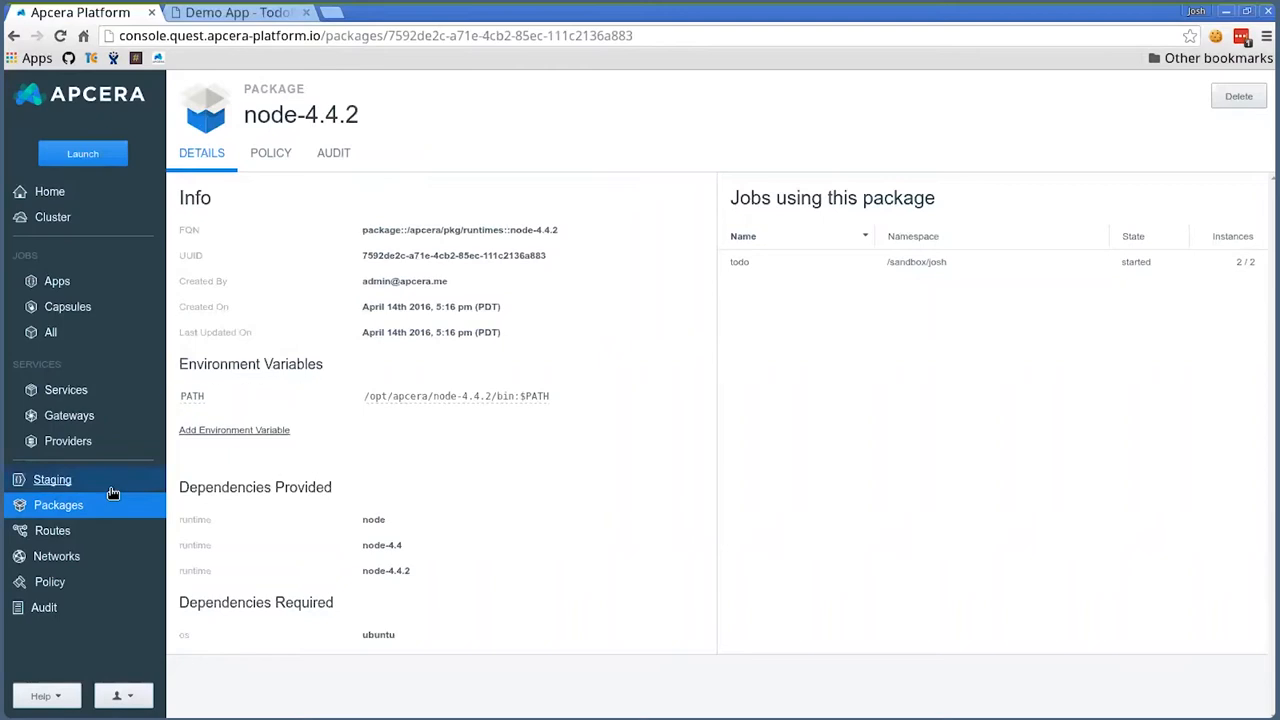
# Open Routes in the sidebar to see the console, guide, docs and todo endpoints
pyautogui.click(52, 531)
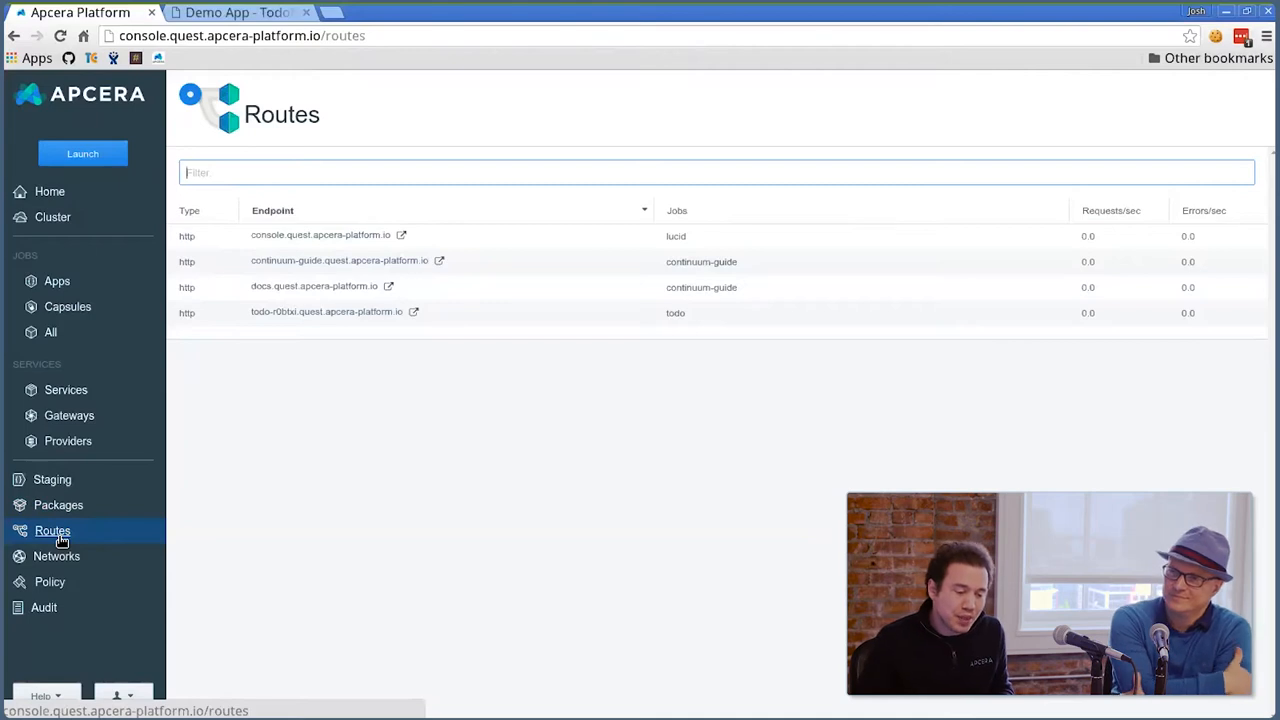
# Create a network named 'lab' from the Networks page and submit it
pyautogui.click(56, 556)
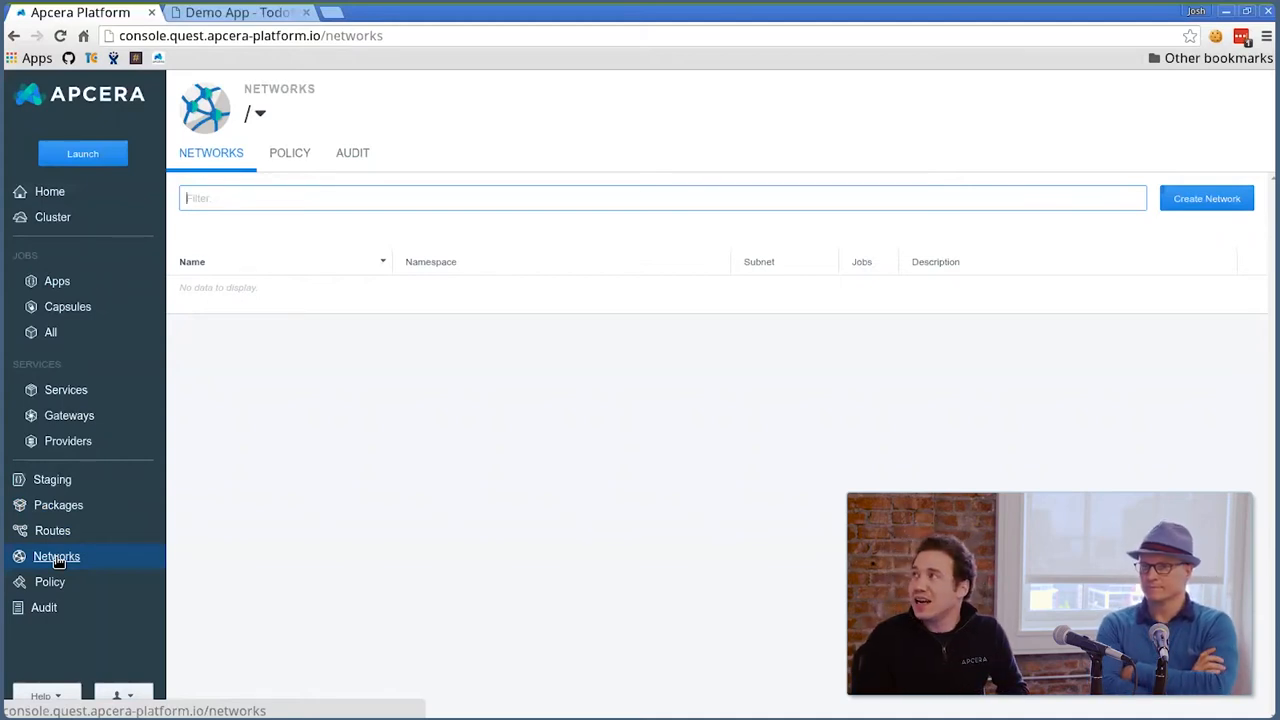
pyautogui.moveTo(1092, 248)
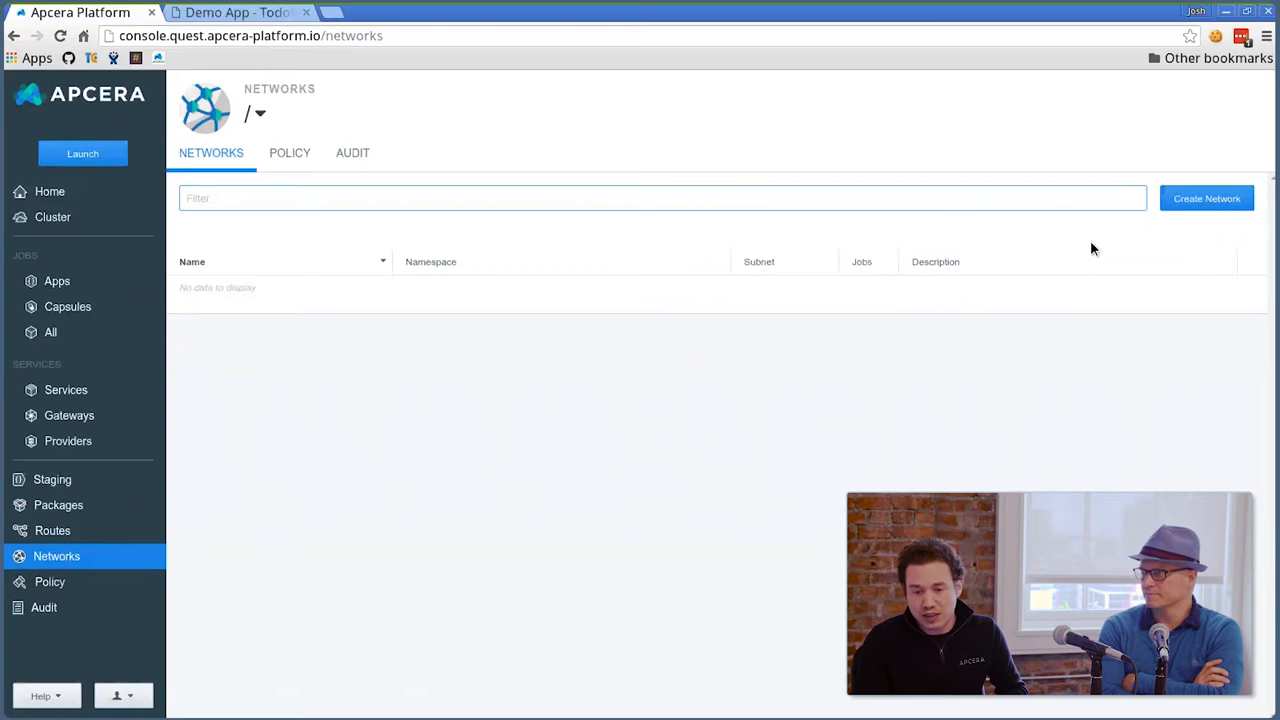
pyautogui.click(1206, 197)
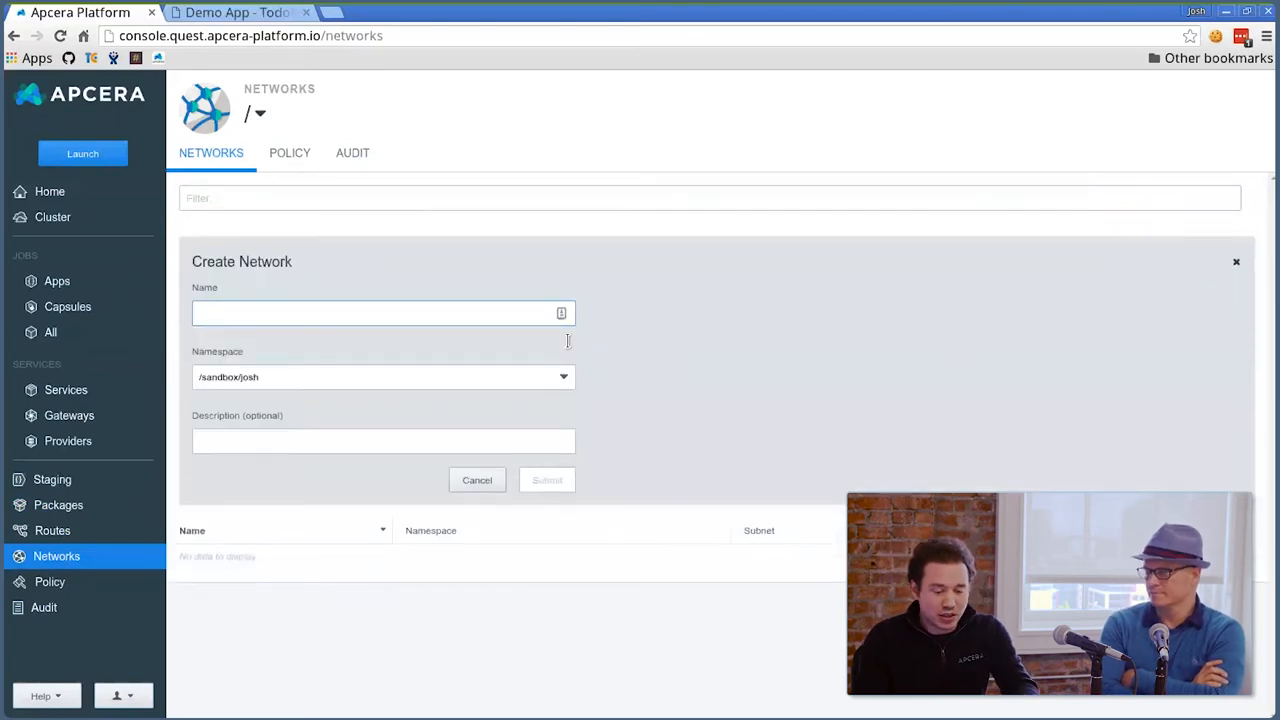
pyautogui.write('lab')
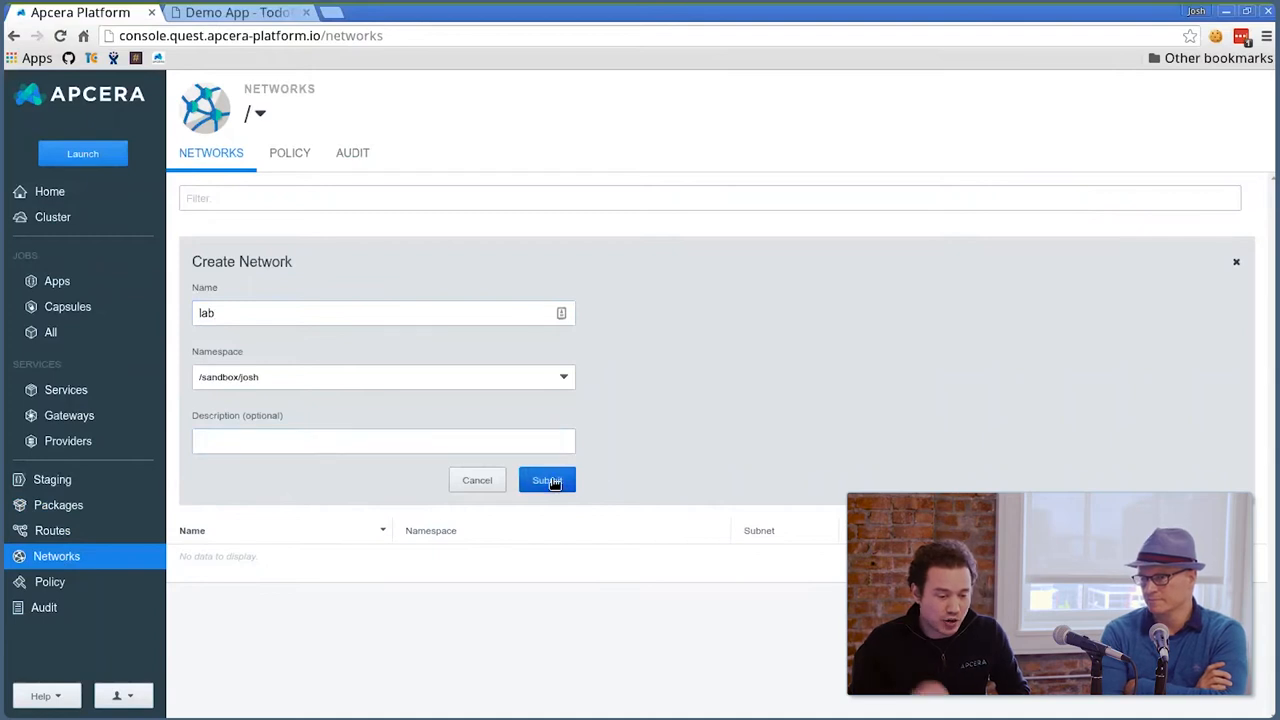
pyautogui.click(546, 480)
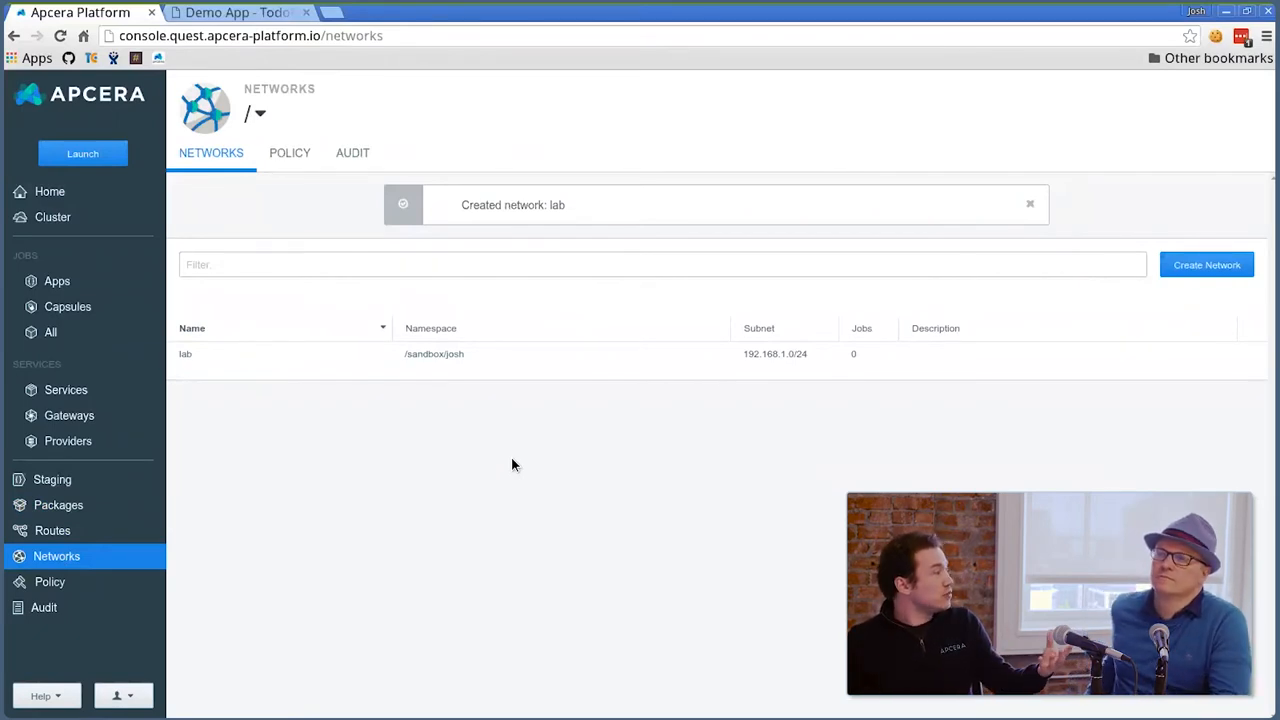
pyautogui.click(1025, 204)
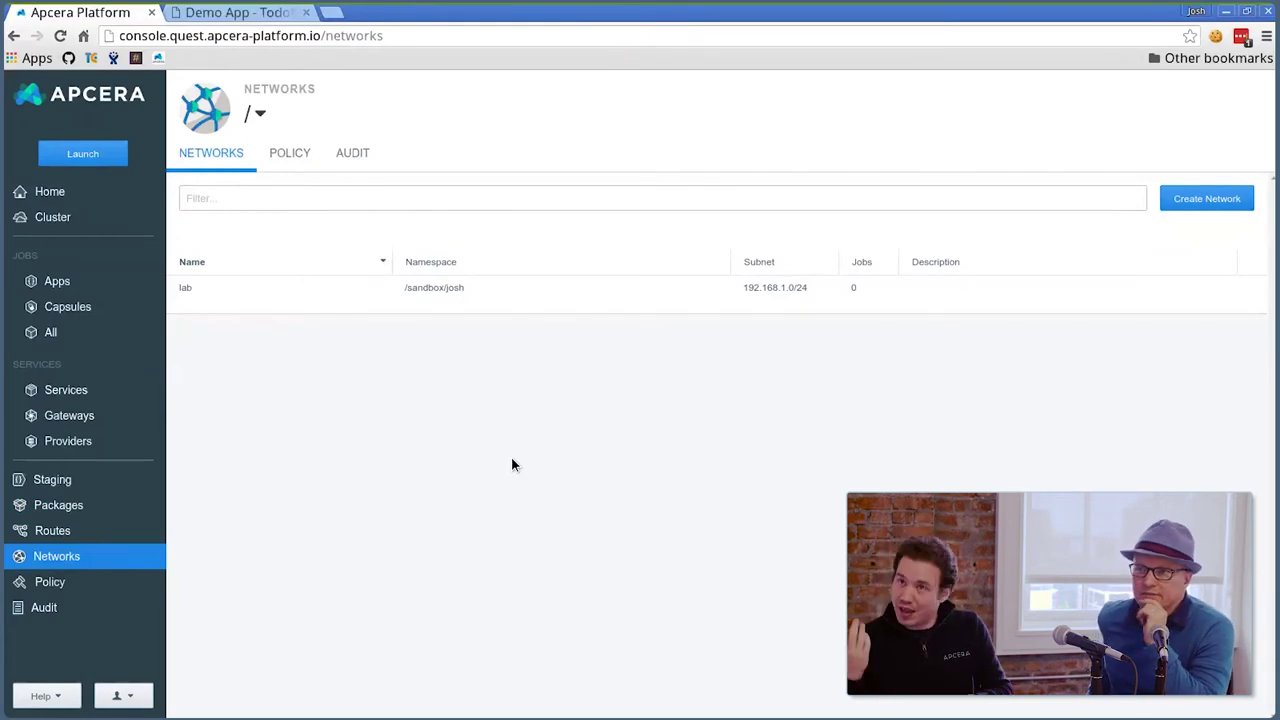
pyautogui.moveTo(53, 531)
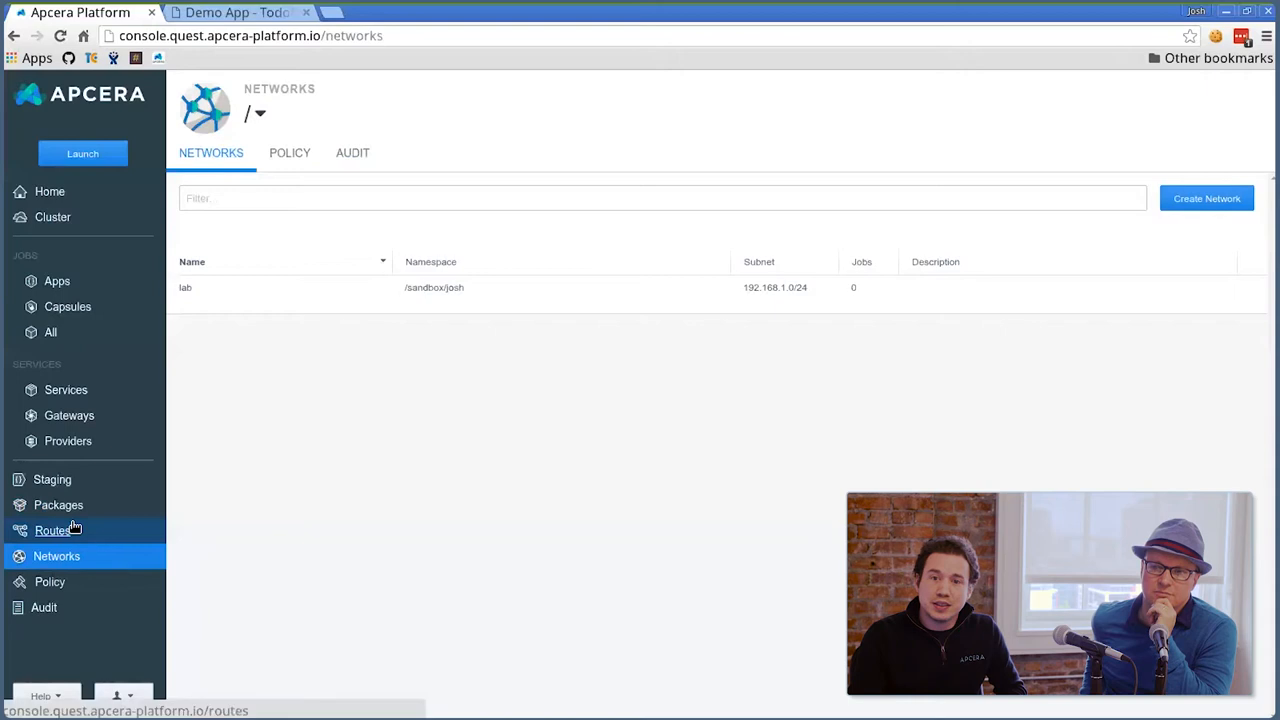
pyautogui.moveTo(48, 582)
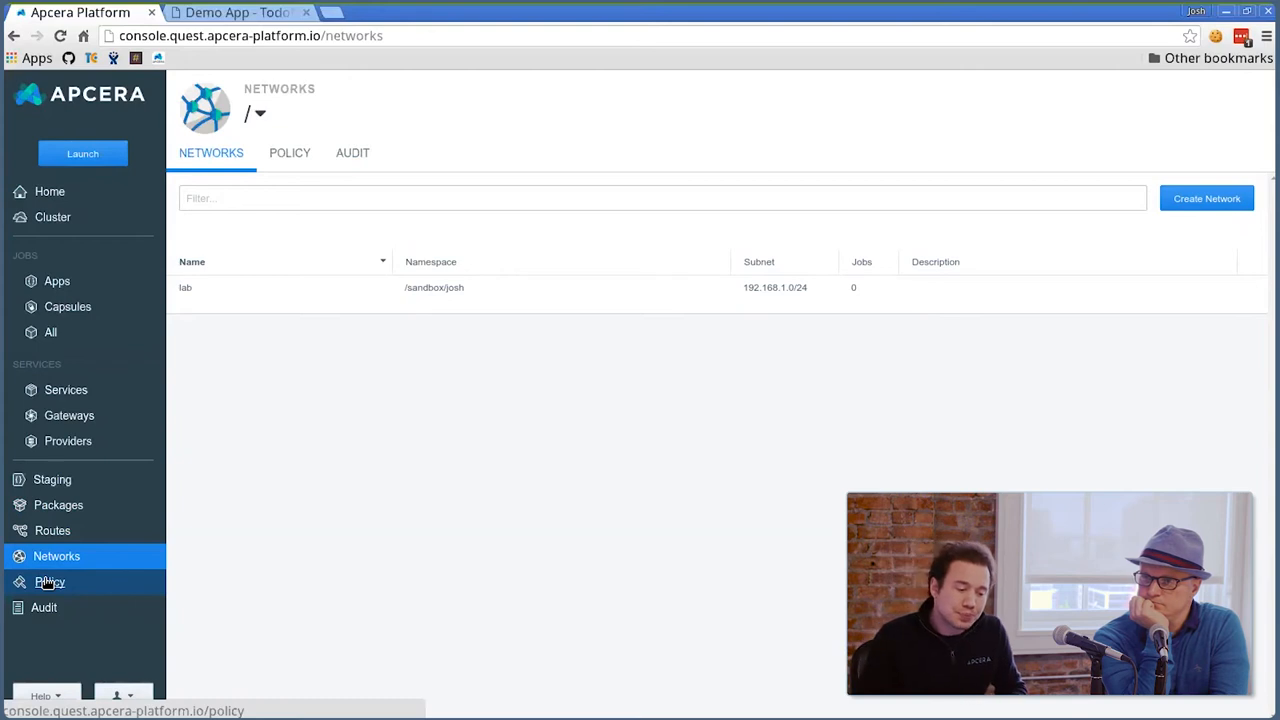
# View the packageresolution policy document, then go back to the policy documents list
pyautogui.click(49, 582)
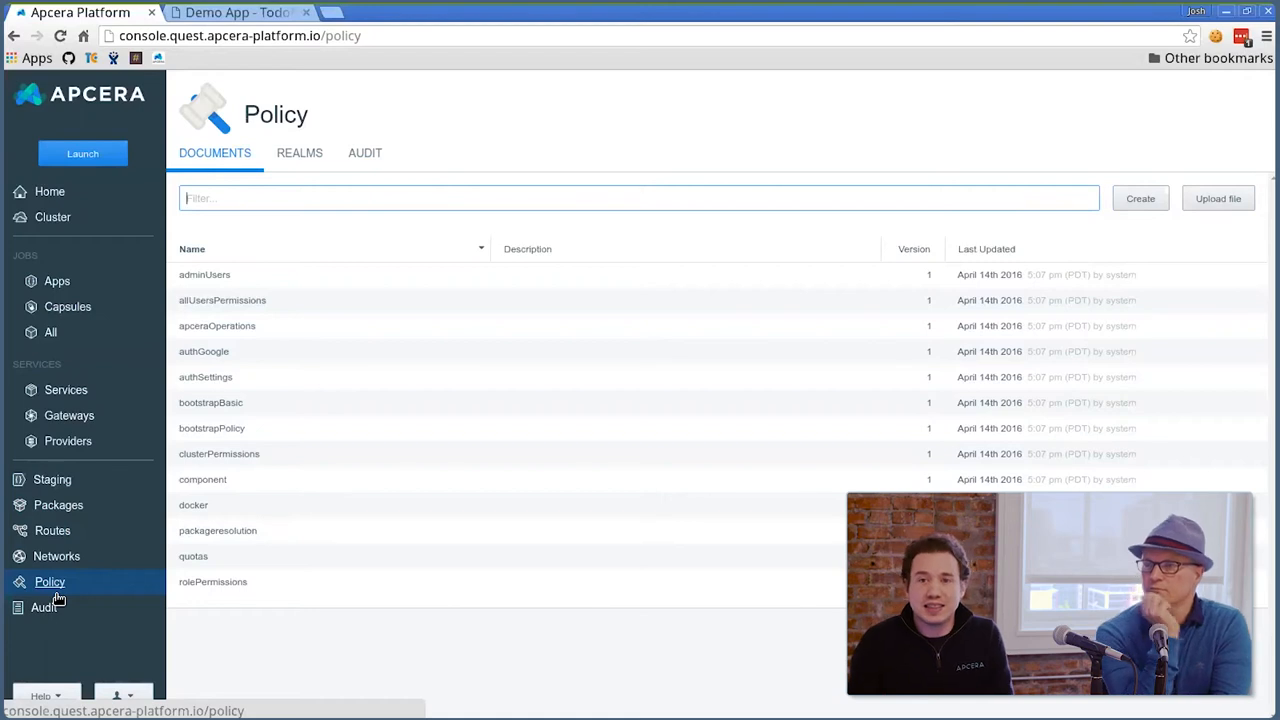
pyautogui.moveTo(376, 375)
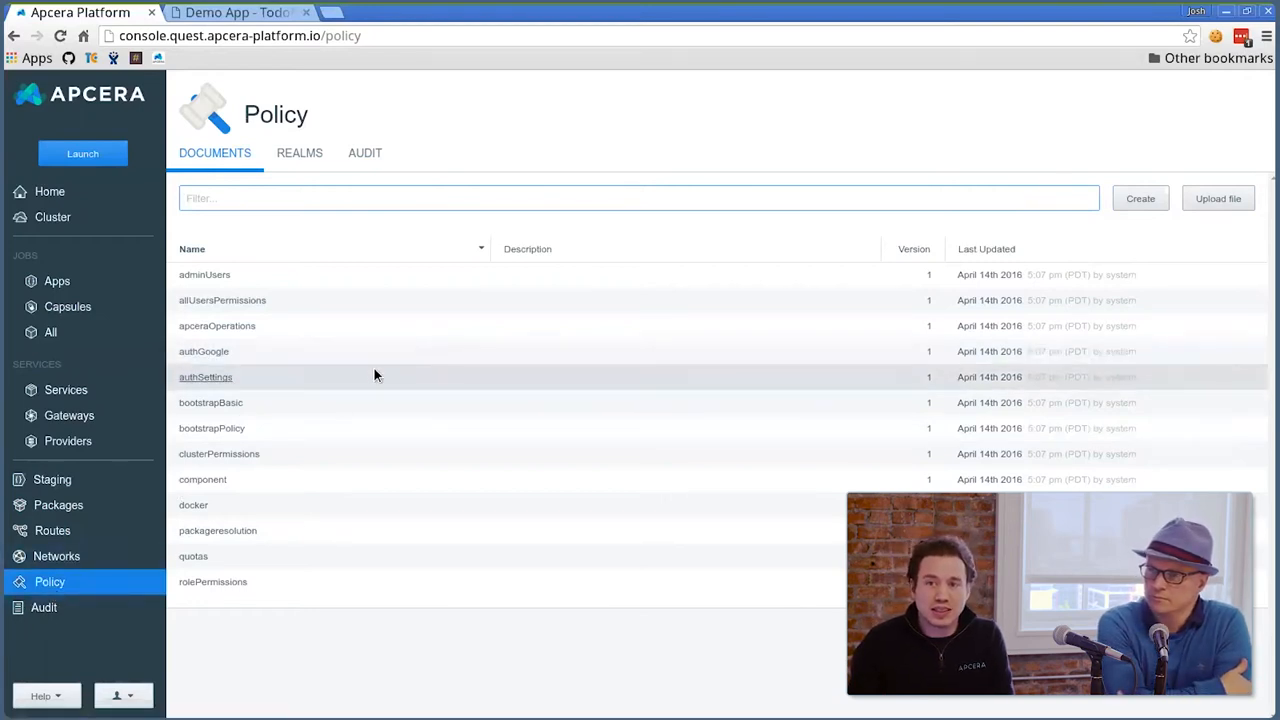
pyautogui.moveTo(236, 542)
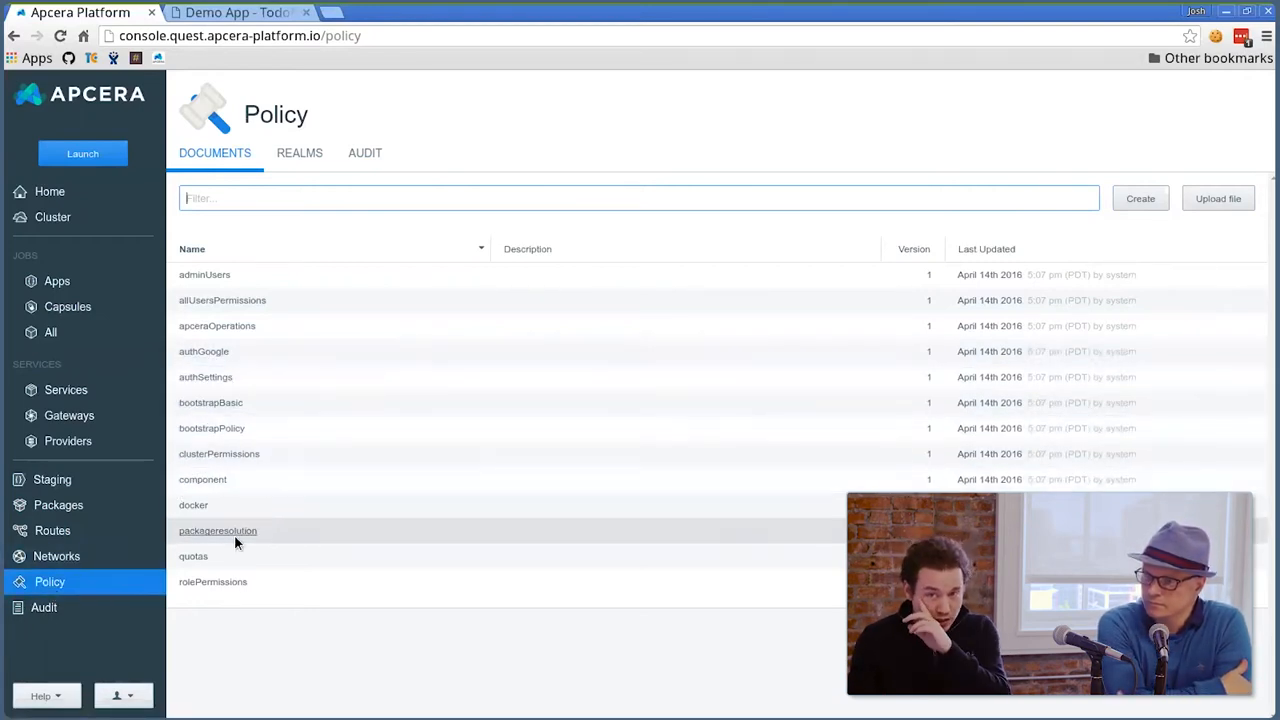
pyautogui.click(217, 531)
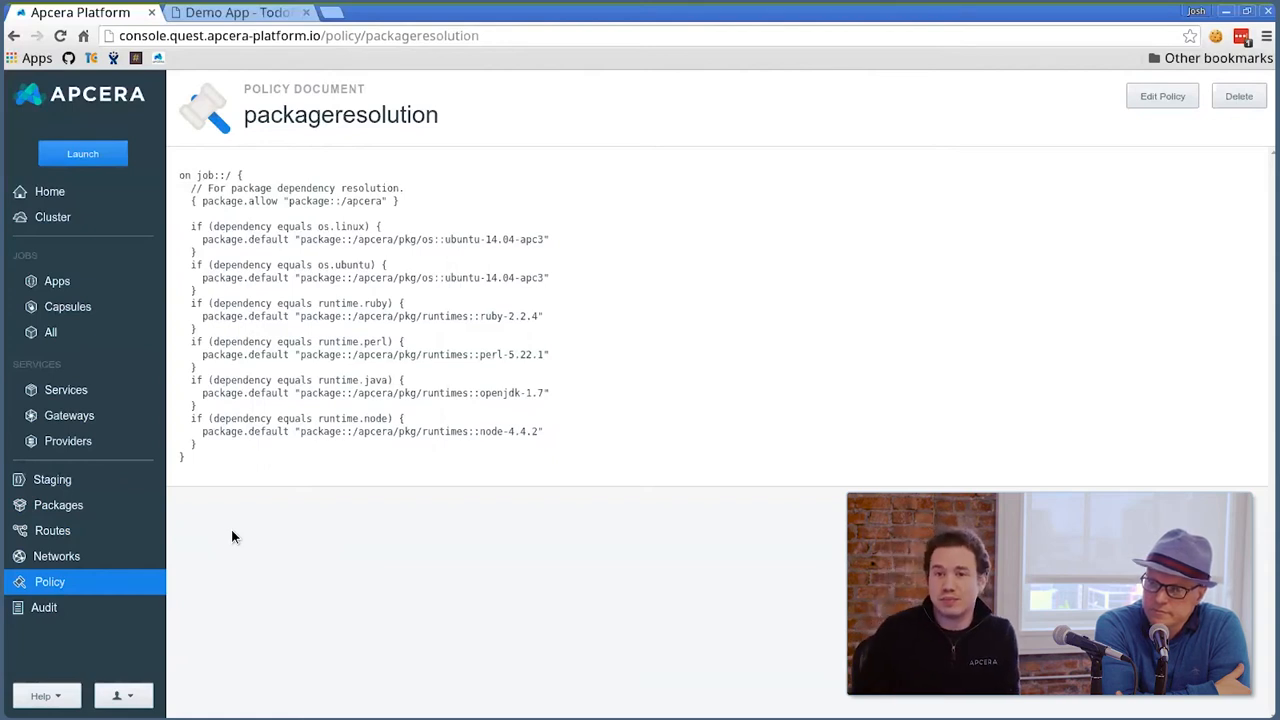
pyautogui.moveTo(93, 581)
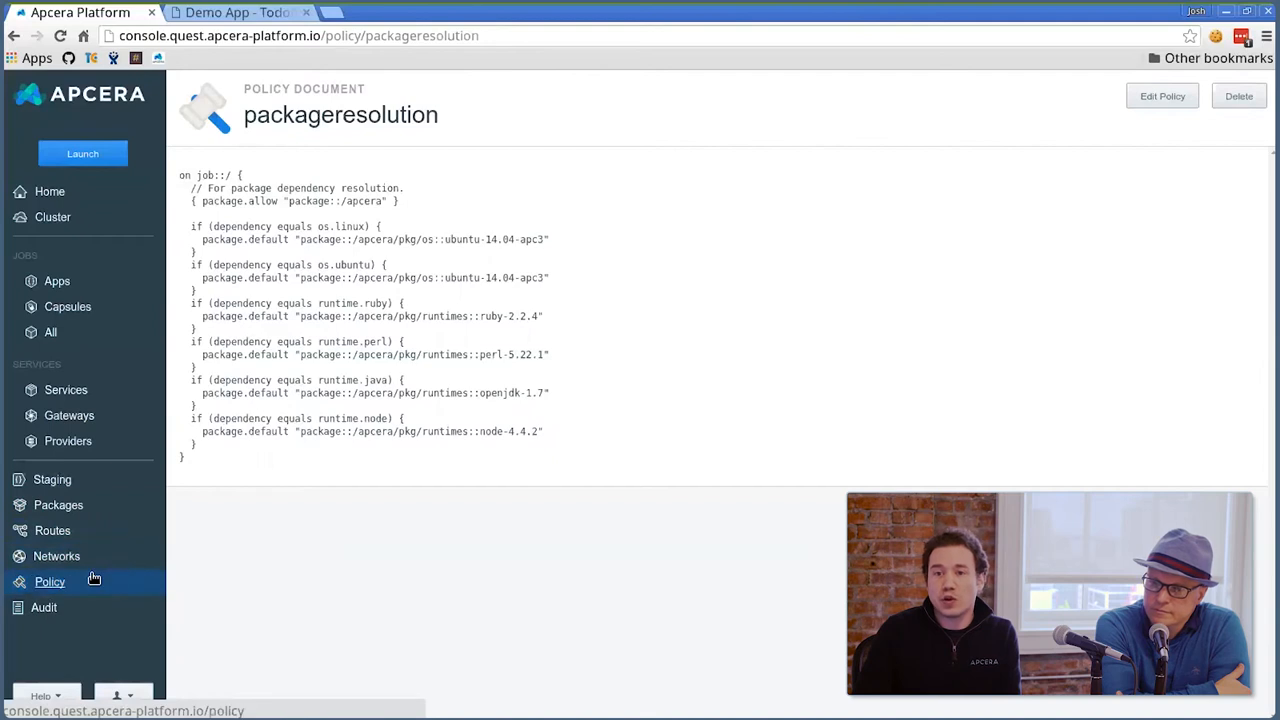
pyautogui.click(49, 581)
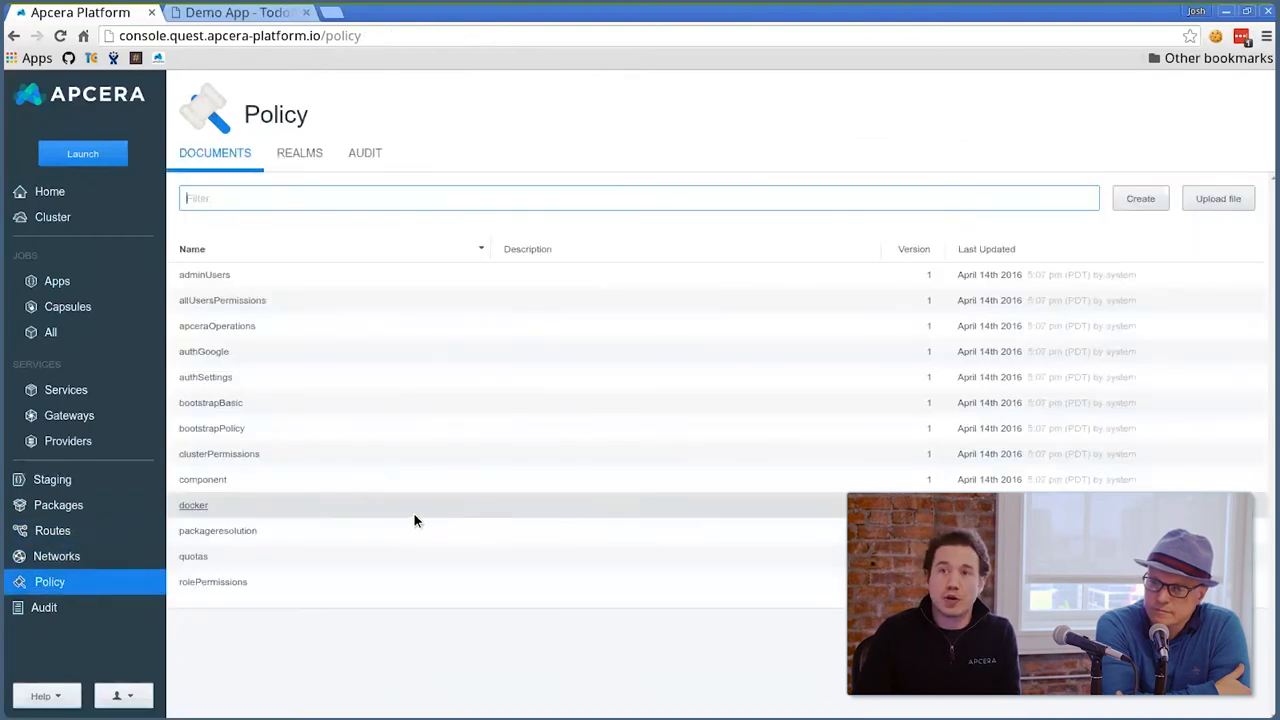
pyautogui.moveTo(226, 377)
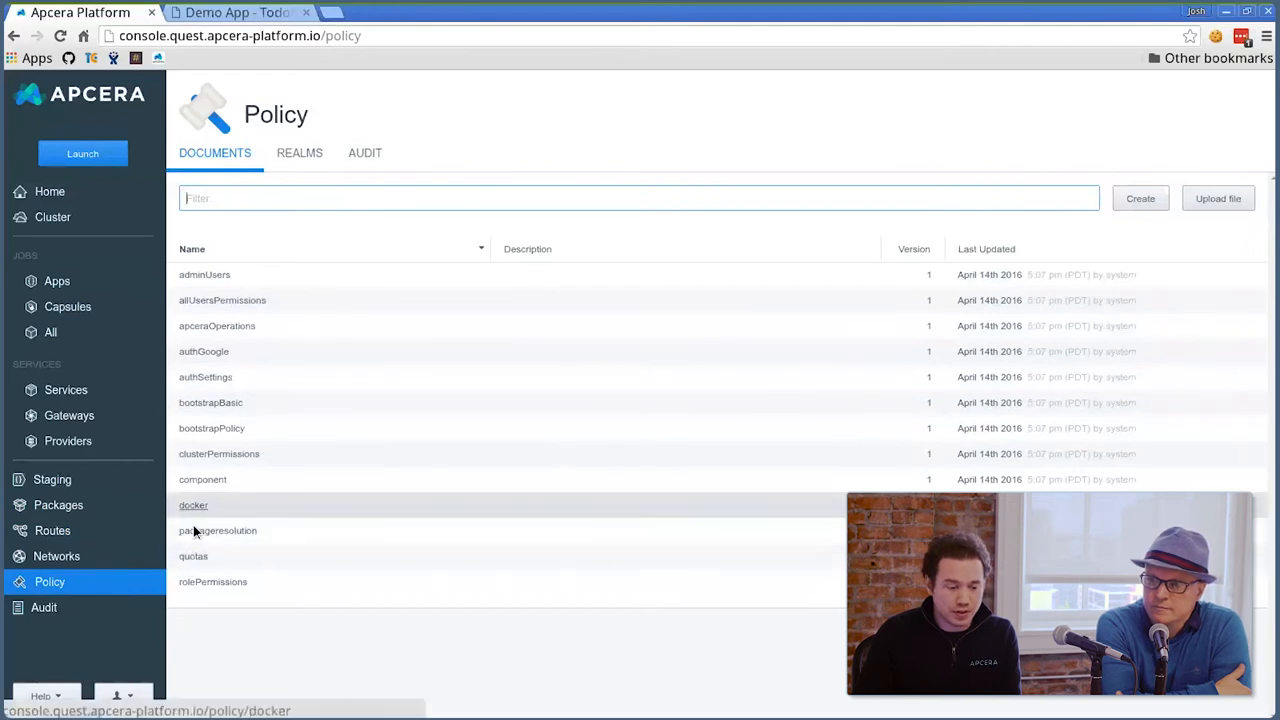
pyautogui.click(193, 505)
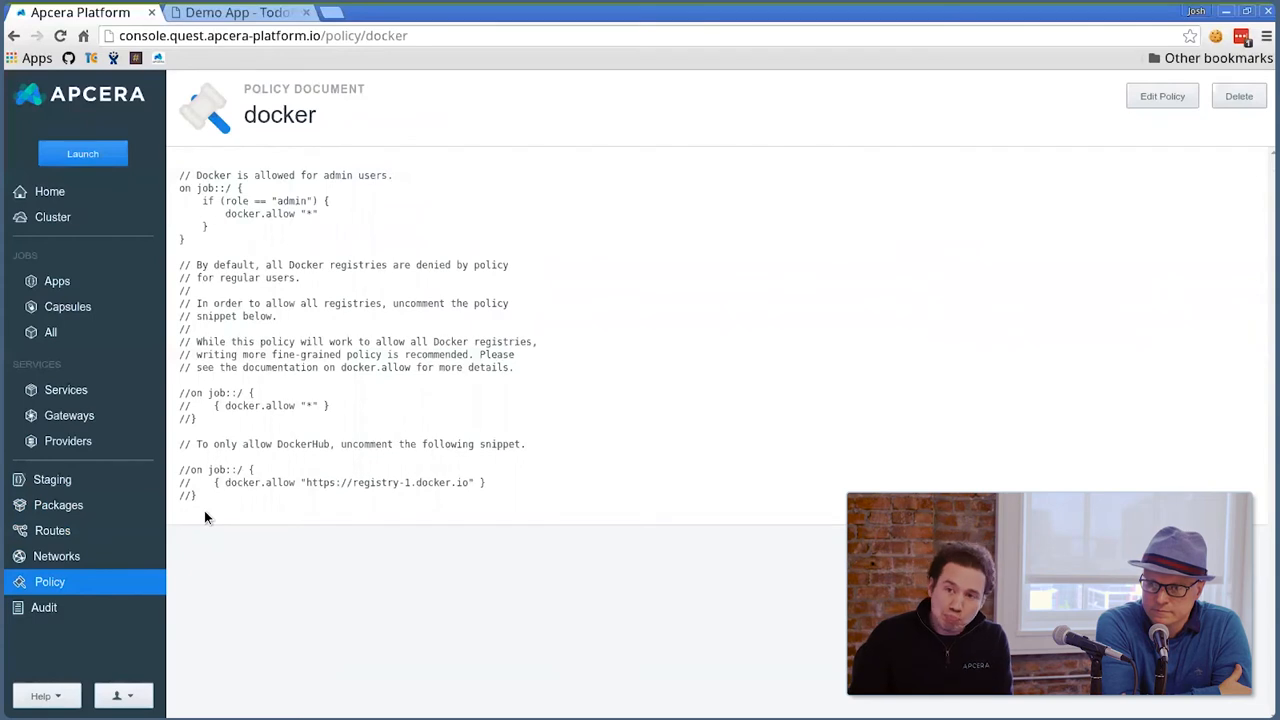
pyautogui.moveTo(49, 582)
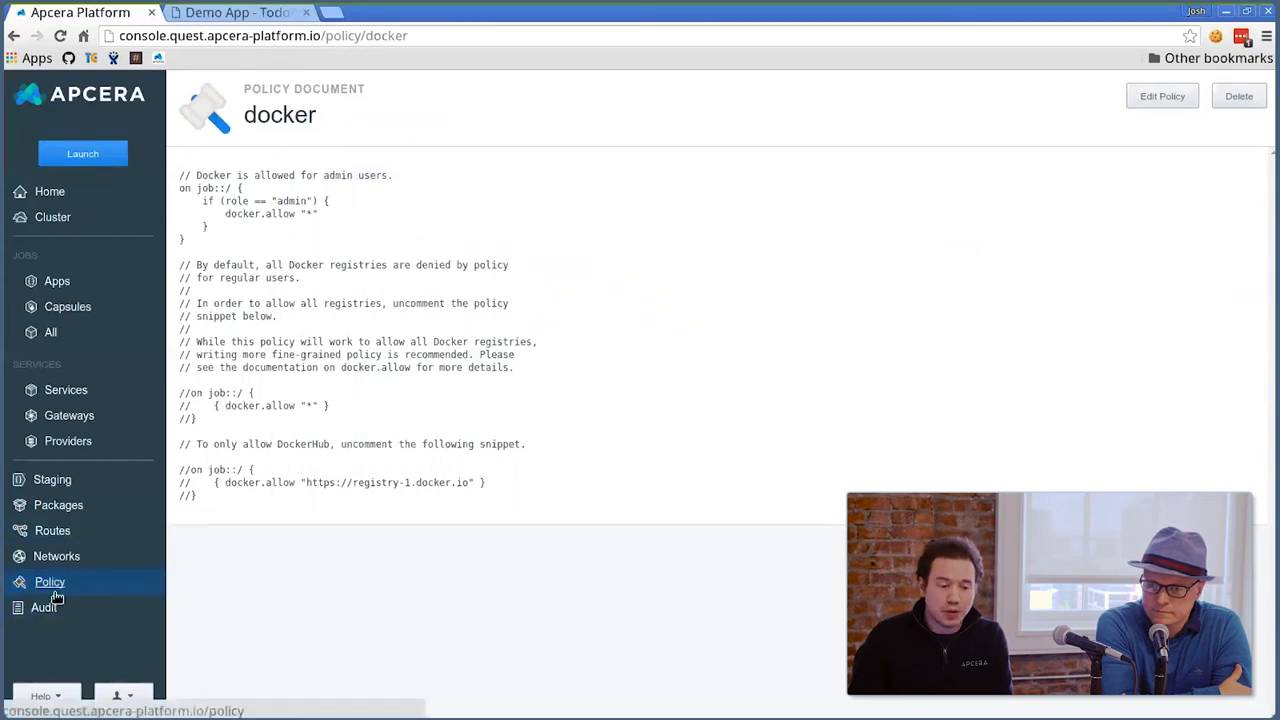
pyautogui.click(49, 581)
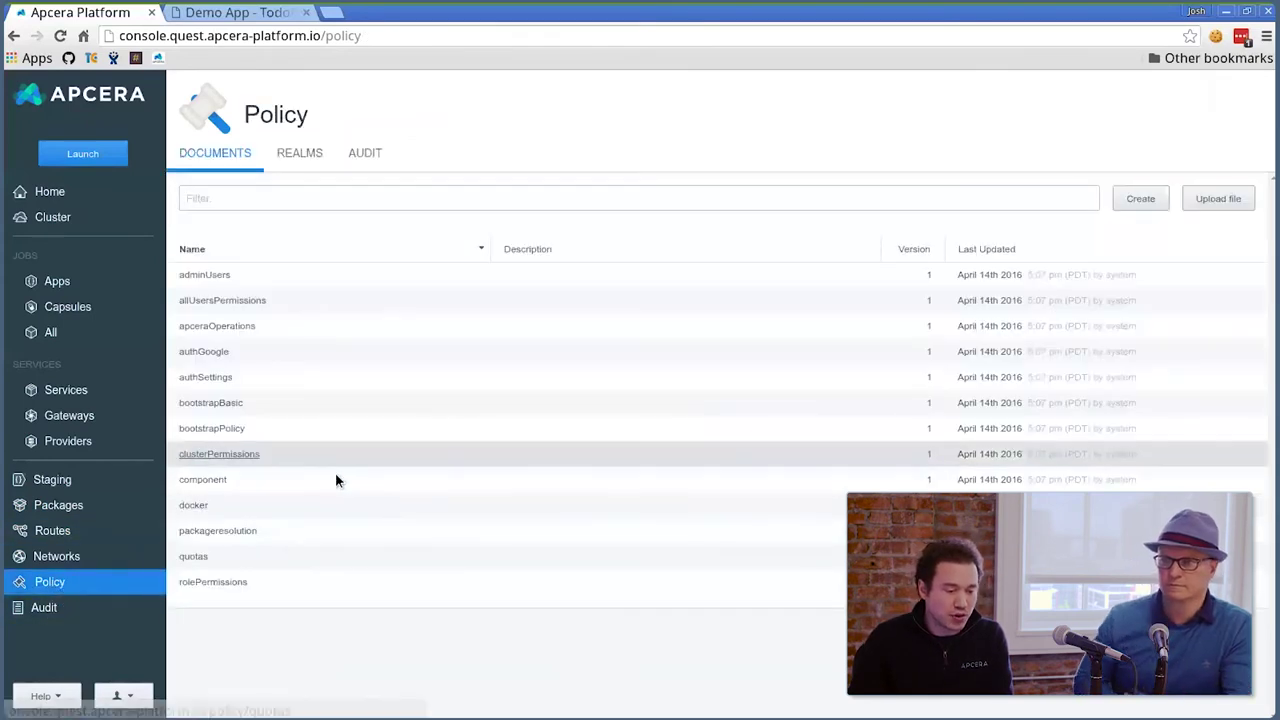
pyautogui.click(219, 453)
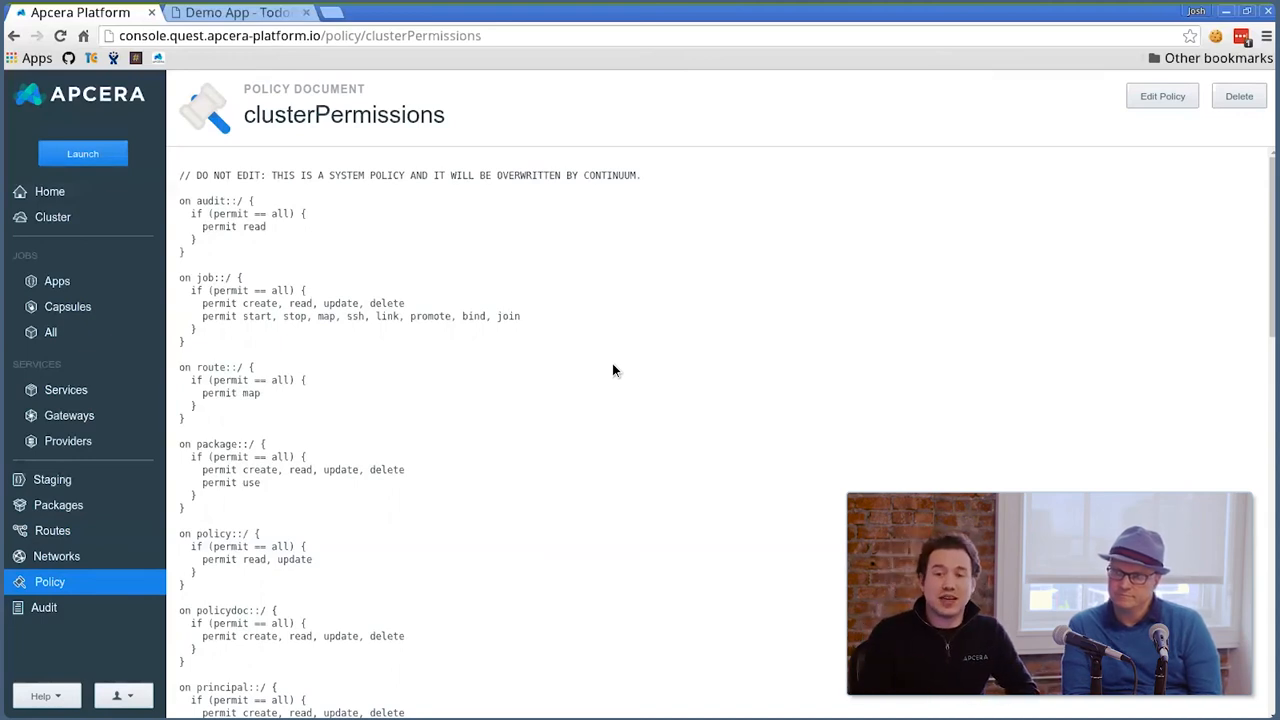
pyautogui.scroll(-3)
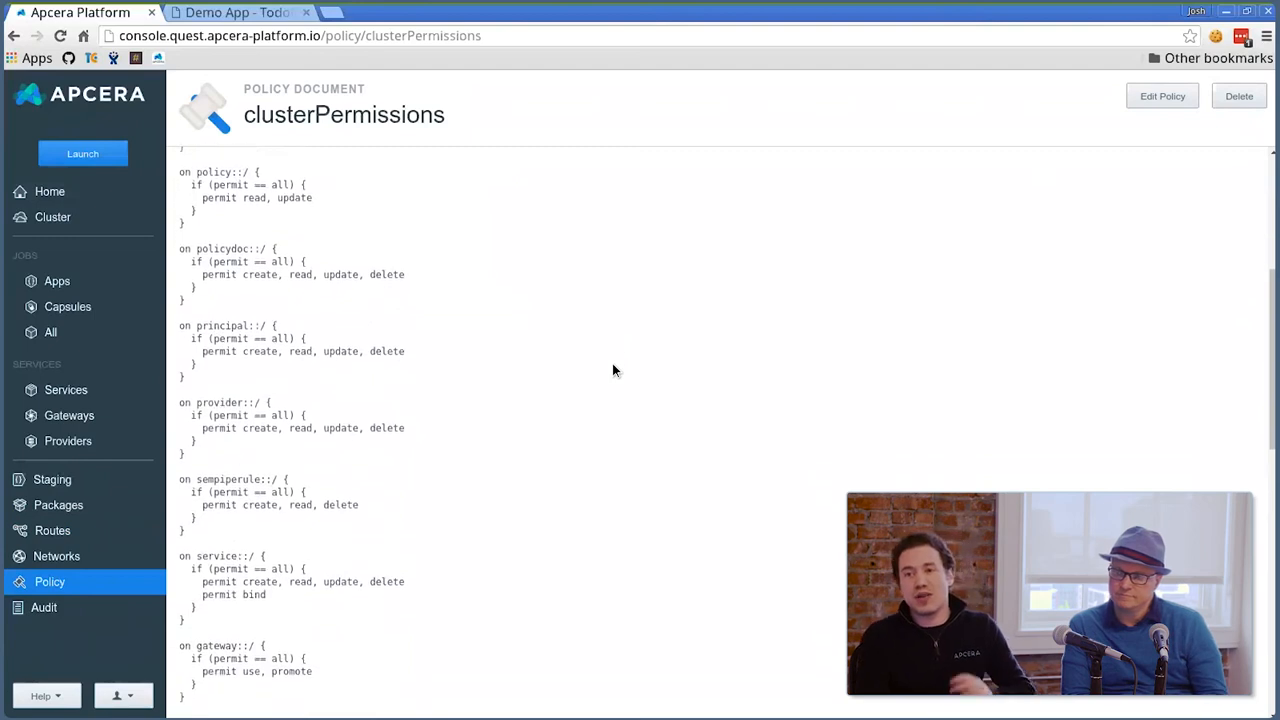
pyautogui.scroll(-3)
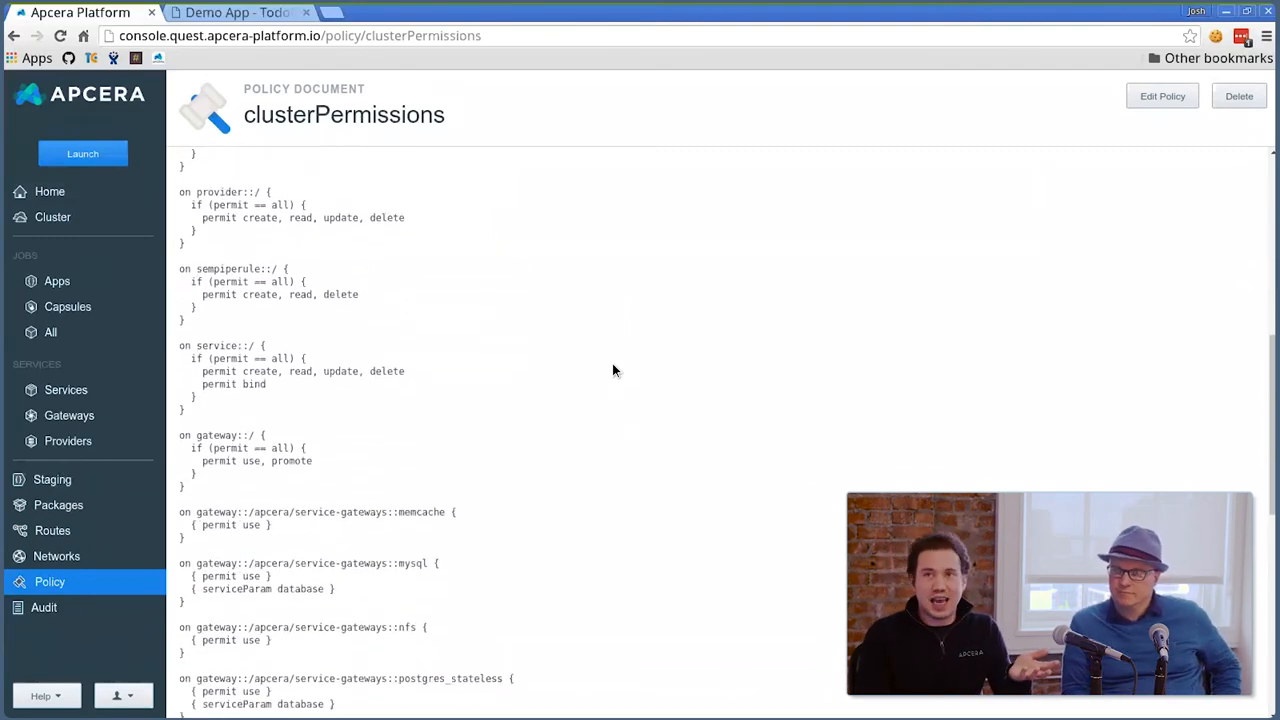
pyautogui.scroll(3)
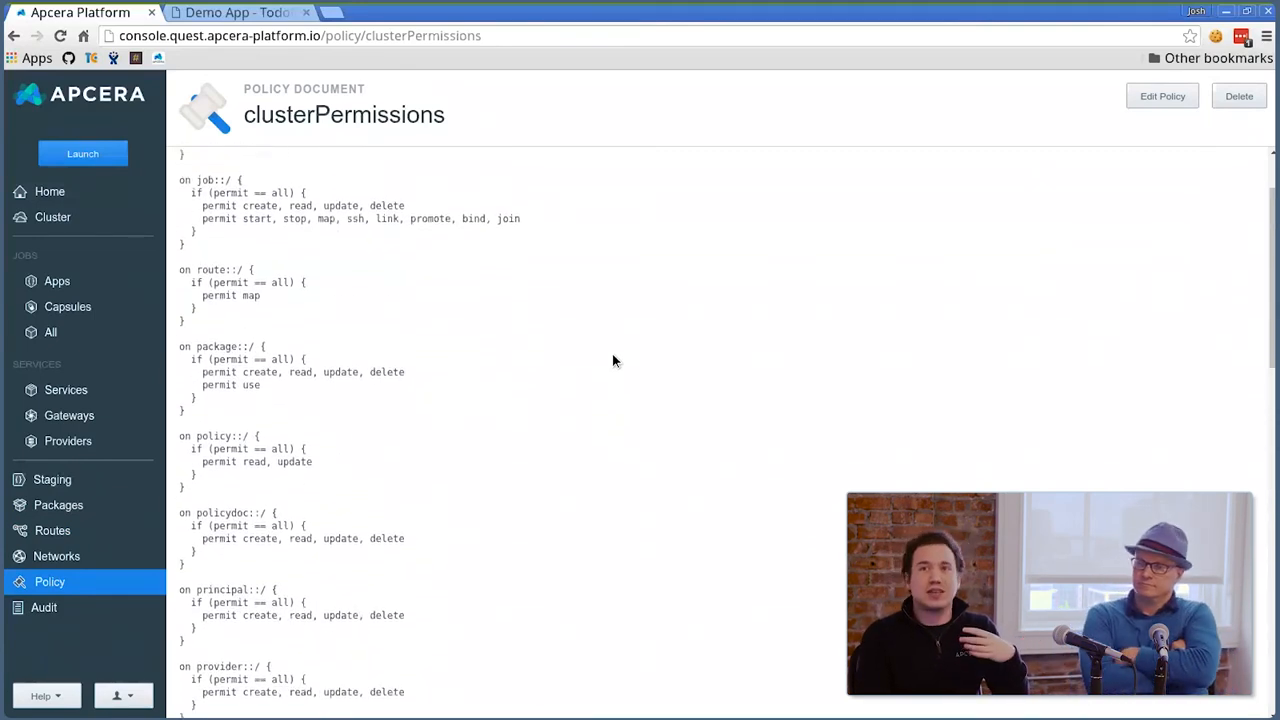
pyautogui.scroll(-3)
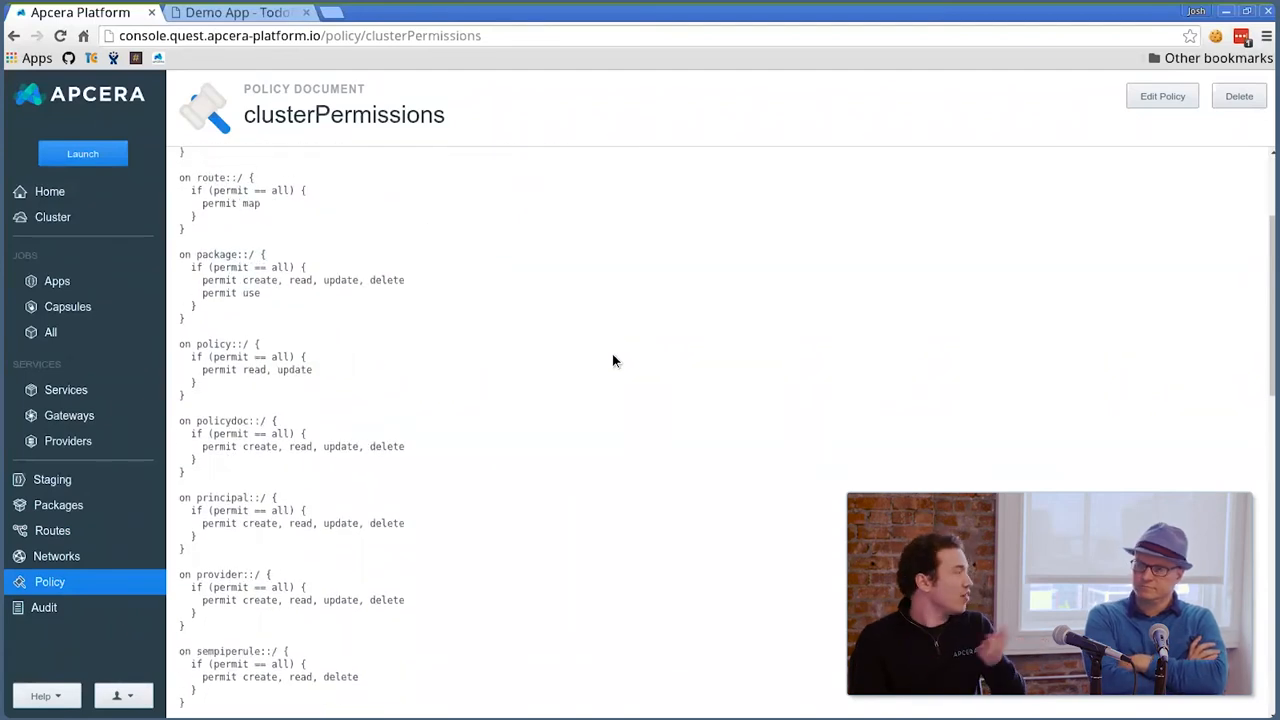
pyautogui.moveTo(58, 505)
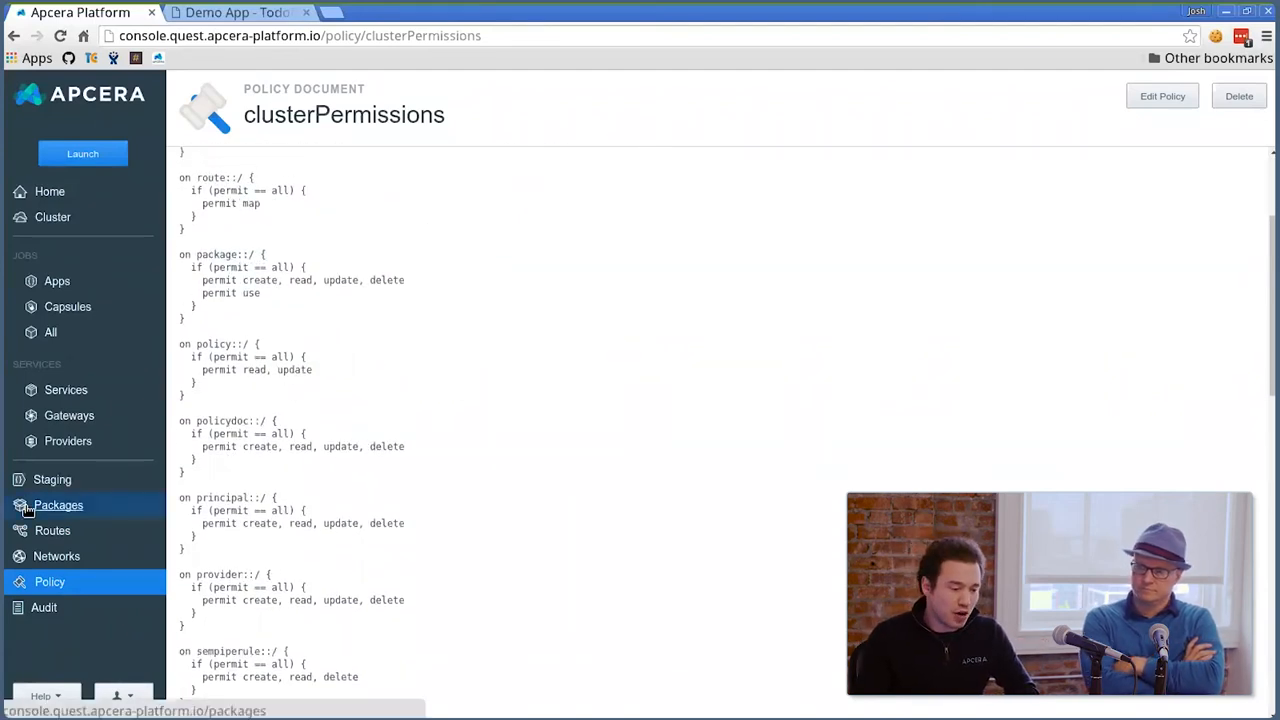
pyautogui.click(49, 582)
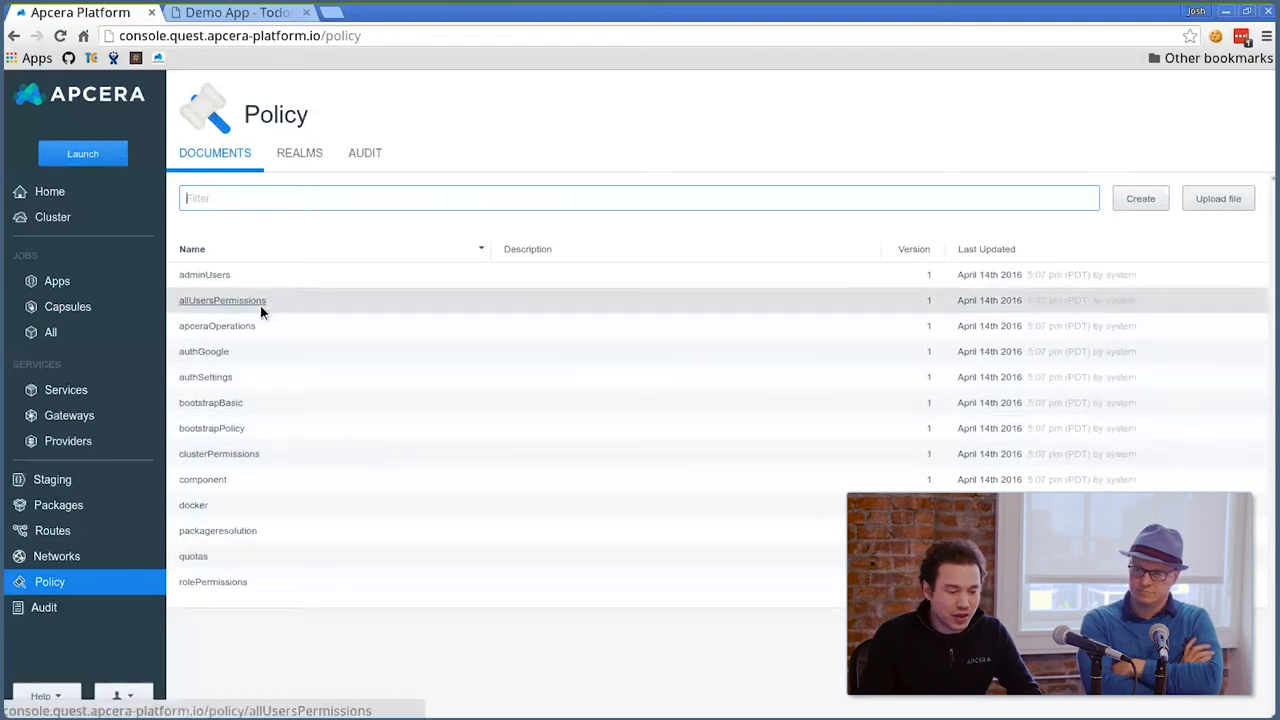
pyautogui.click(204, 351)
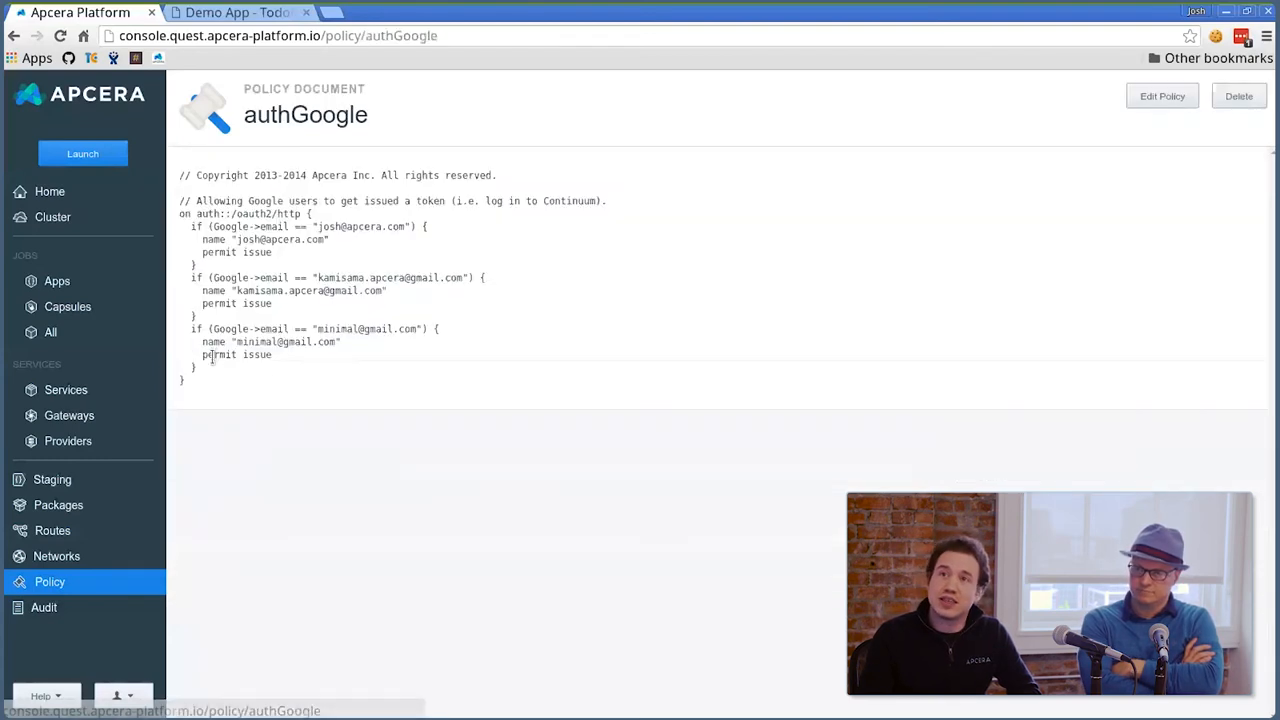
pyautogui.moveTo(700, 436)
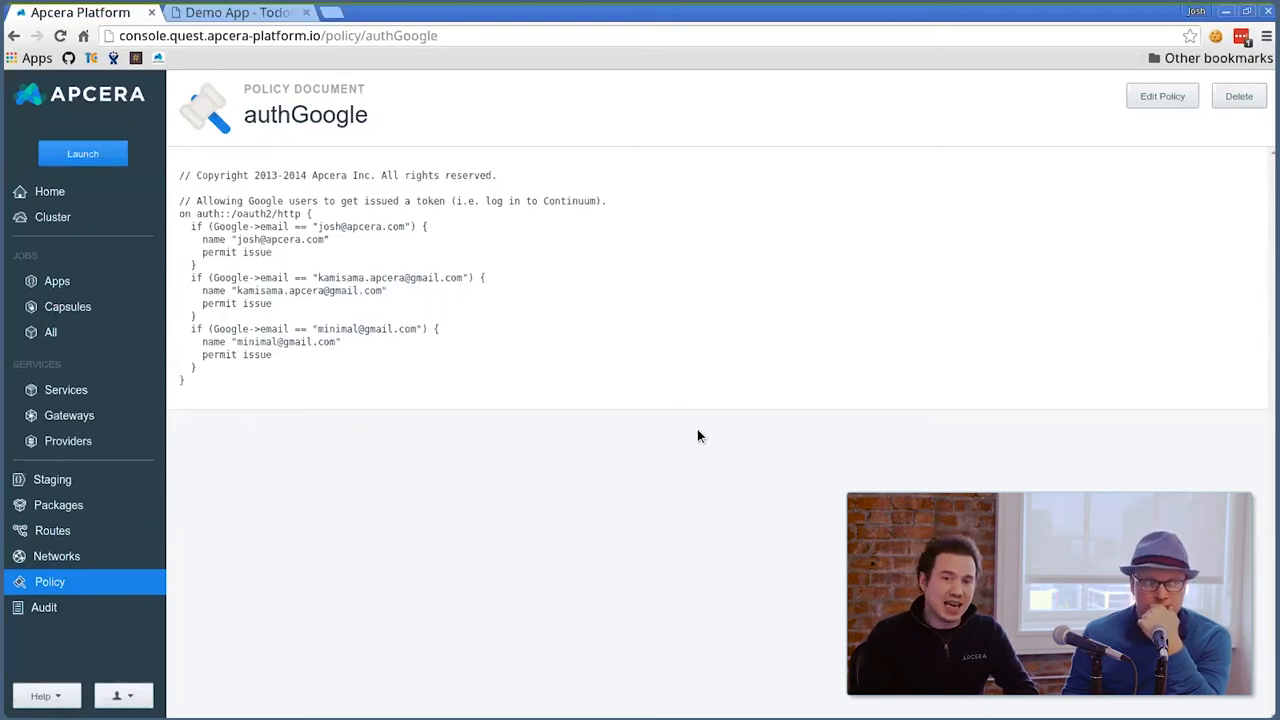
pyautogui.moveTo(50, 582)
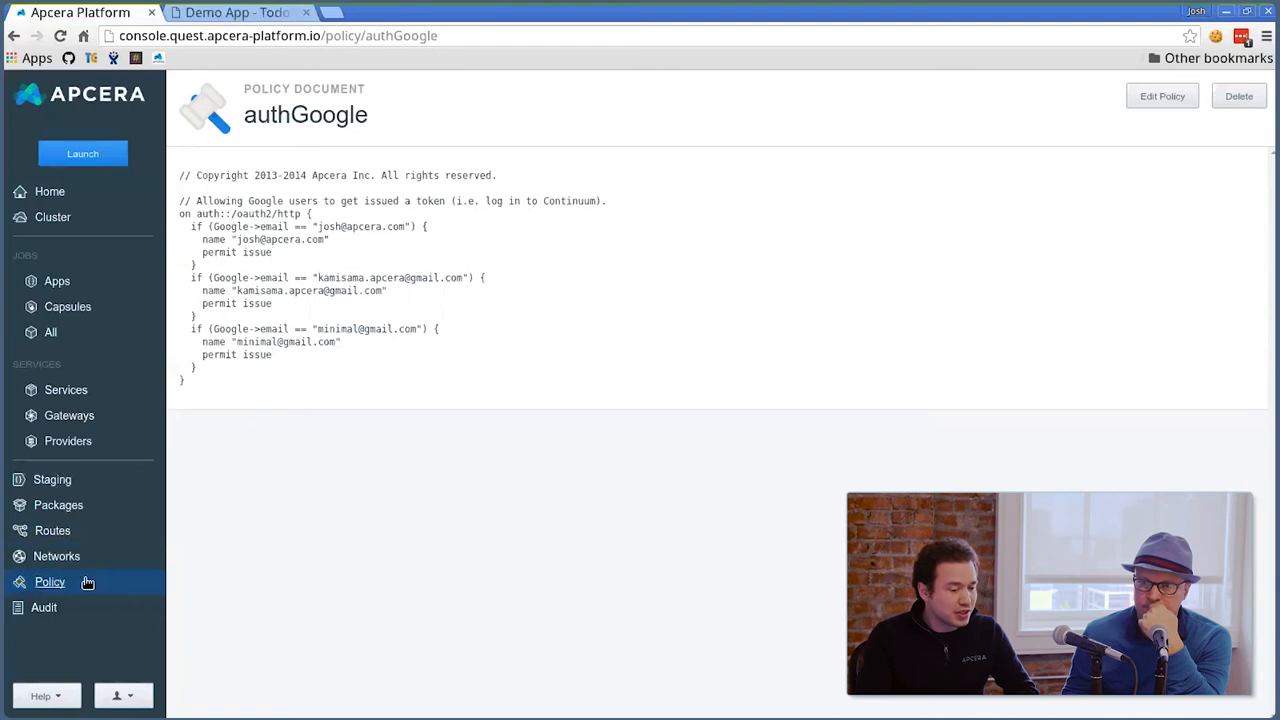
pyautogui.click(50, 582)
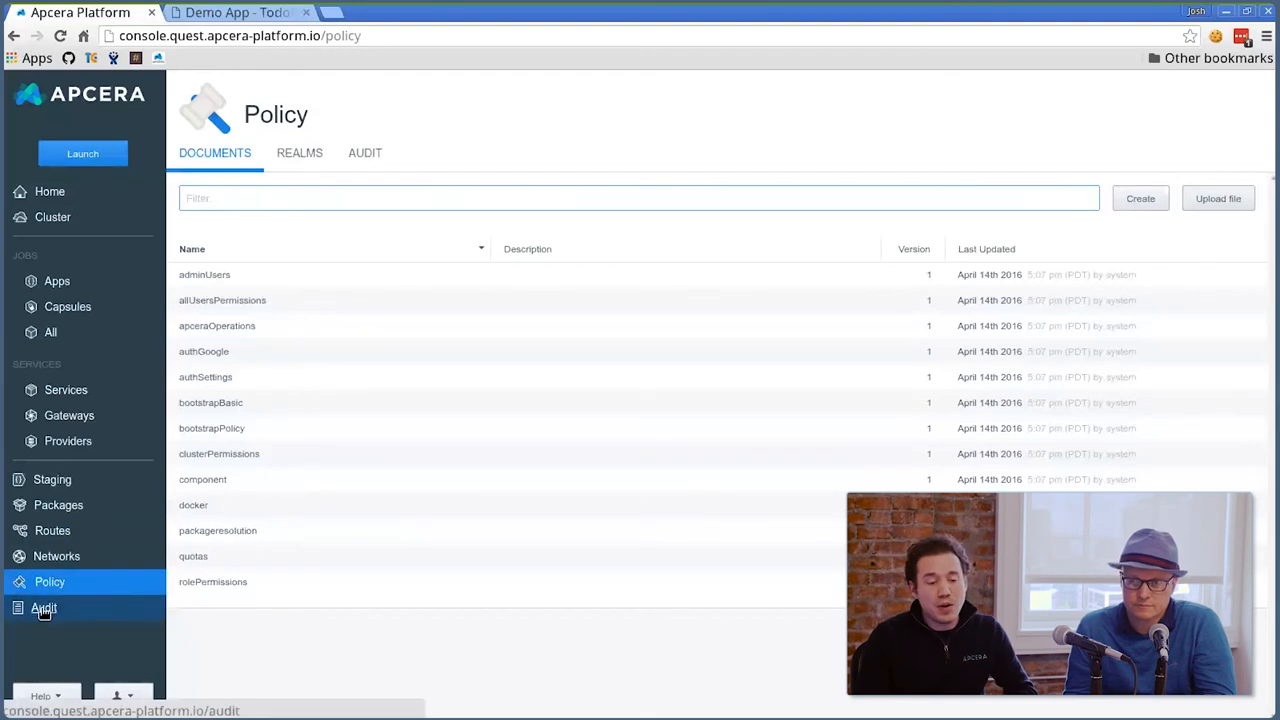
# Open the Audit events log, scroll down and load more older entries
pyautogui.click(44, 608)
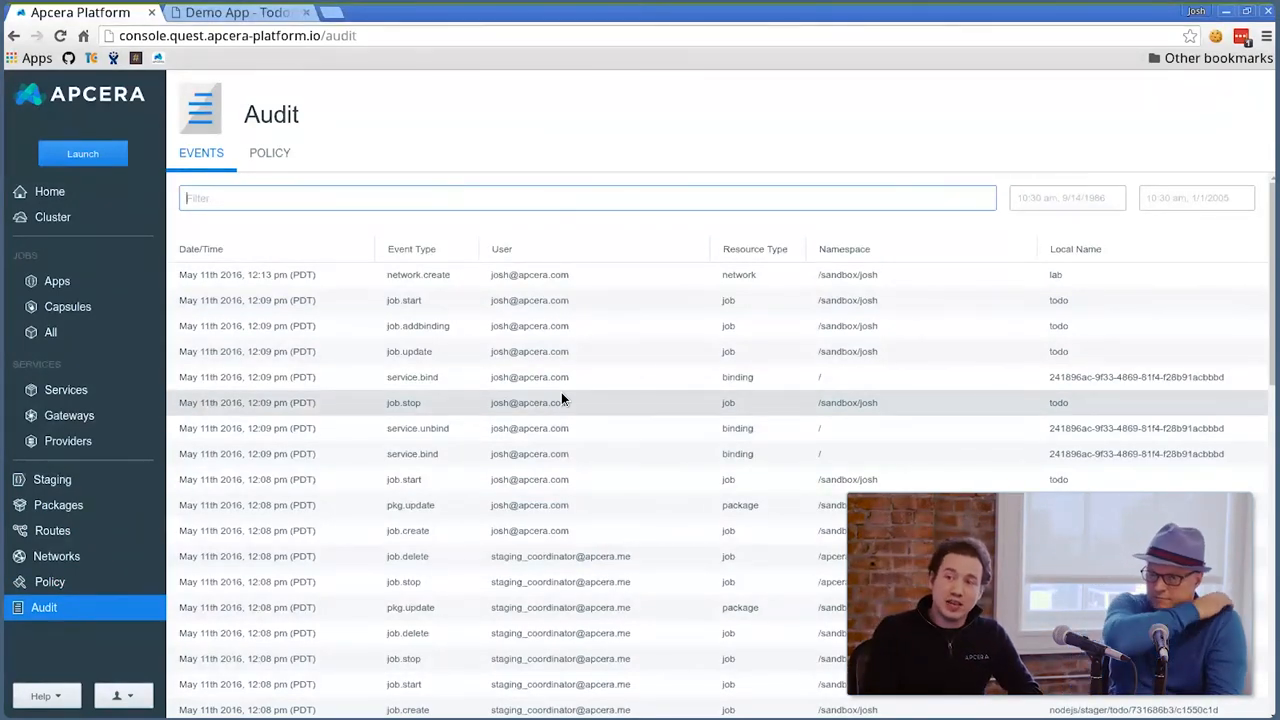
pyautogui.scroll(-3)
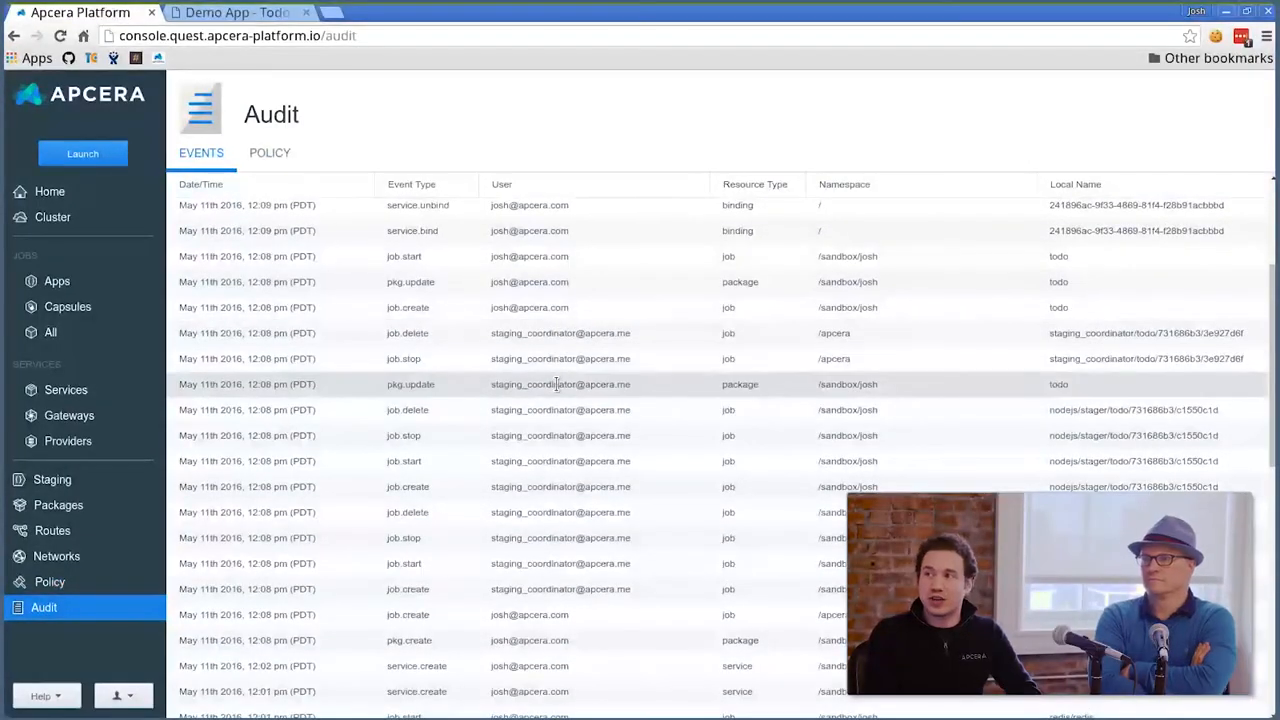
pyautogui.scroll(-3)
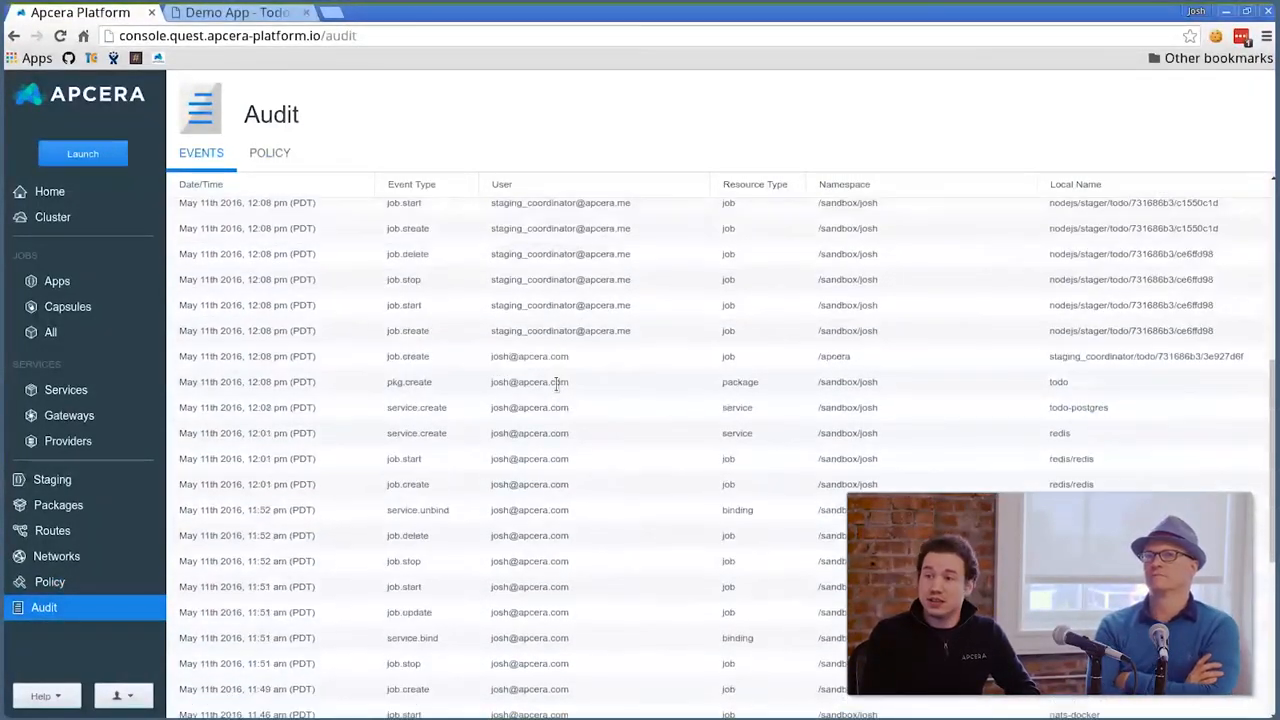
pyautogui.scroll(-3)
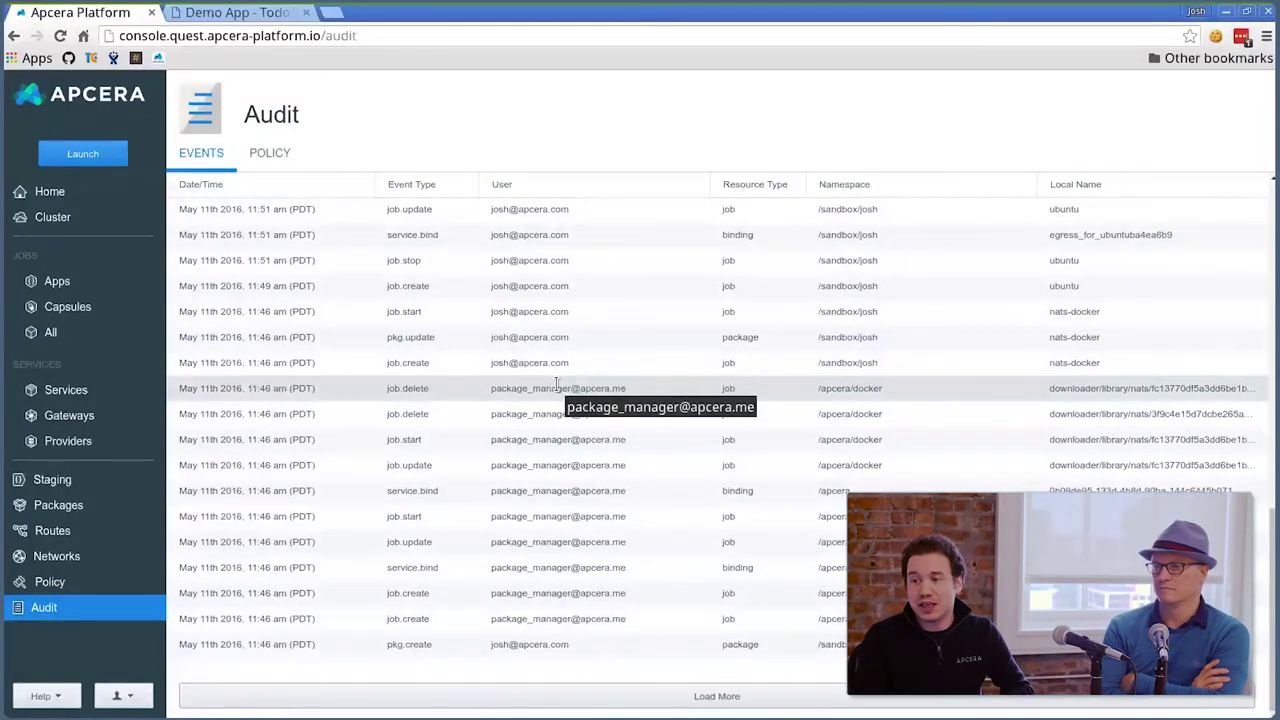
pyautogui.moveTo(591, 702)
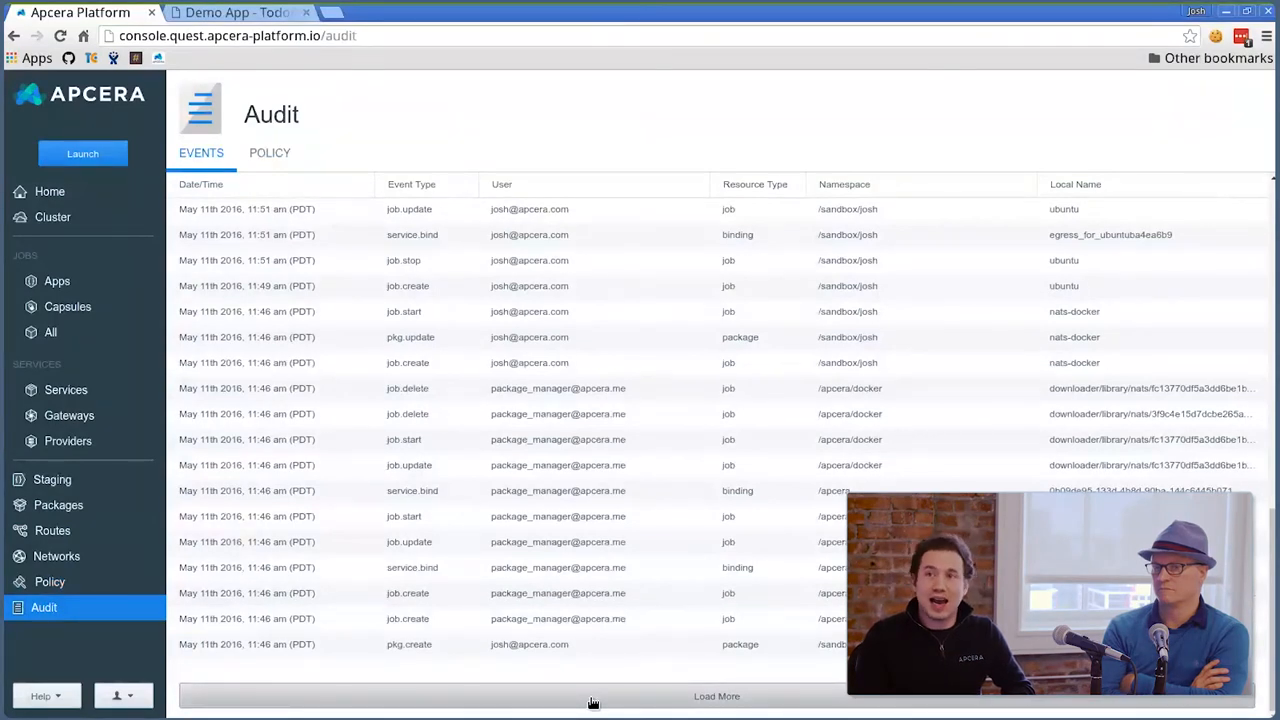
pyautogui.click(713, 696)
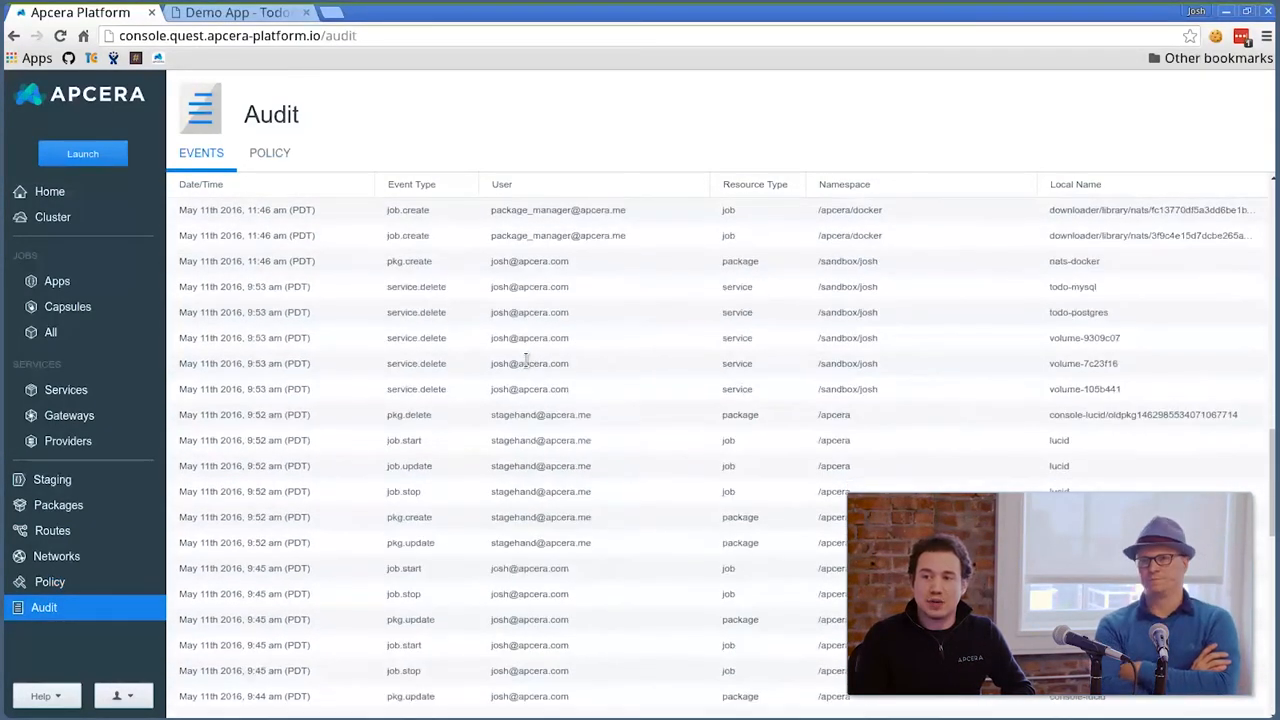
pyautogui.scroll(-3)
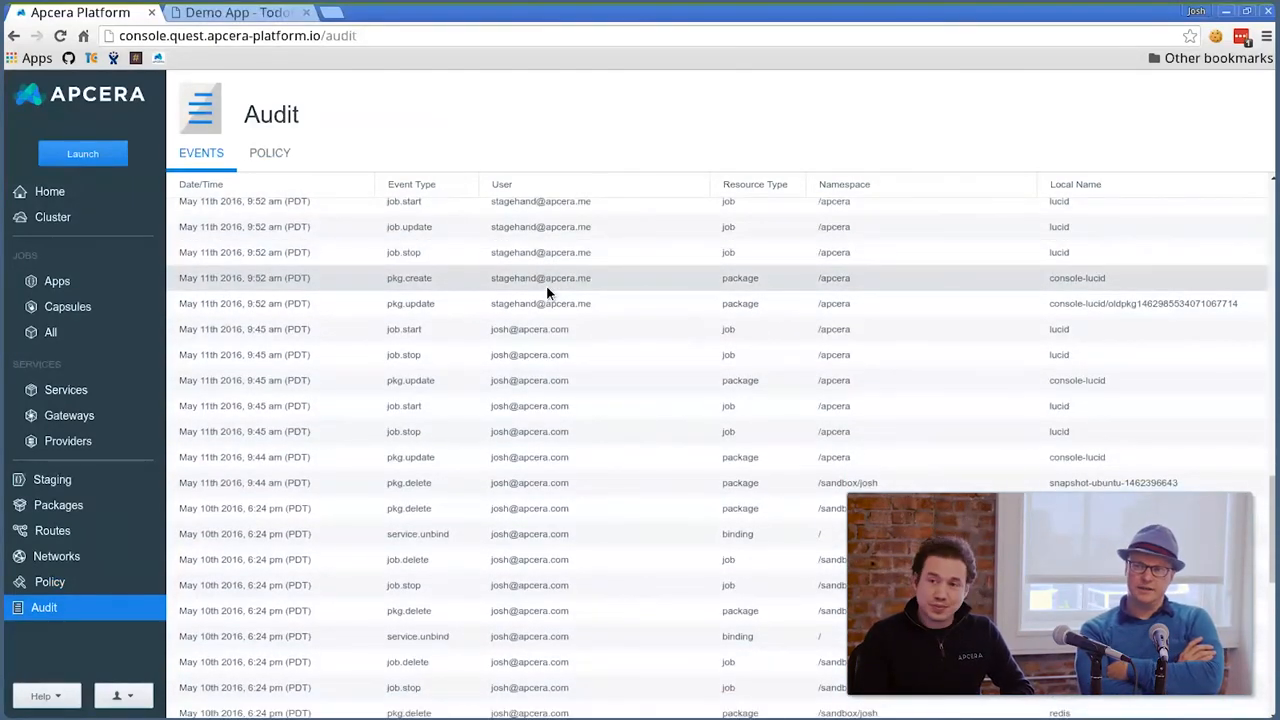
pyautogui.scroll(-3)
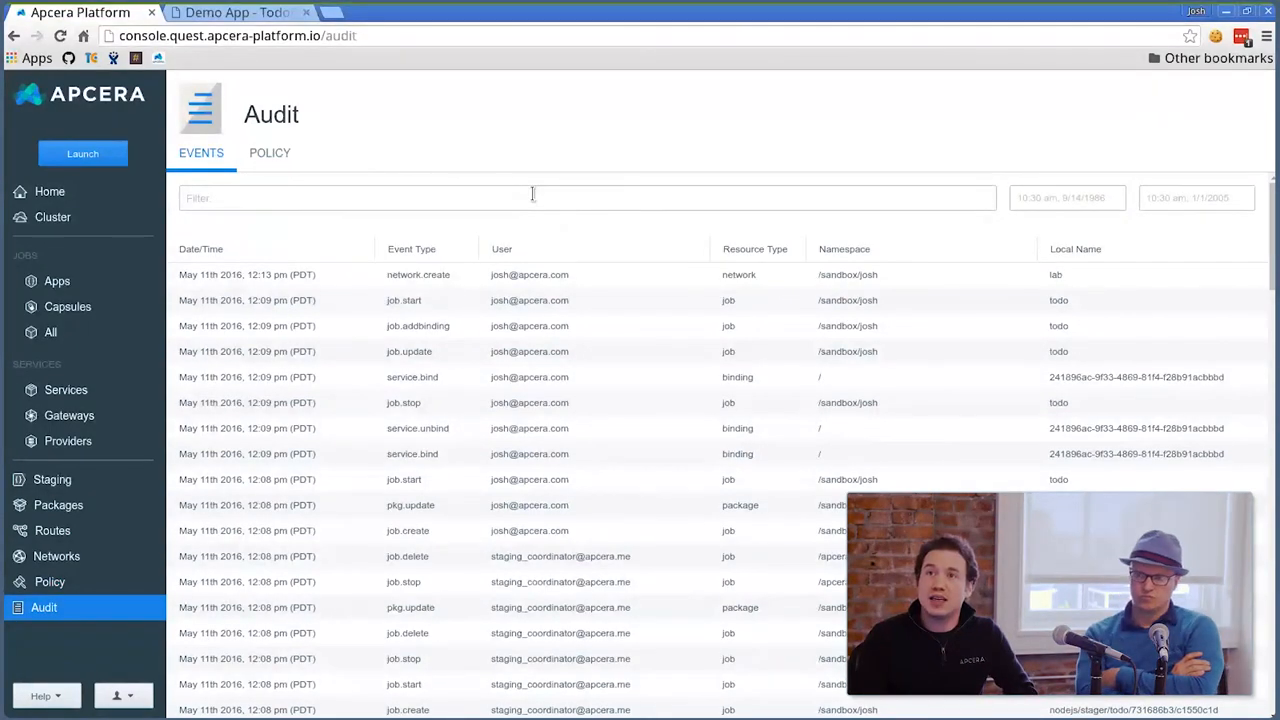
# Filter audit events by entering 'todo' and choosing 'todo in Local Name'
pyautogui.click(533, 205)
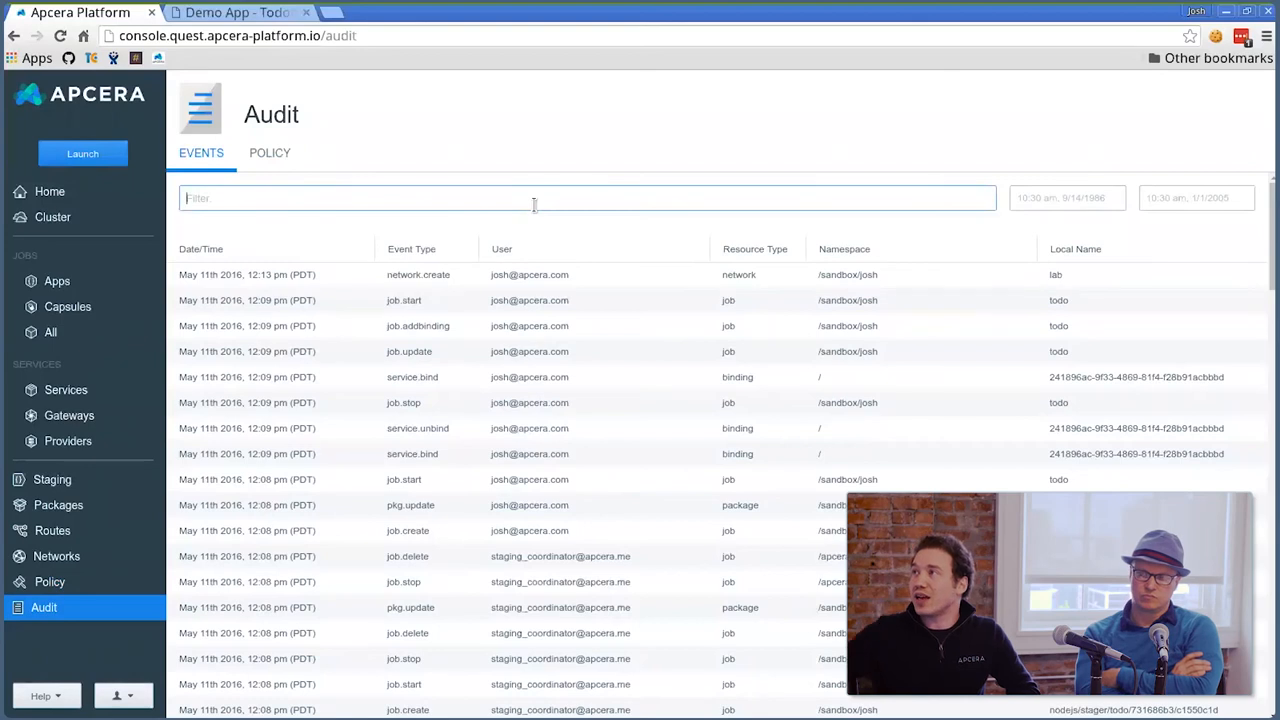
pyautogui.write('t')
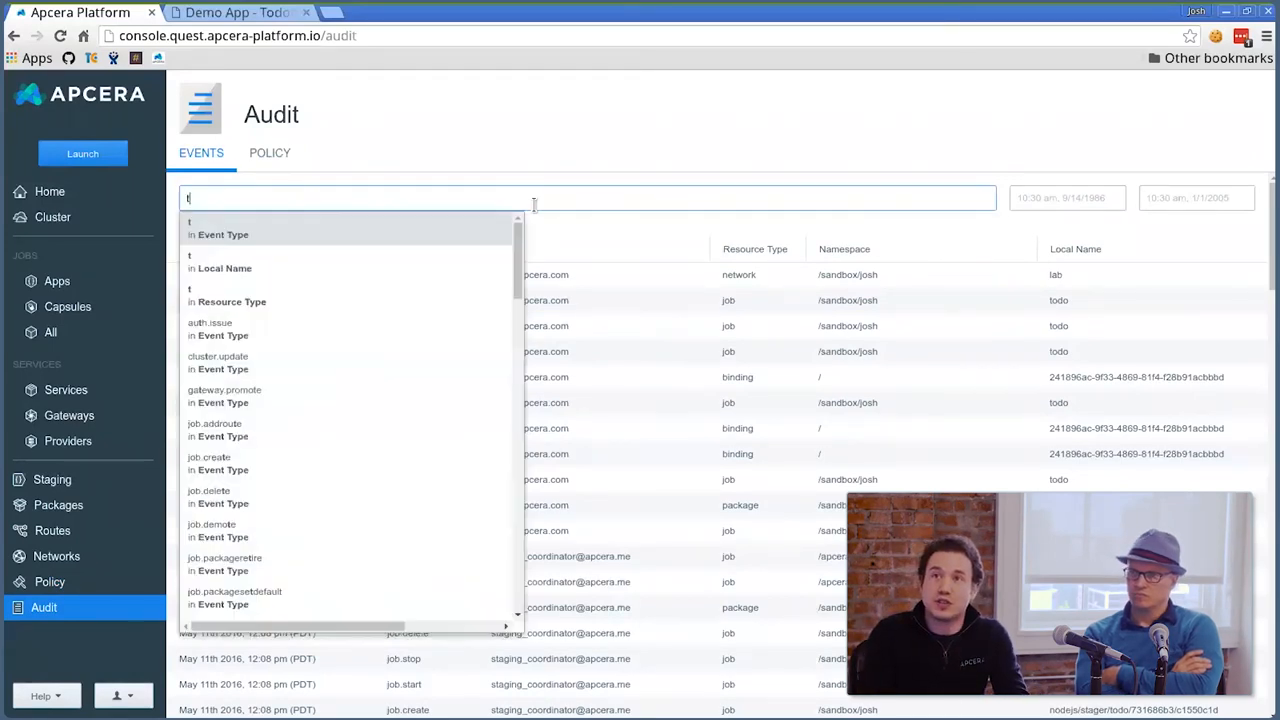
pyautogui.write('odo')
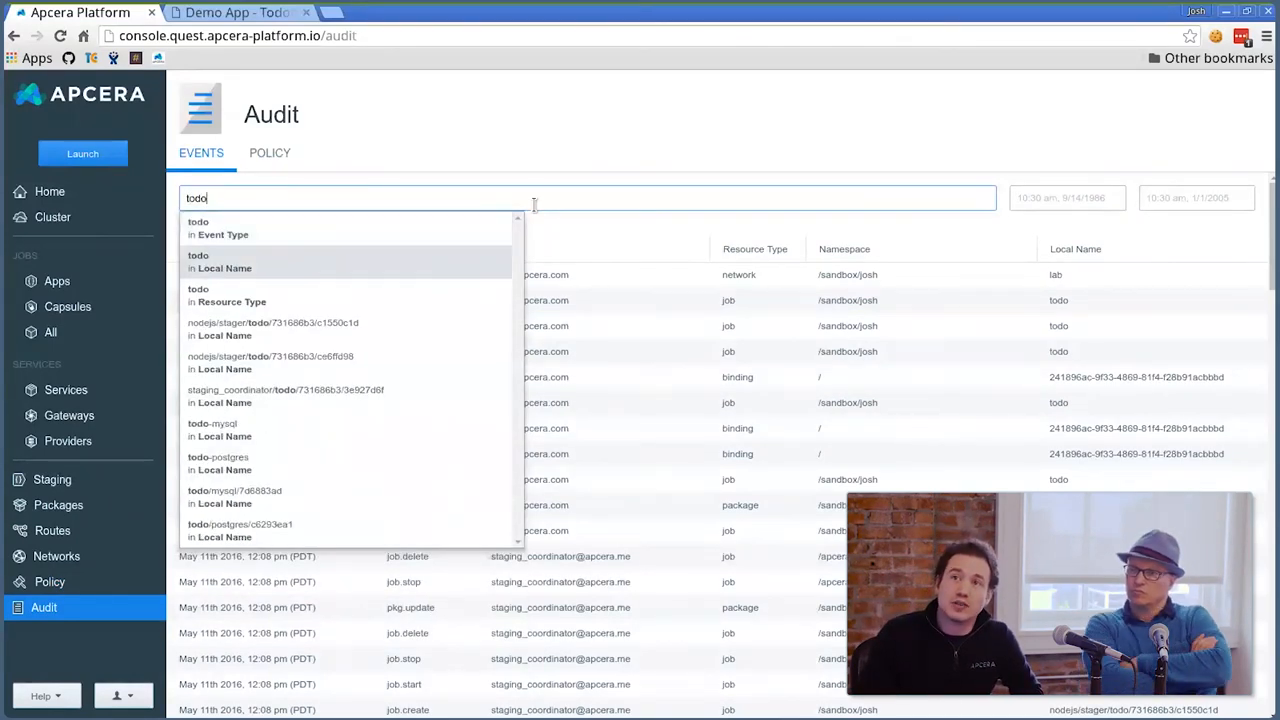
pyautogui.click(222, 261)
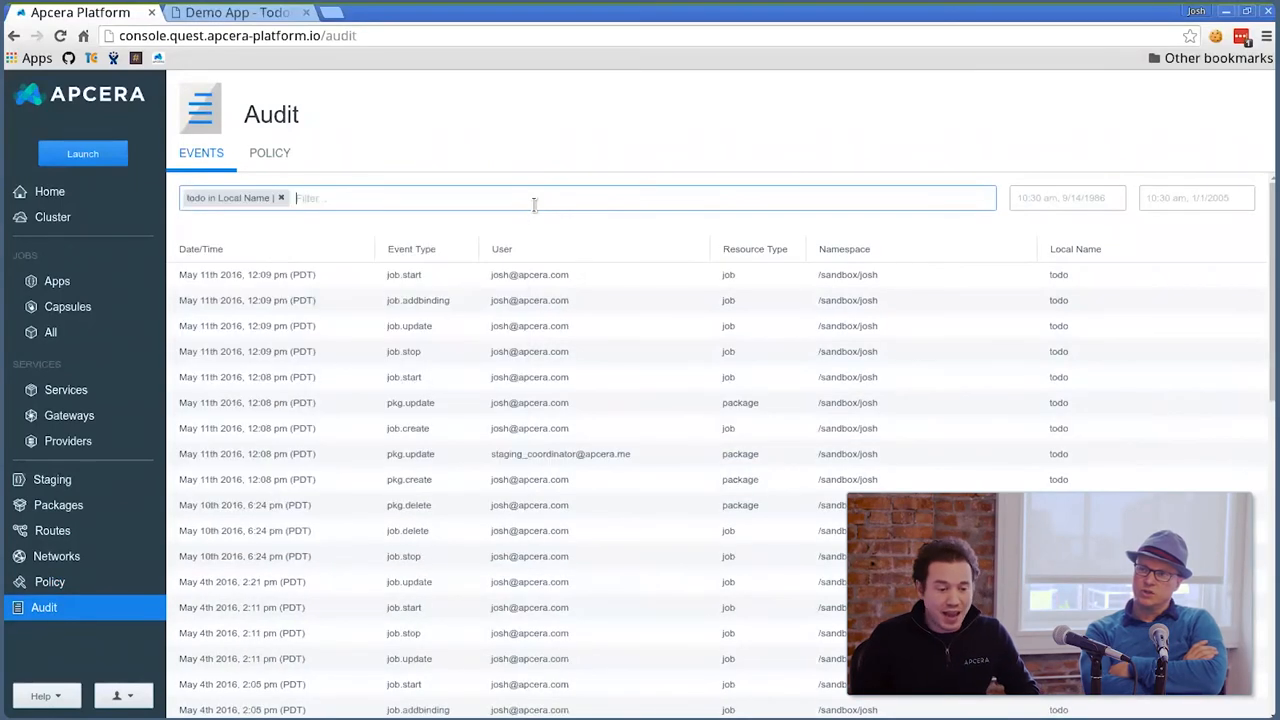